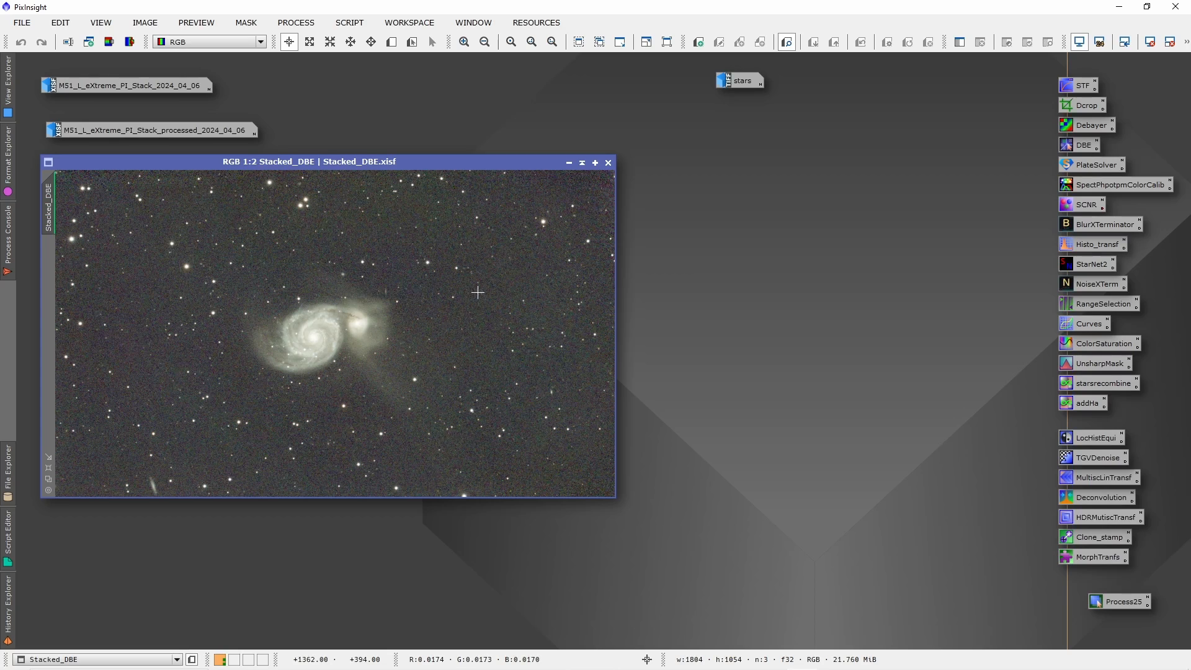
pyautogui.moveTo(460, 321)
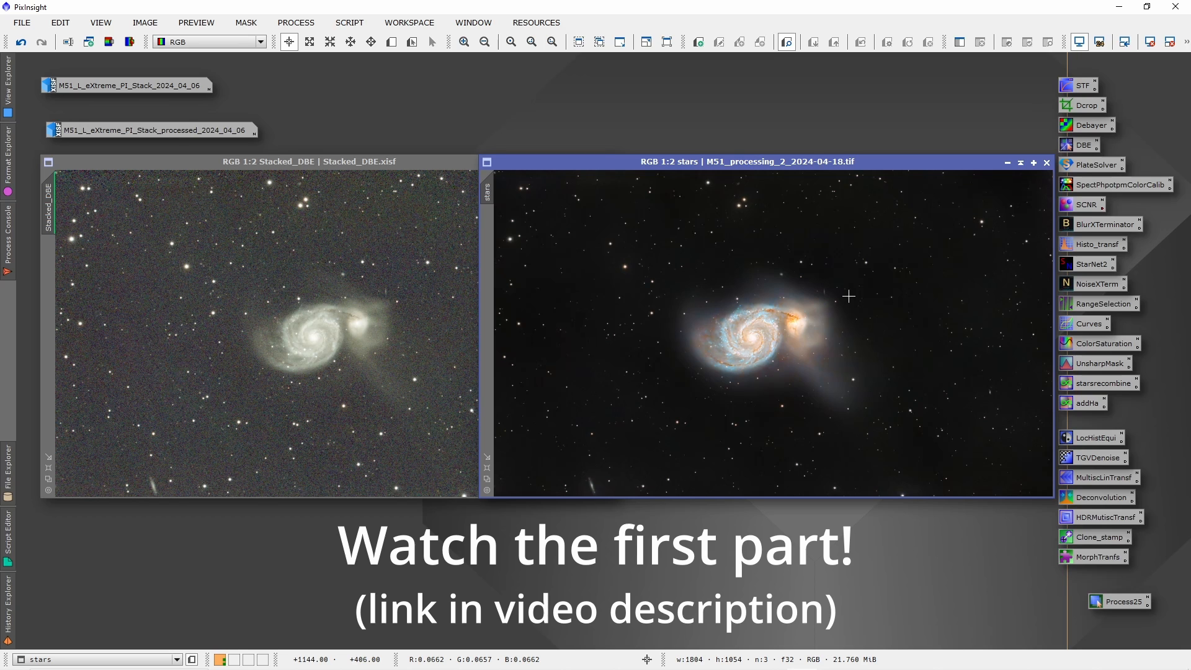
pyautogui.moveTo(803, 318)
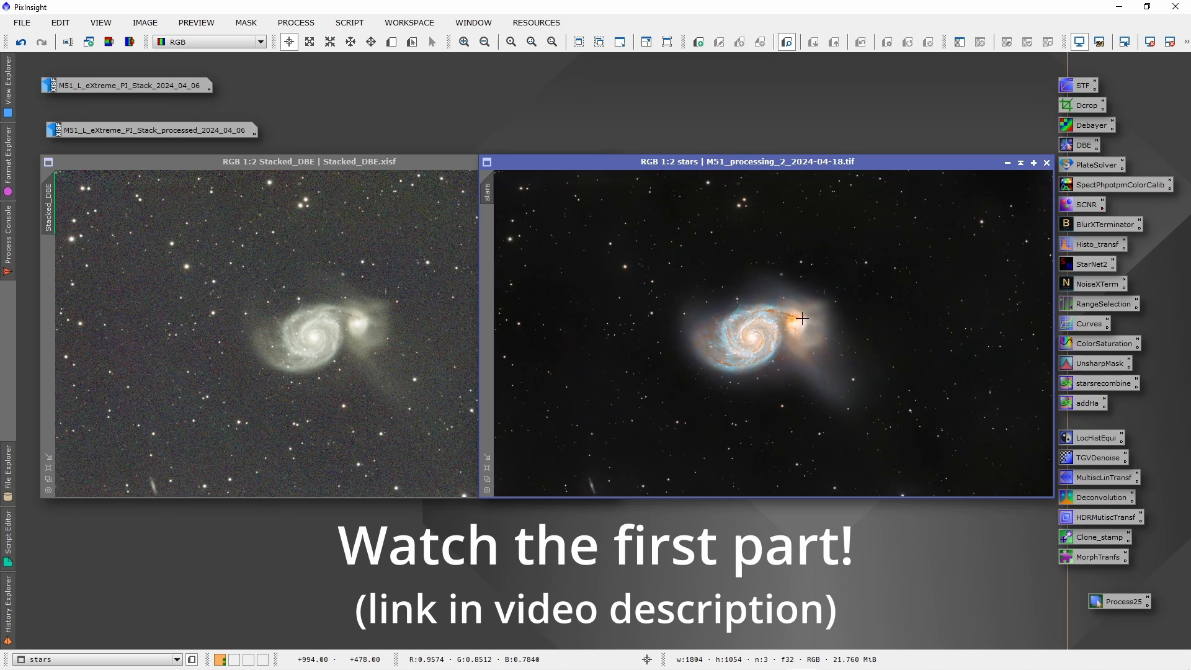
pyautogui.moveTo(304, 341)
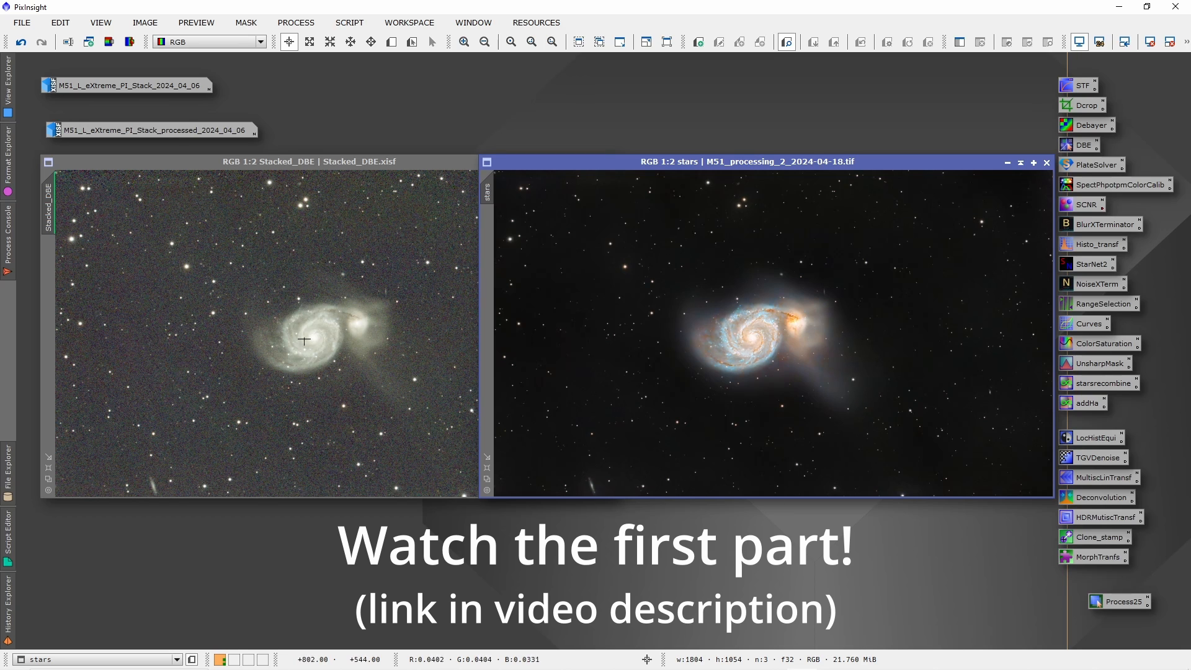
pyautogui.moveTo(775, 283)
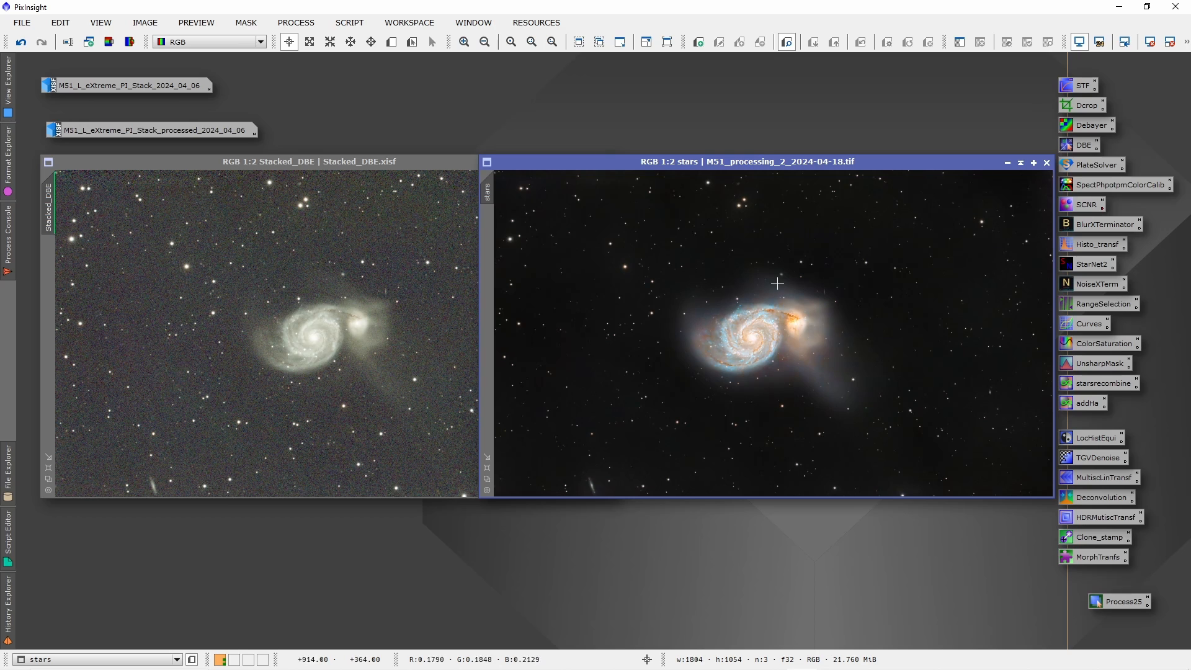
pyautogui.moveTo(737, 355)
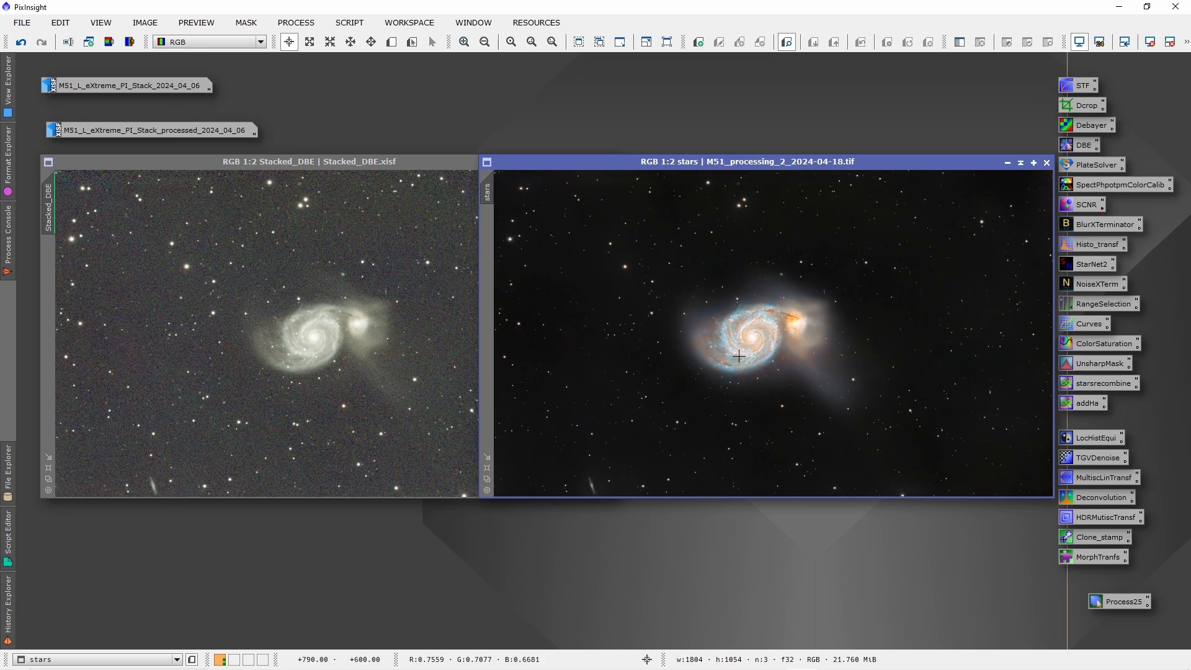
pyautogui.moveTo(893, 291)
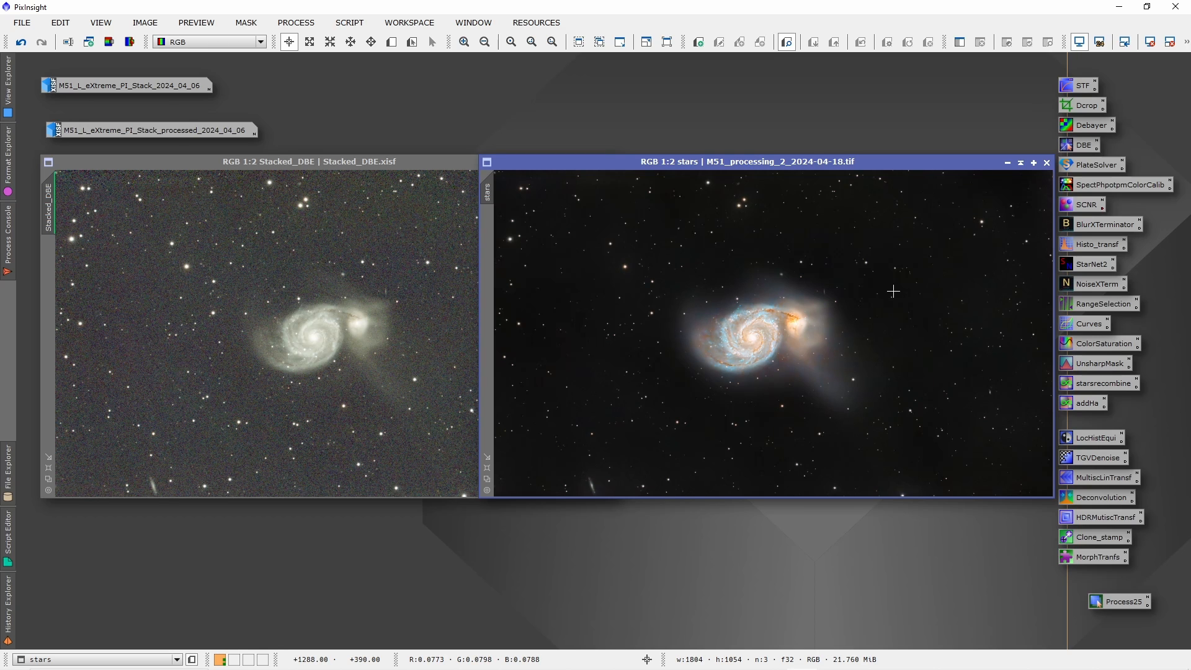
pyautogui.moveTo(714, 352)
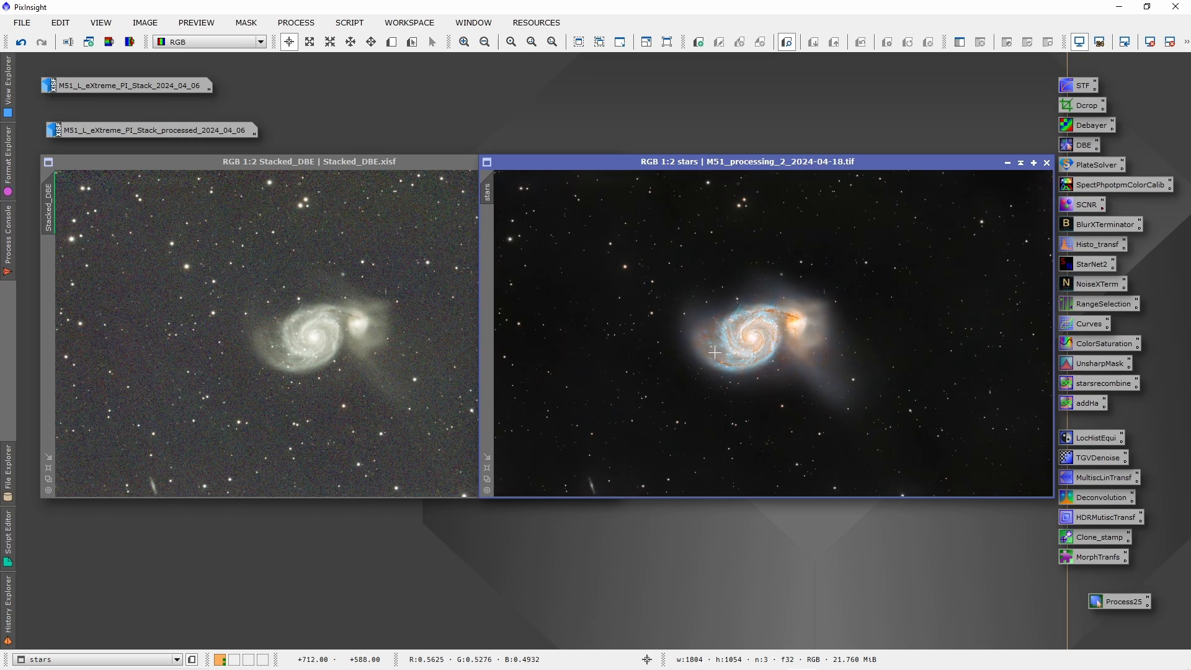
pyautogui.moveTo(744, 363)
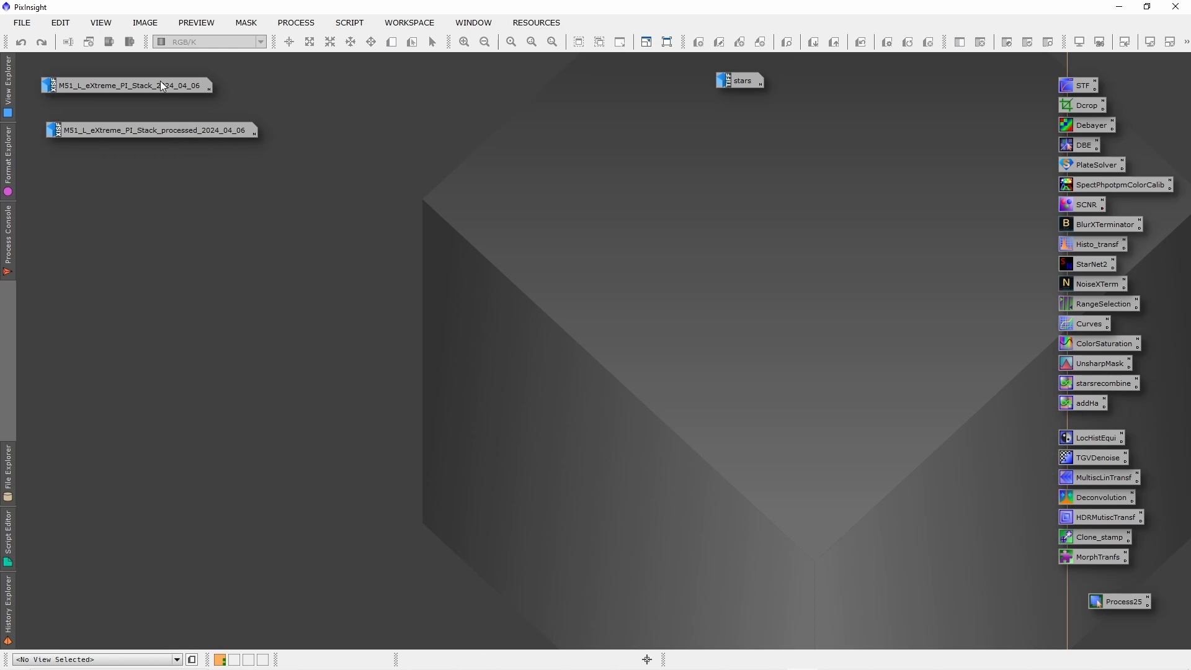
# Step: Restore the M51_L_eXtreme_PI_Stack_2024_04_06 Ha/OIII stack from its icon
pyautogui.doubleClick(125, 85)
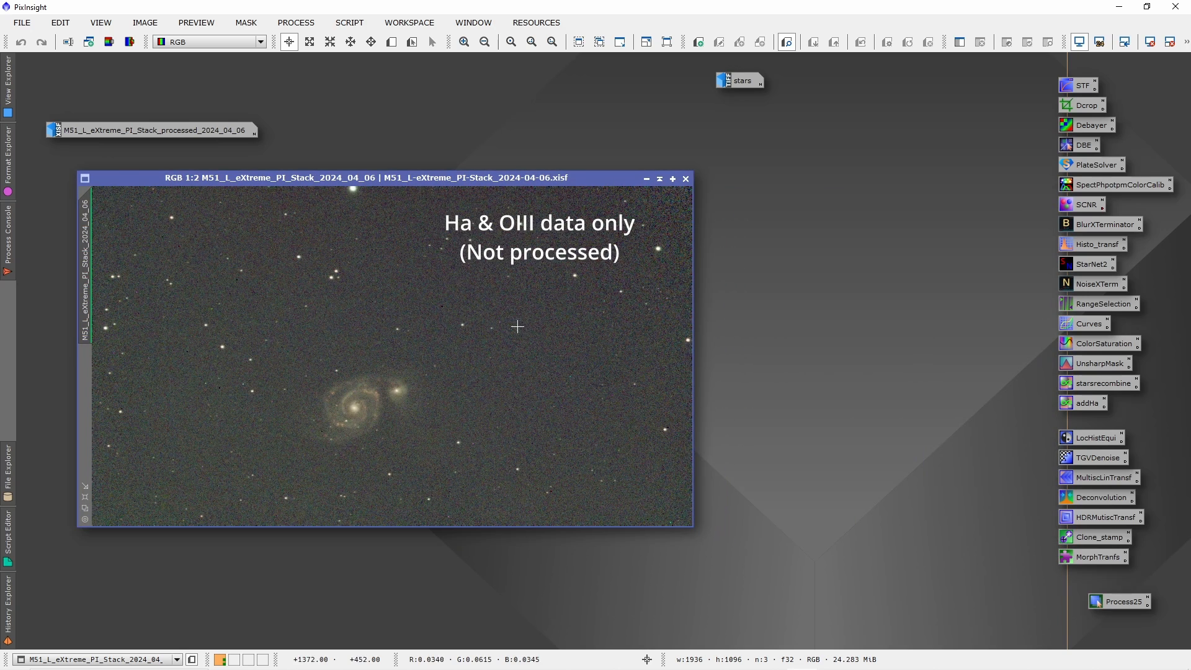
pyautogui.moveTo(542, 329)
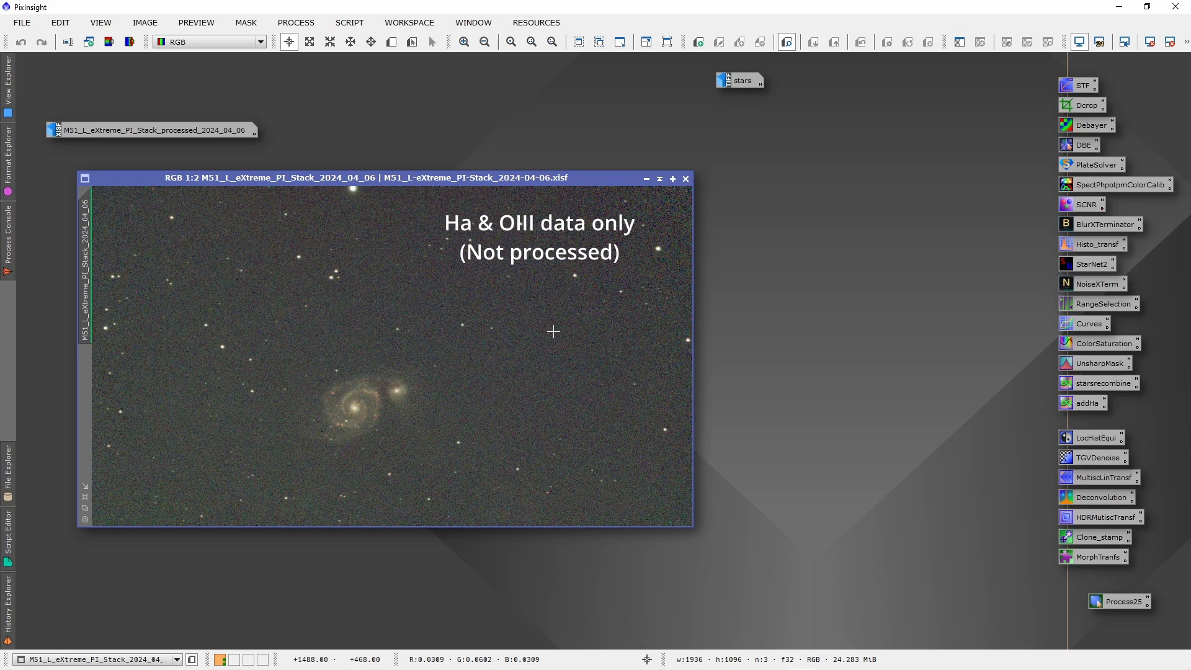
pyautogui.moveTo(511, 349)
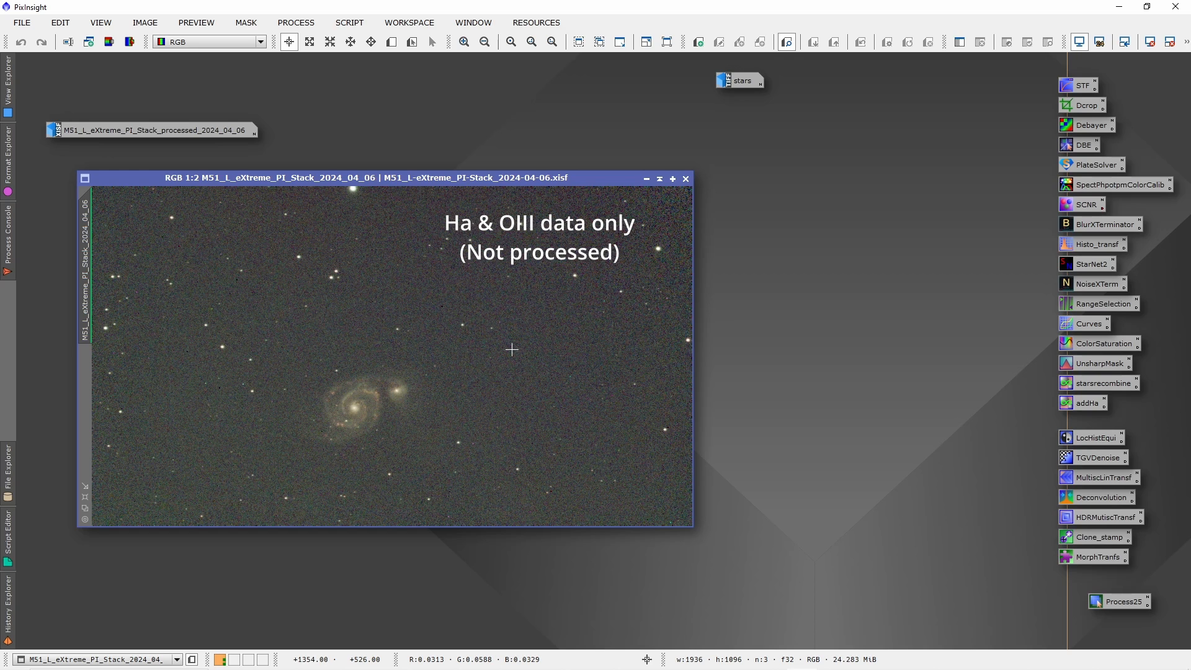
pyautogui.moveTo(518, 361)
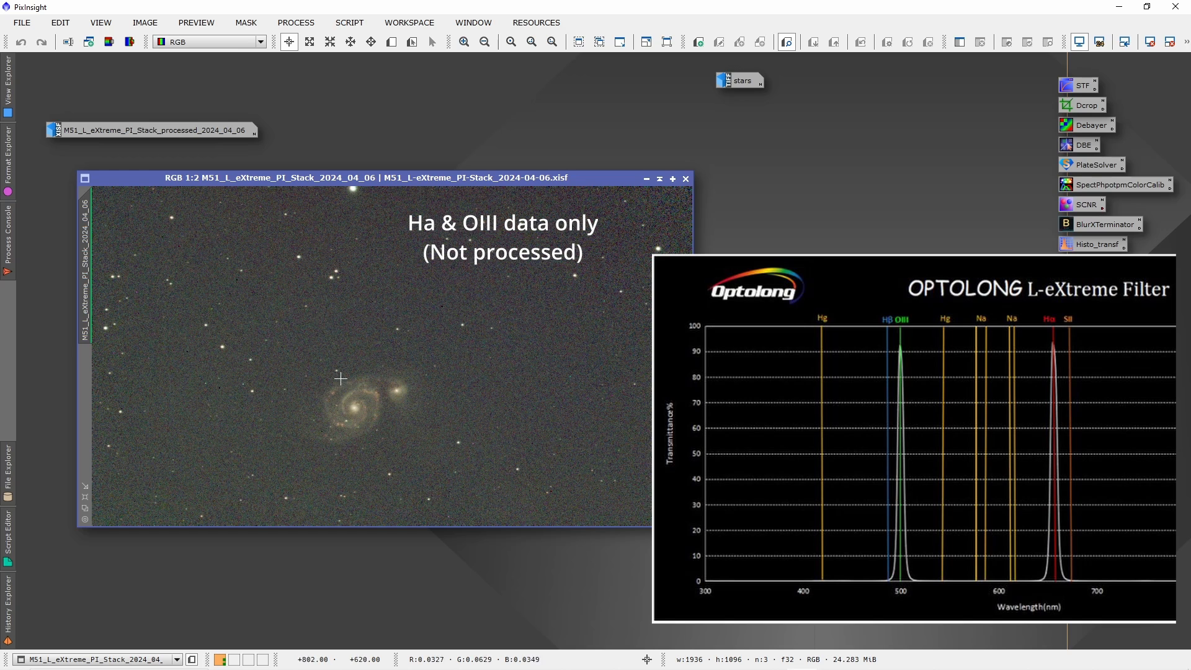
pyautogui.moveTo(470, 375)
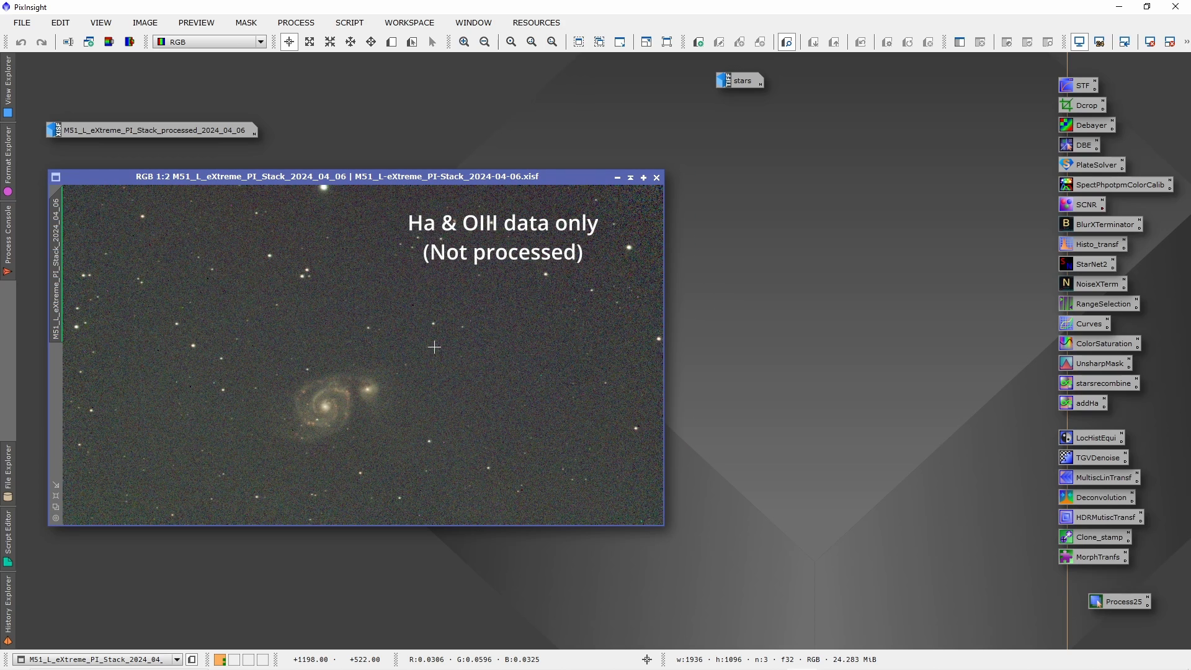
pyautogui.moveTo(464, 365)
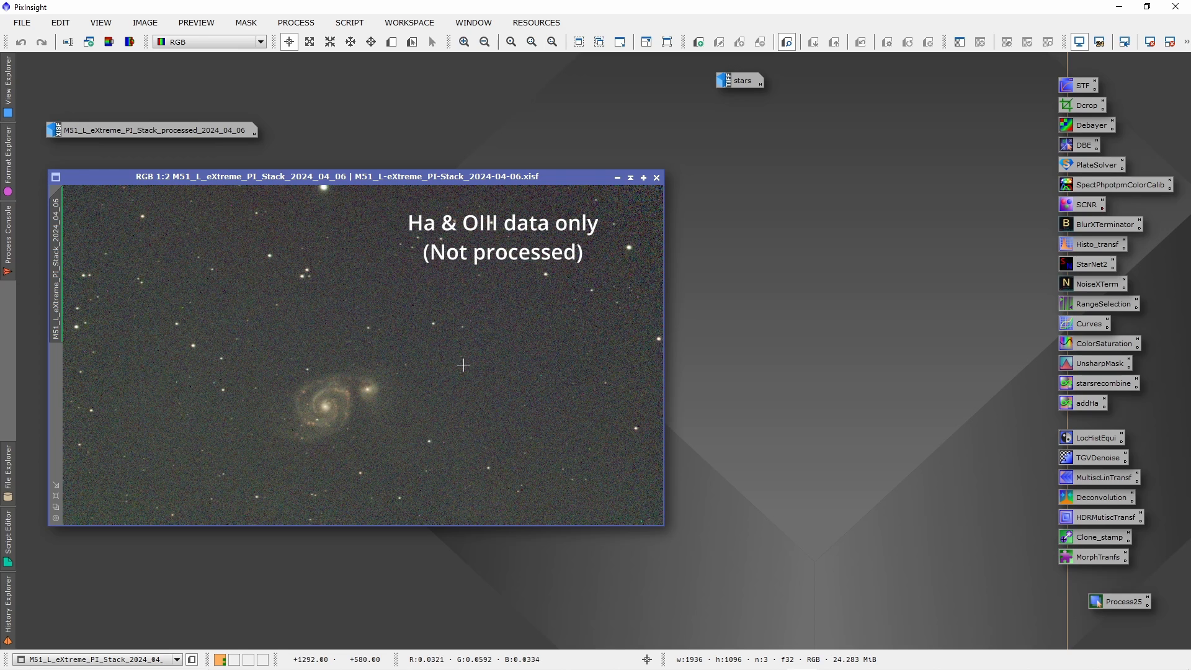
pyautogui.moveTo(374, 304)
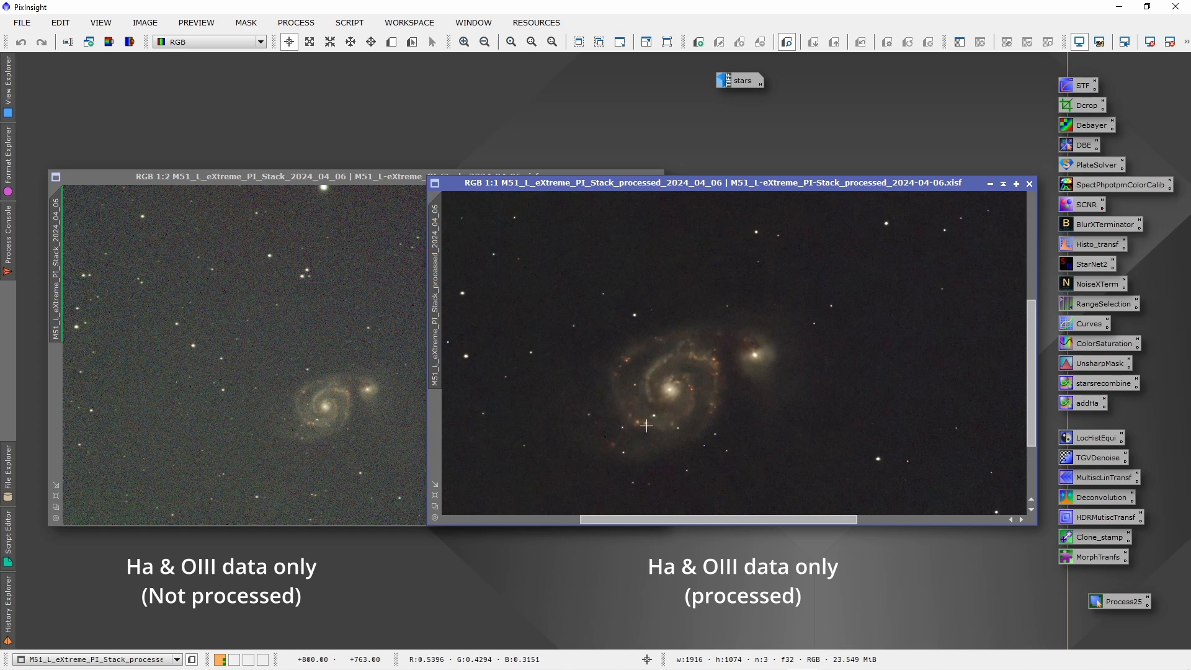
pyautogui.moveTo(695, 371)
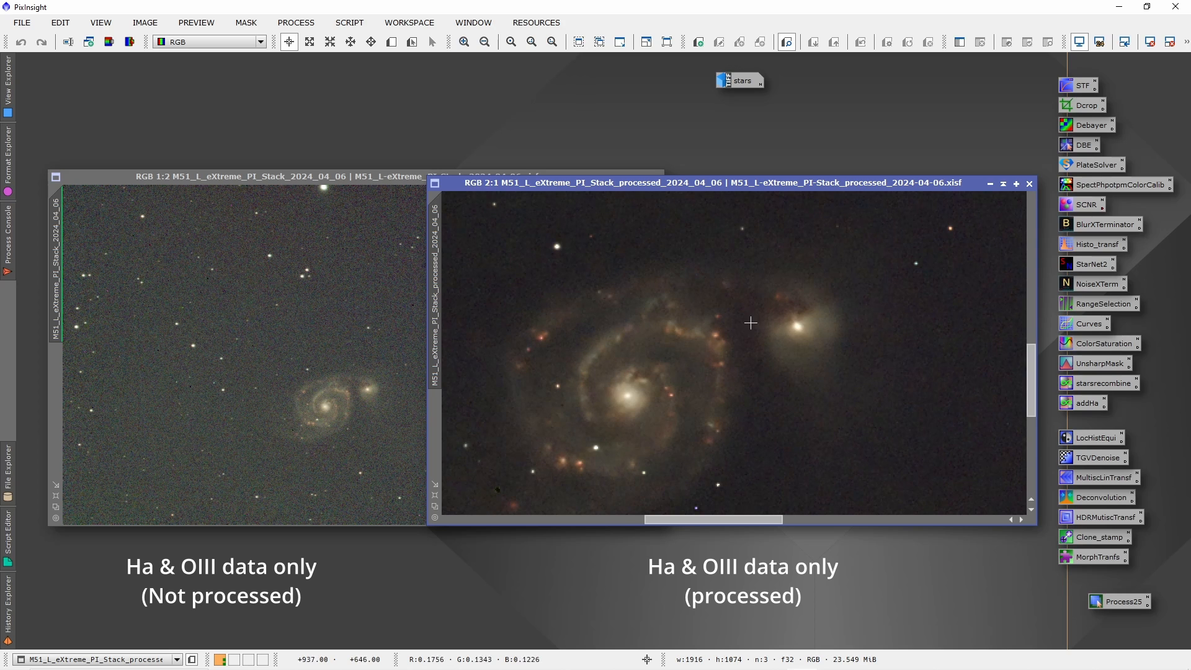
pyautogui.moveTo(478, 371)
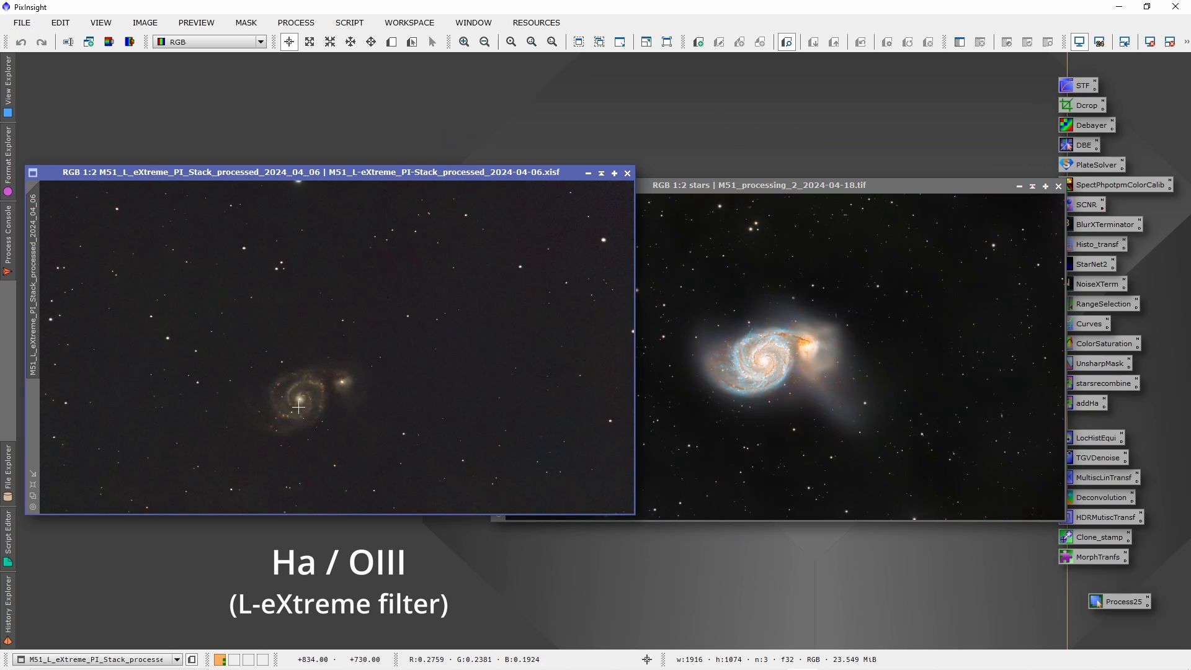
# Step: Bring the broadband L-Pro M51 stars image window to the front
pyautogui.click(760, 185)
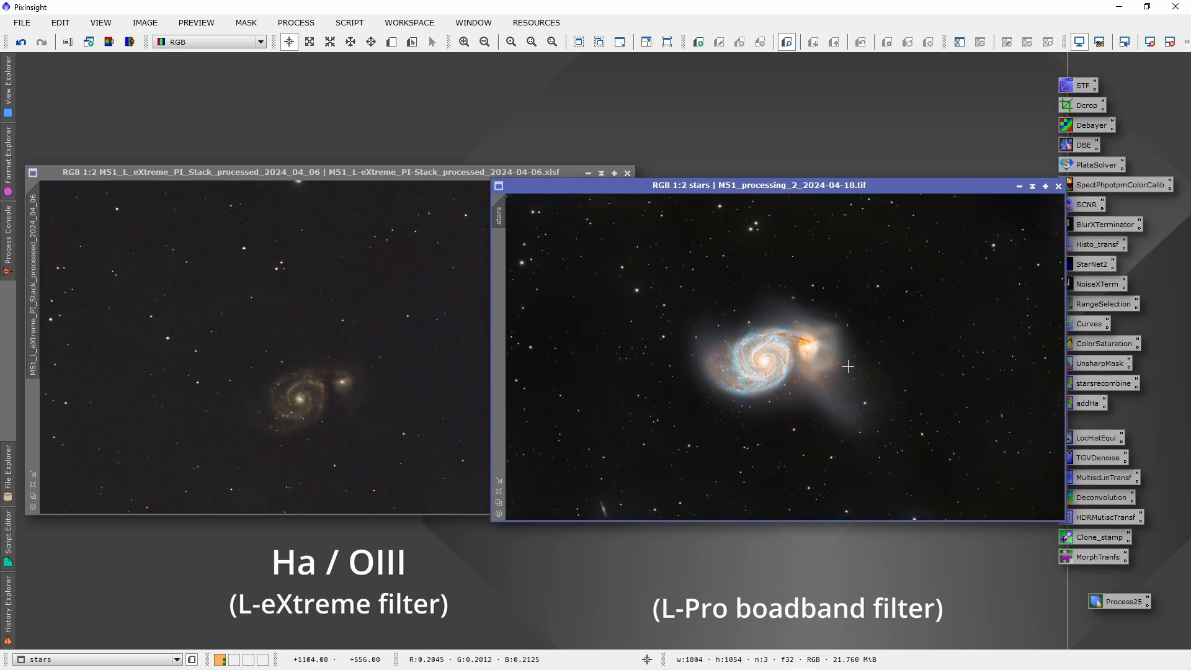
pyautogui.moveTo(917, 319)
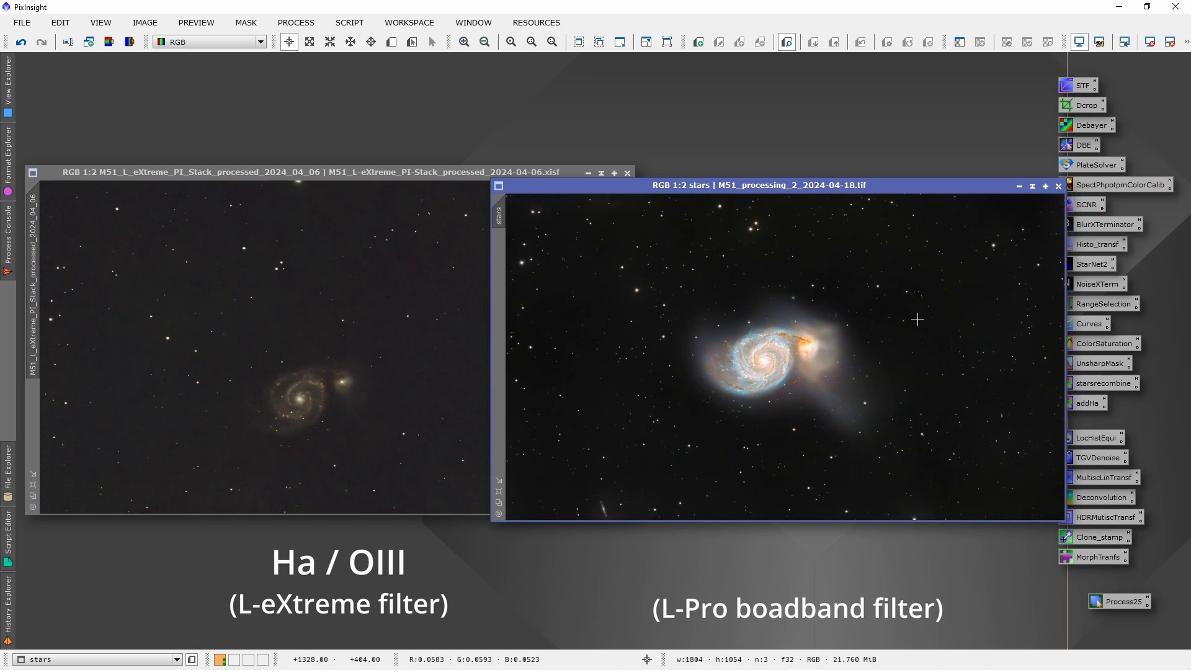
pyautogui.moveTo(927, 293)
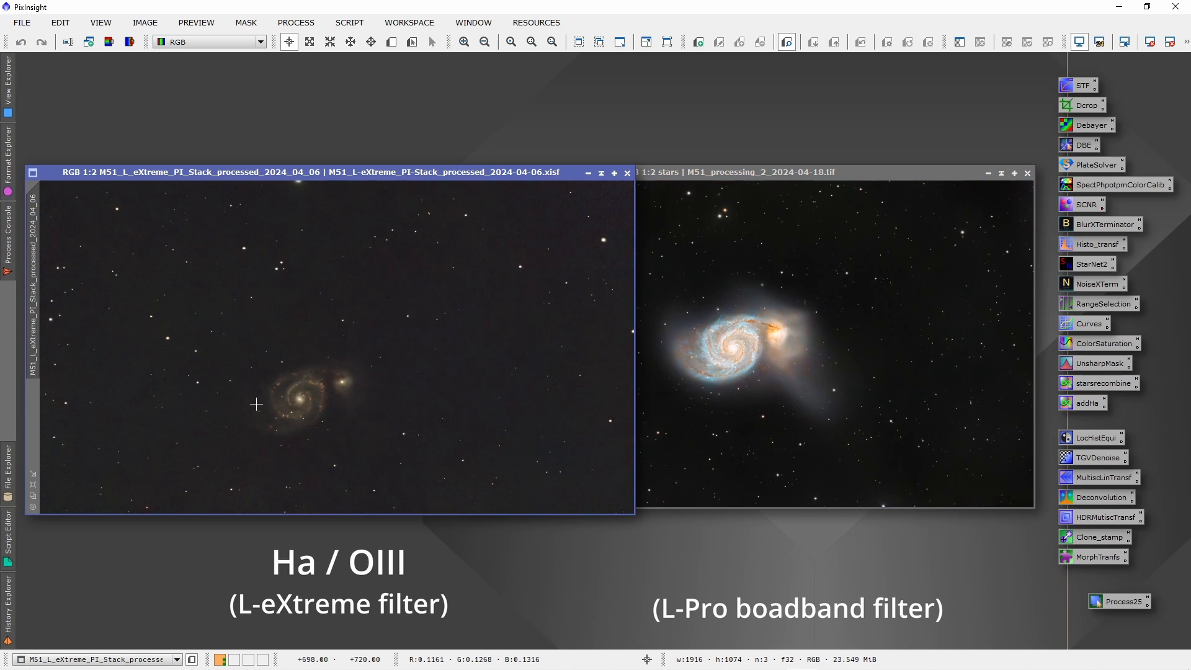
pyautogui.moveTo(933, 286)
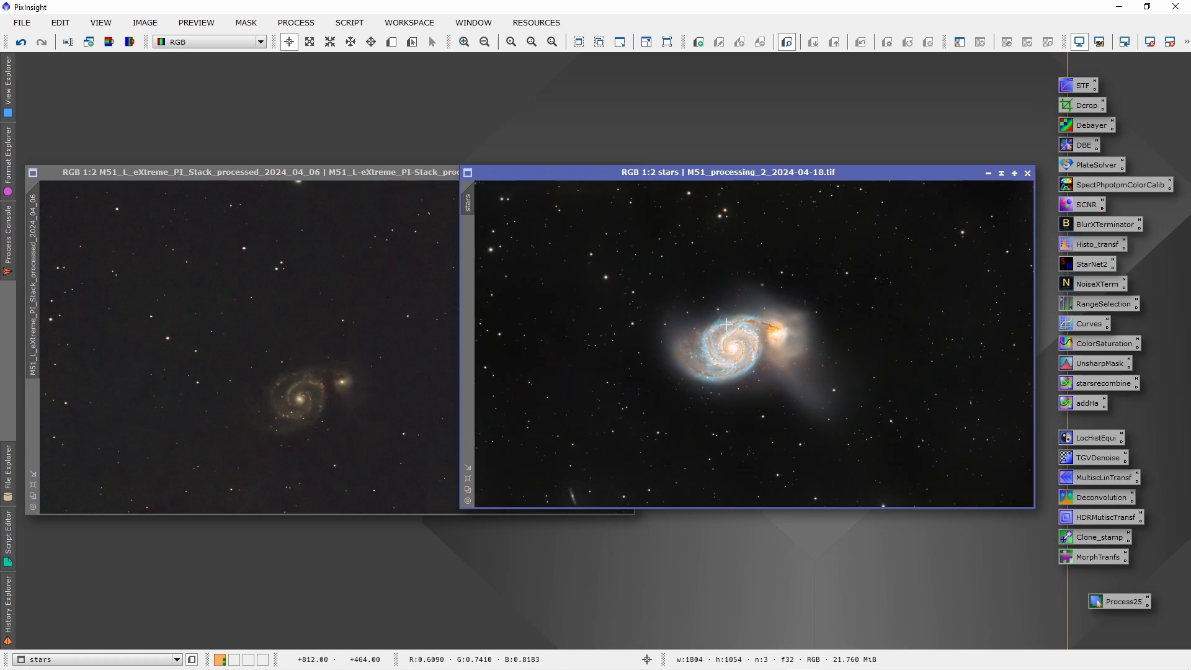
pyautogui.moveTo(737, 341)
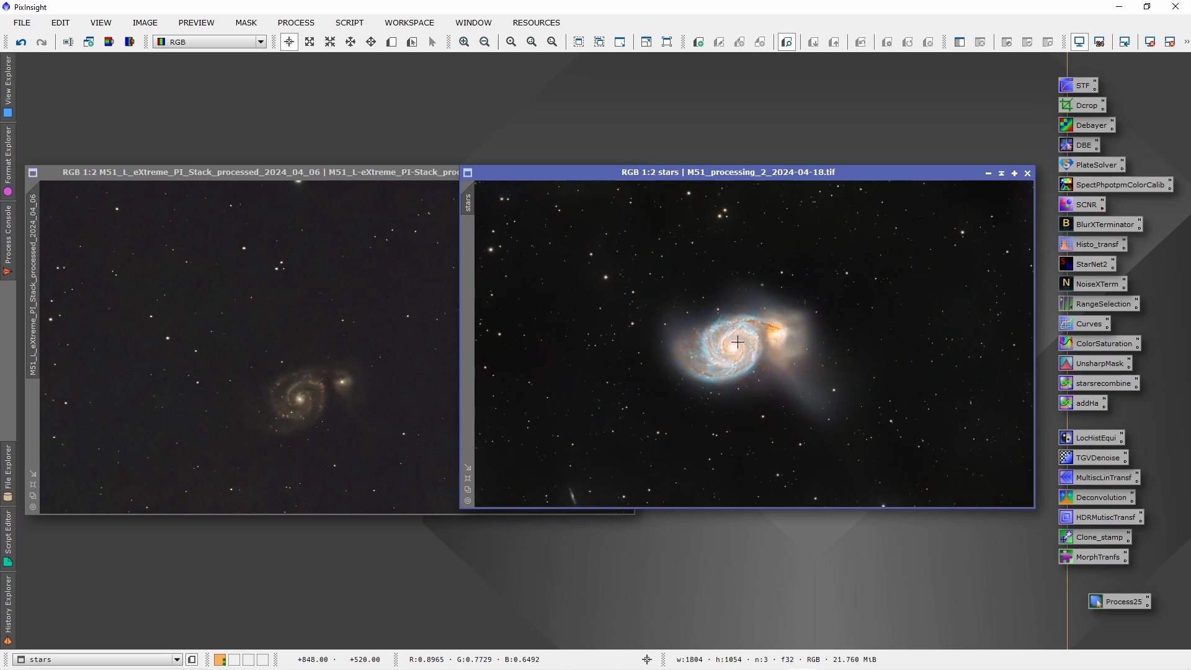
pyautogui.moveTo(783, 350)
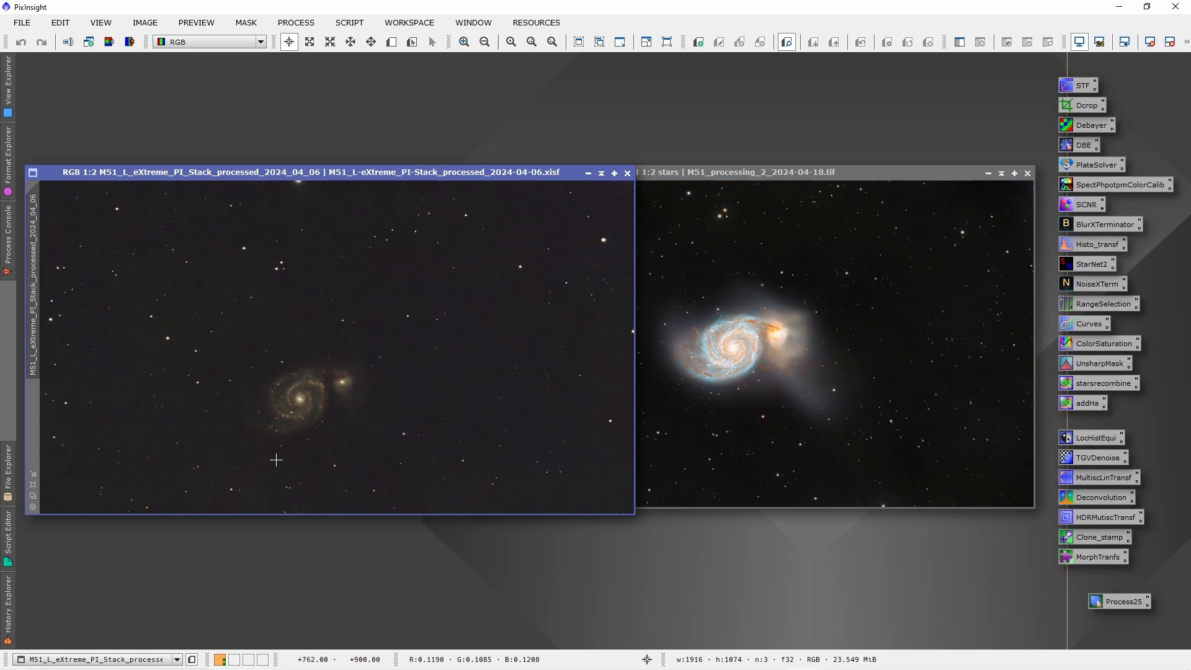
pyautogui.moveTo(475, 356)
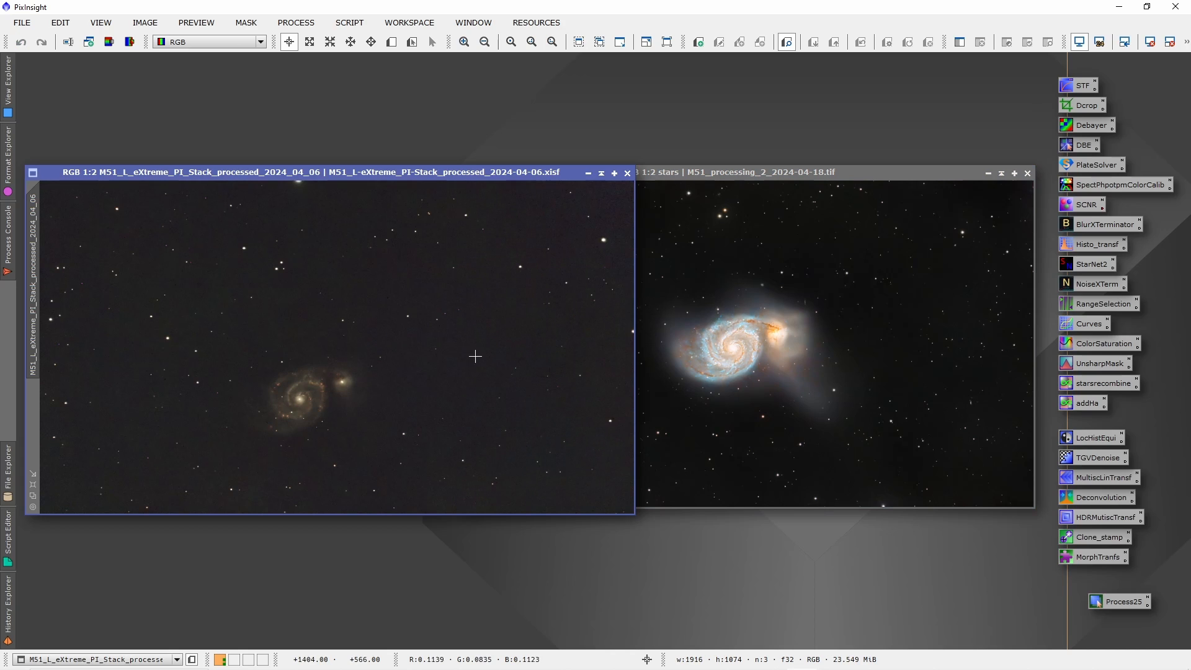
pyautogui.moveTo(494, 342)
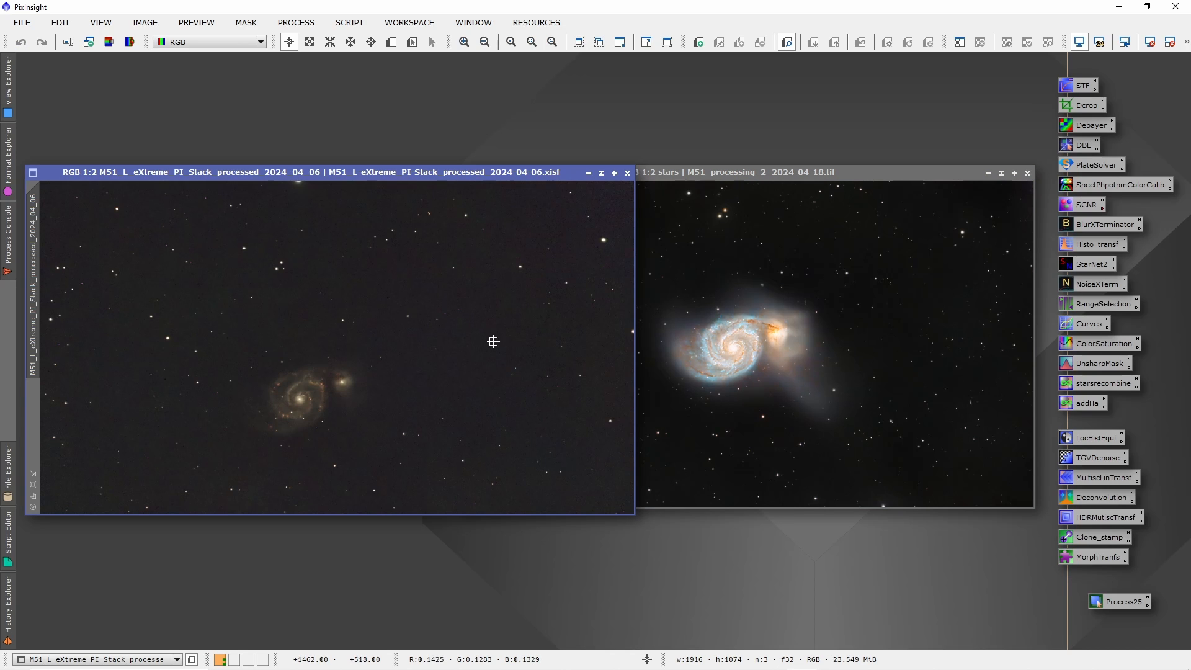
pyautogui.moveTo(415, 372)
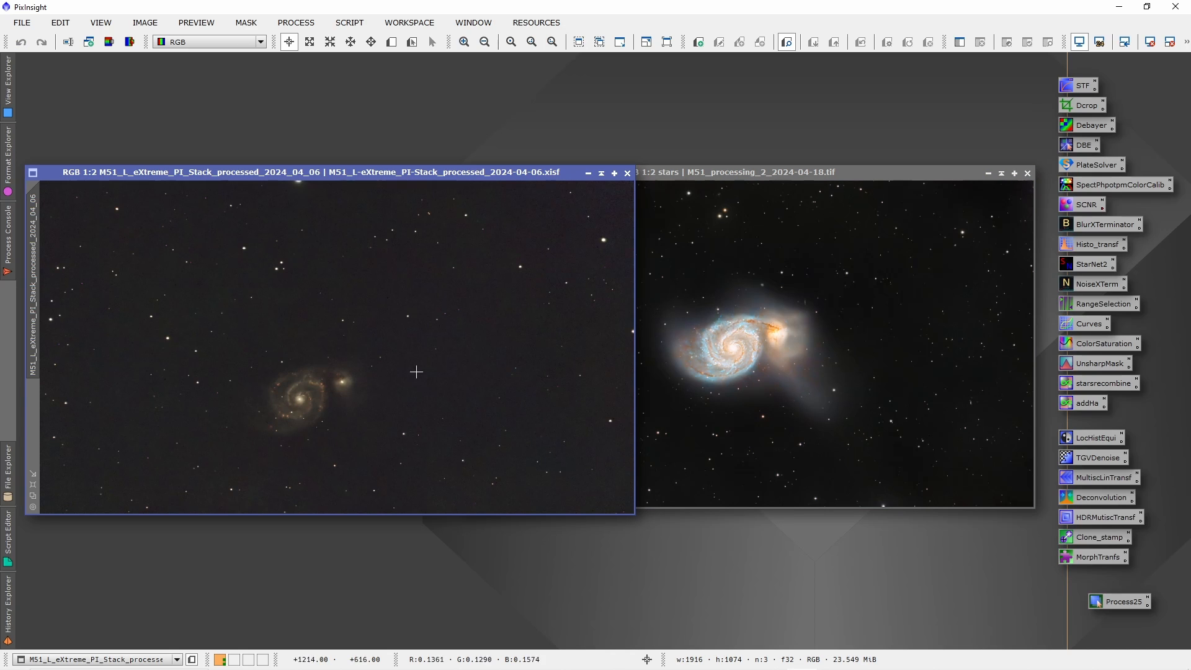
pyautogui.moveTo(424, 382)
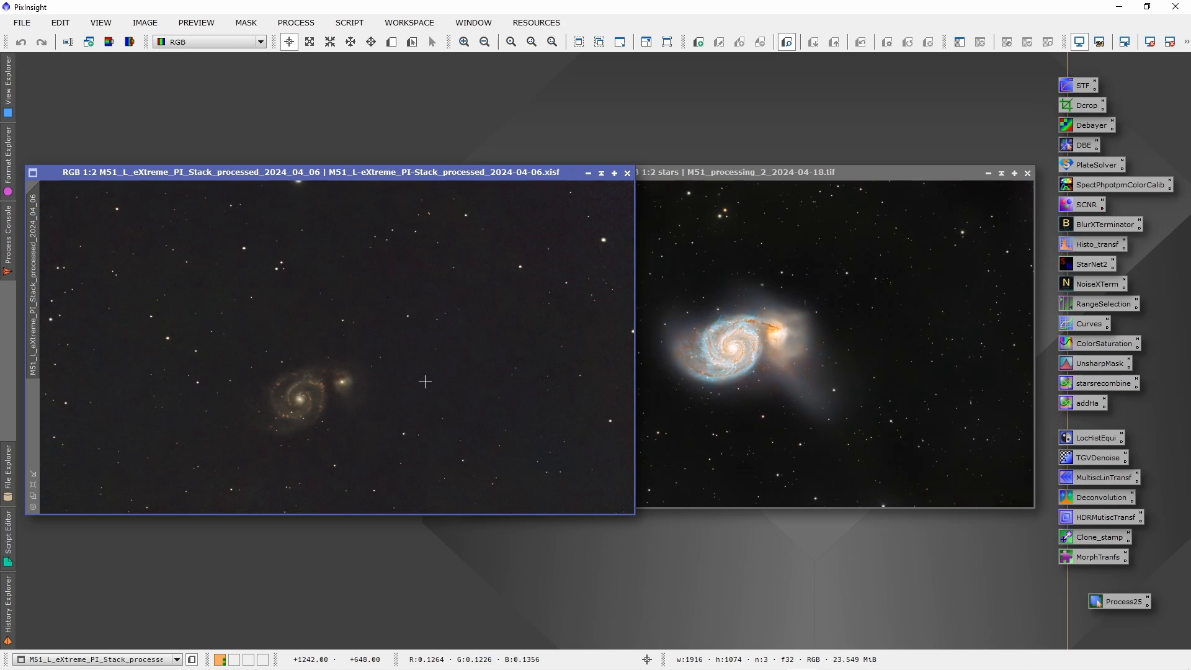
pyautogui.moveTo(478, 288)
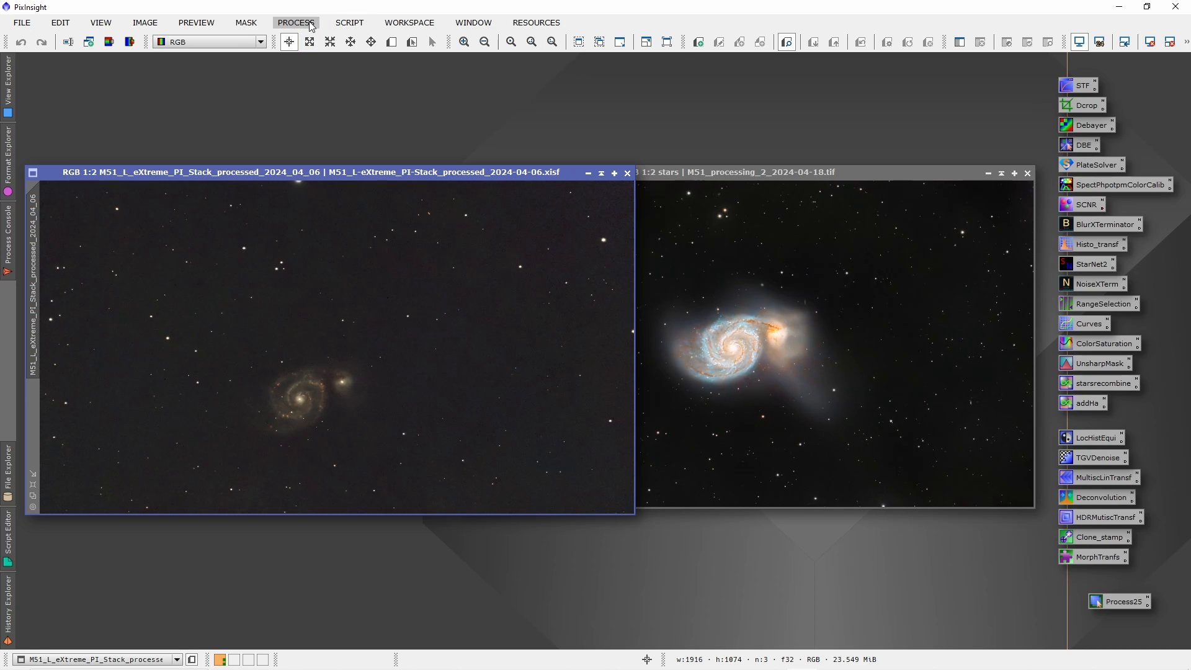
# Step: Launch DynamicAlignment from the full process list
pyautogui.click(295, 22)
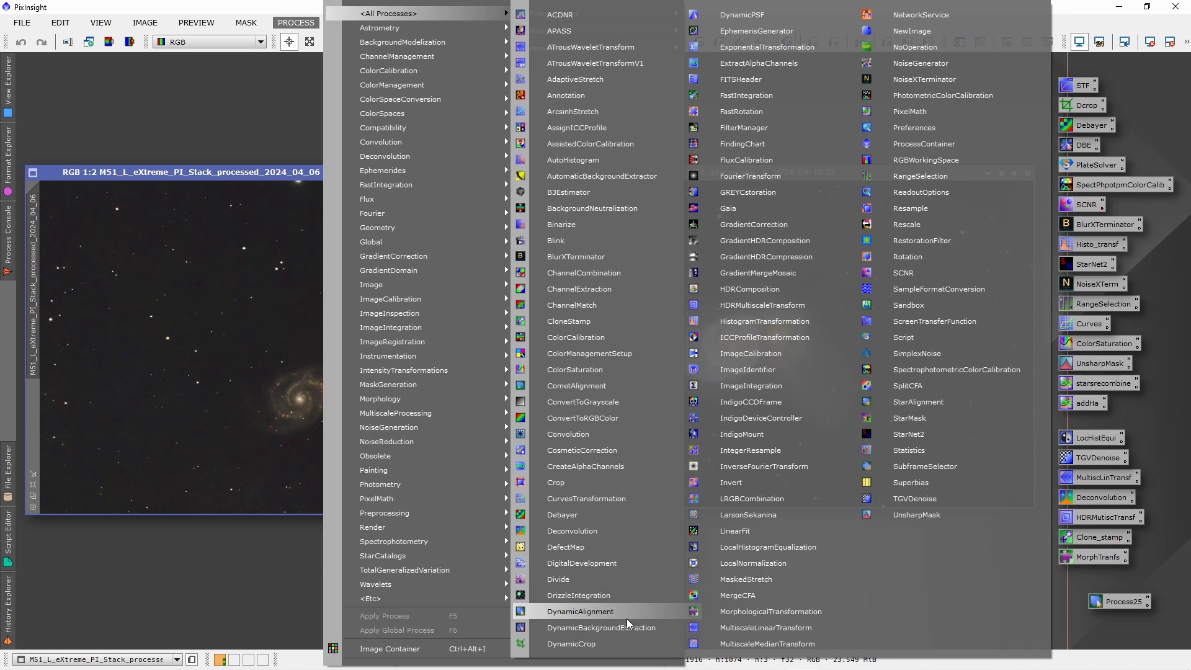
pyautogui.click(580, 612)
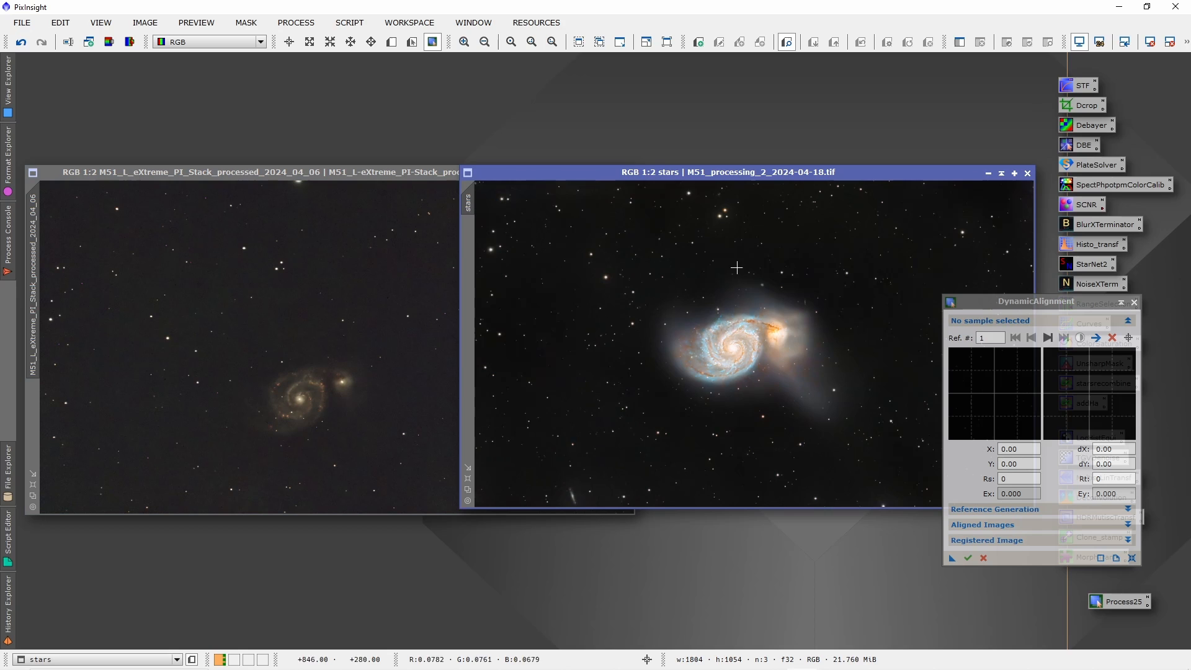
pyautogui.moveTo(588, 173)
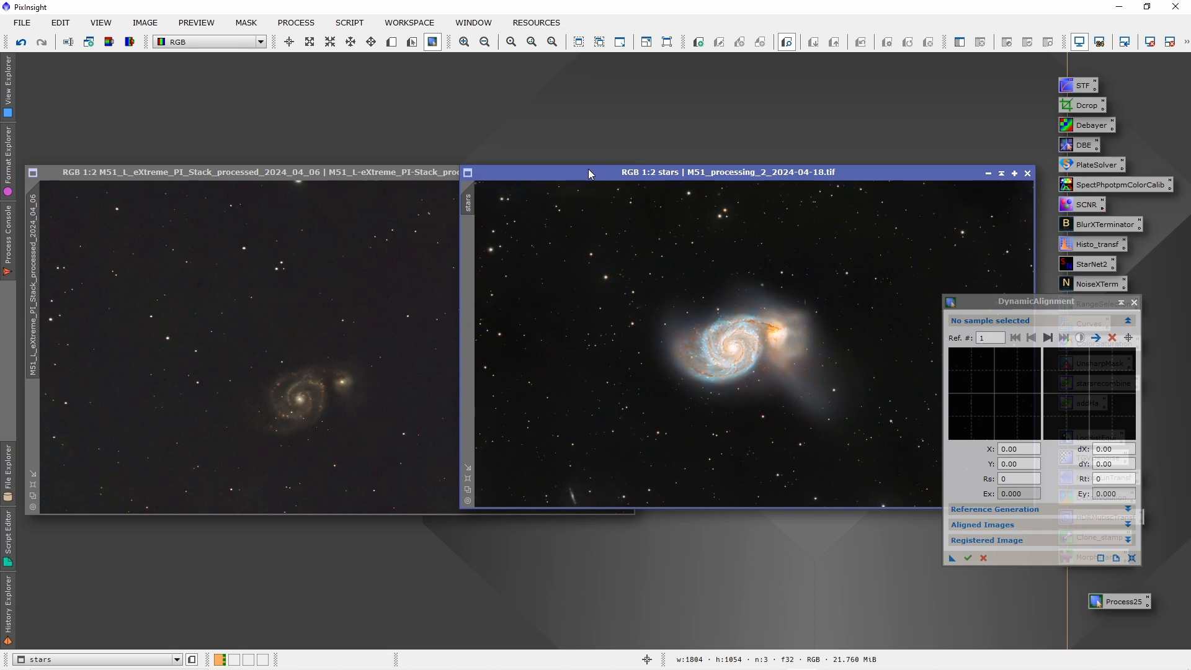
pyautogui.moveTo(625, 362)
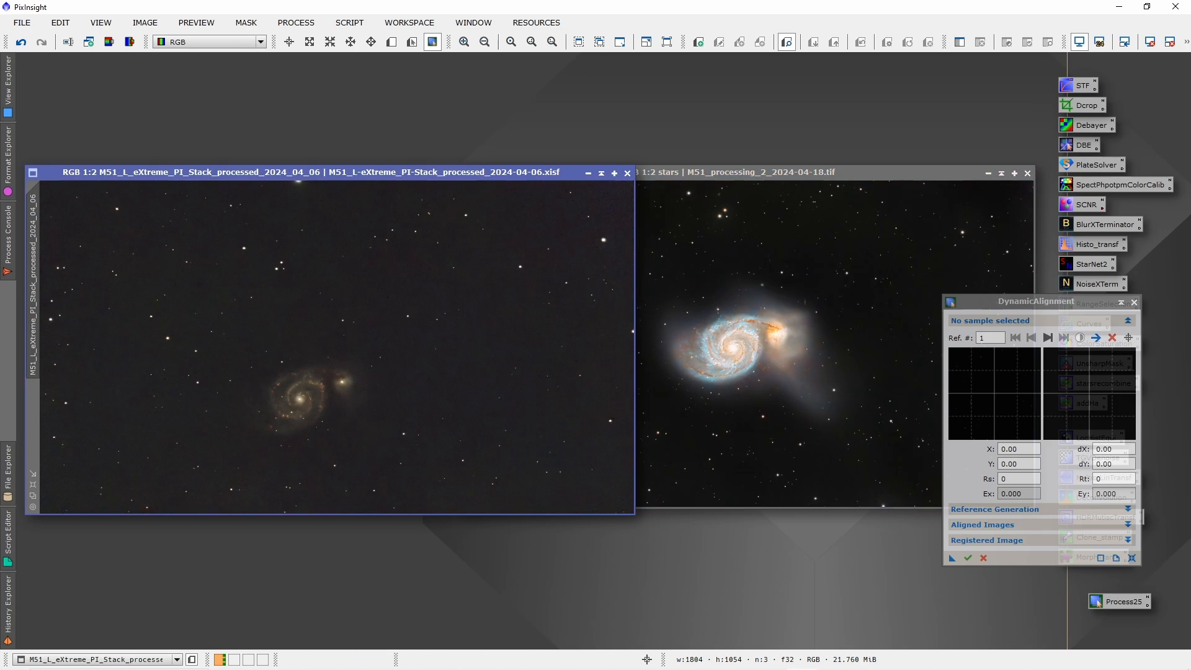
pyautogui.moveTo(367, 430)
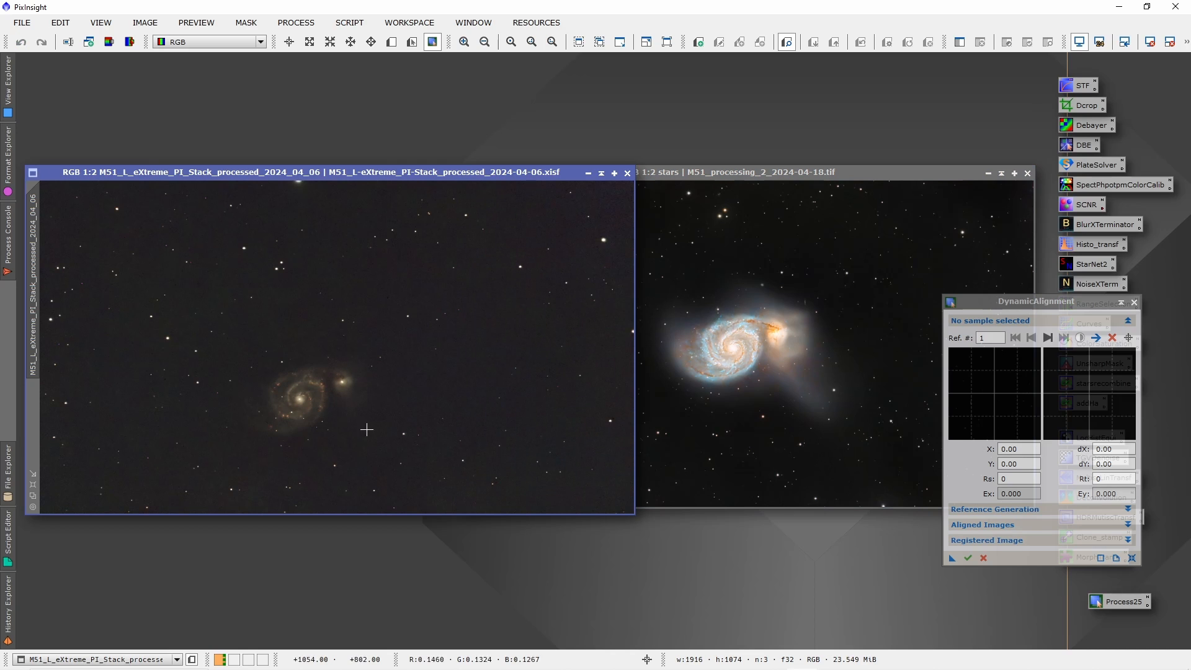
pyautogui.moveTo(422, 155)
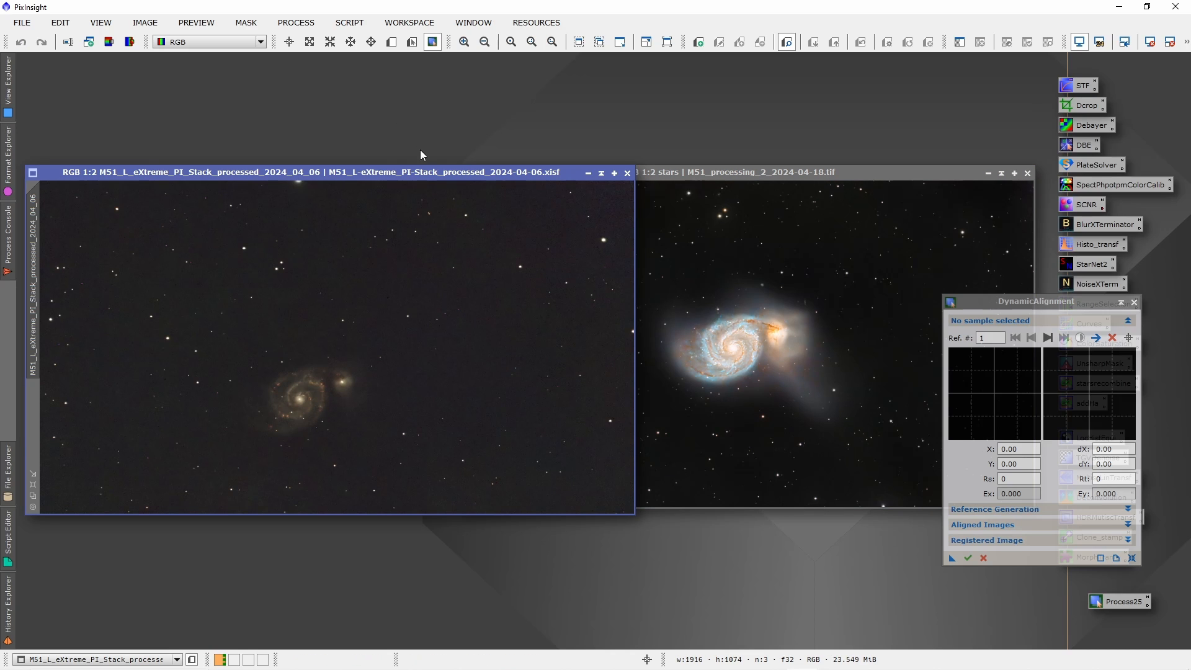
pyautogui.moveTo(649, 304)
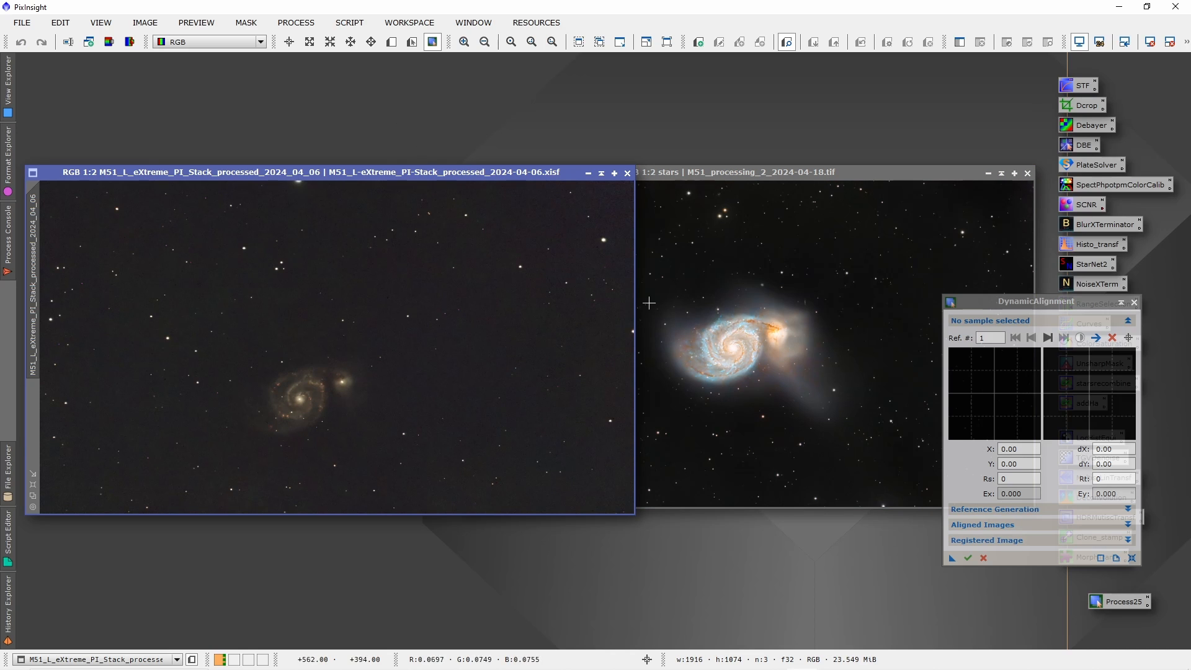
pyautogui.moveTo(520, 362)
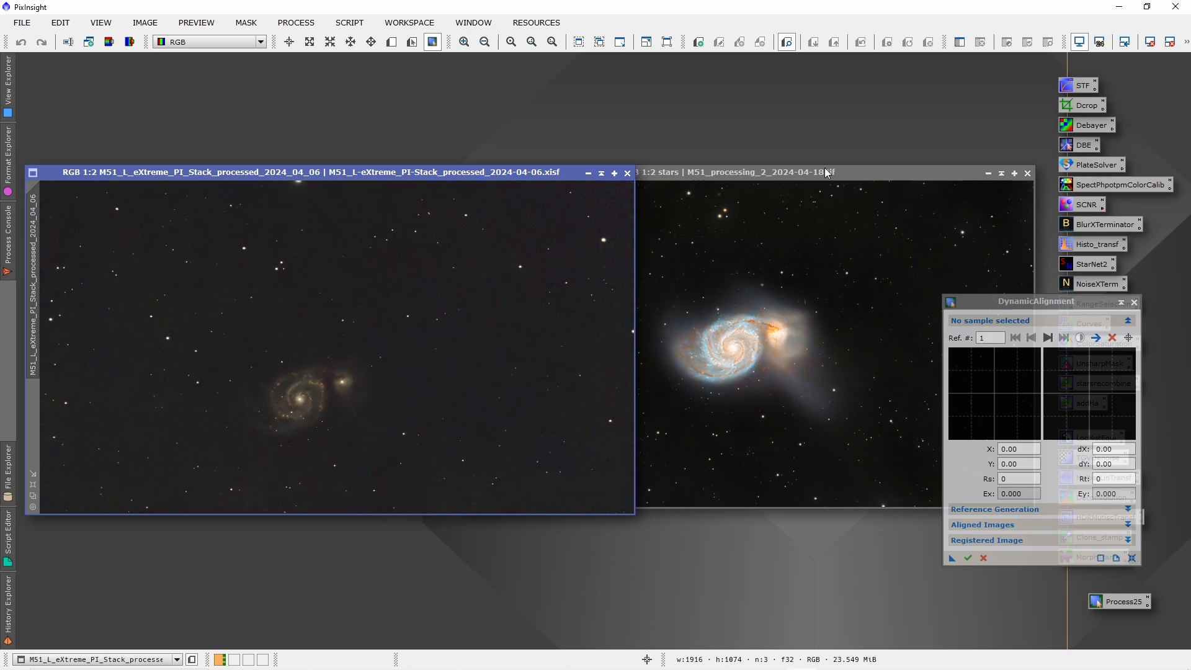
# Step: Bring the broadband stars image back in front of the Ha/OIII stack
pyautogui.click(730, 172)
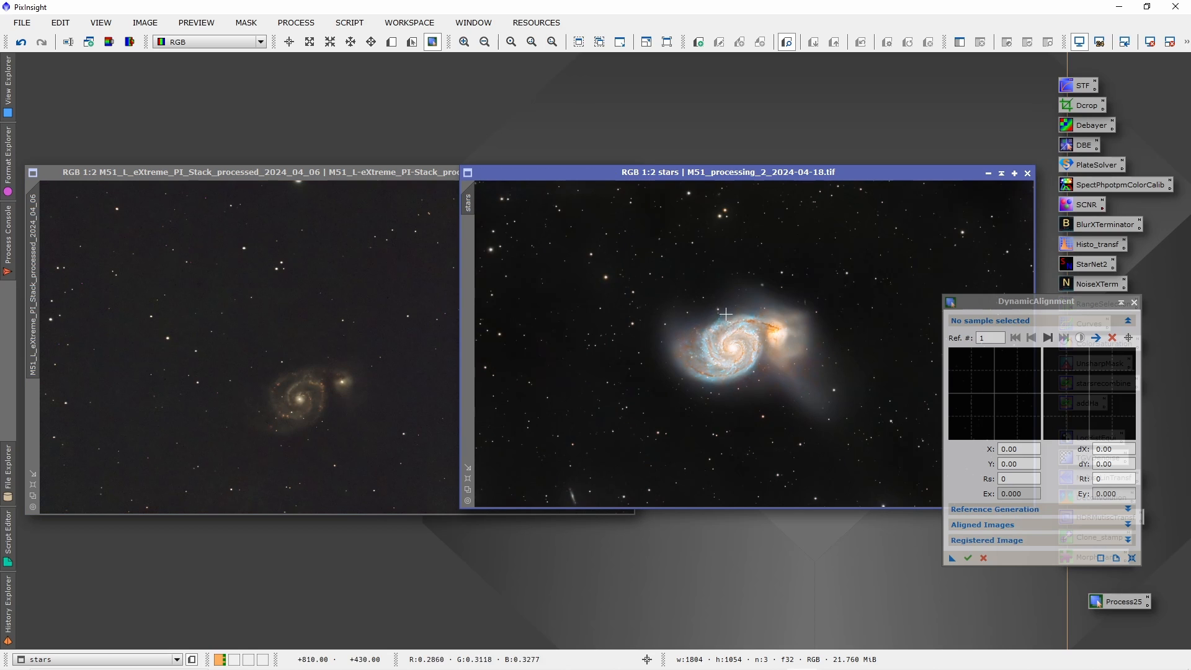
pyautogui.moveTo(767, 287)
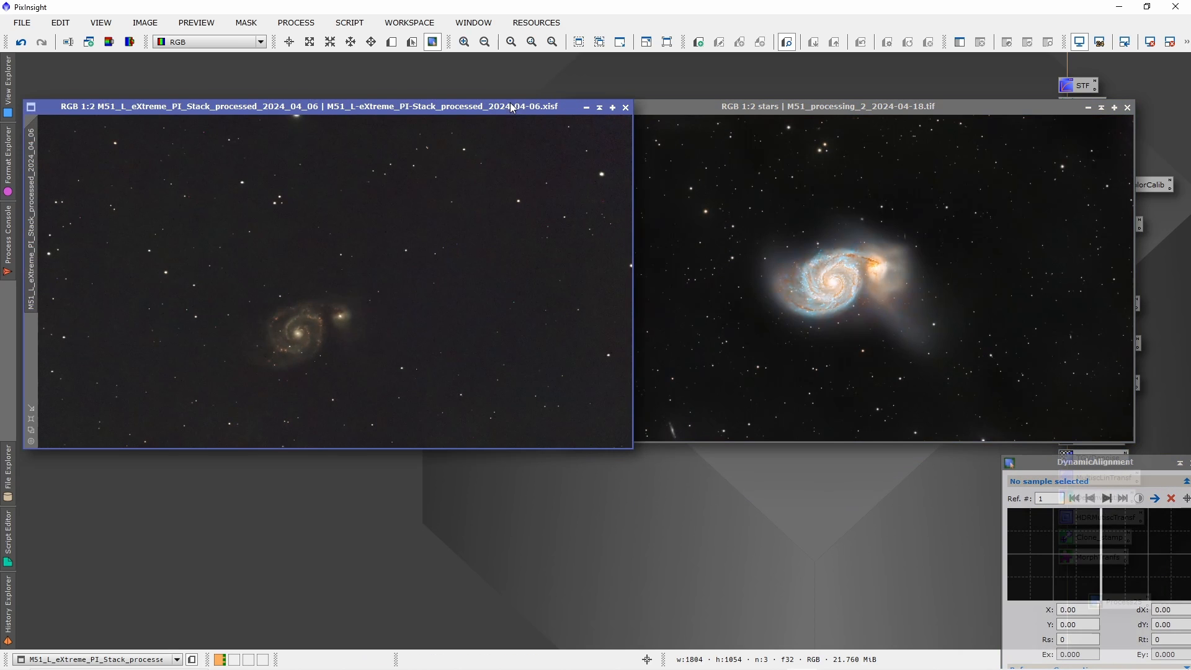
pyautogui.moveTo(854, 202)
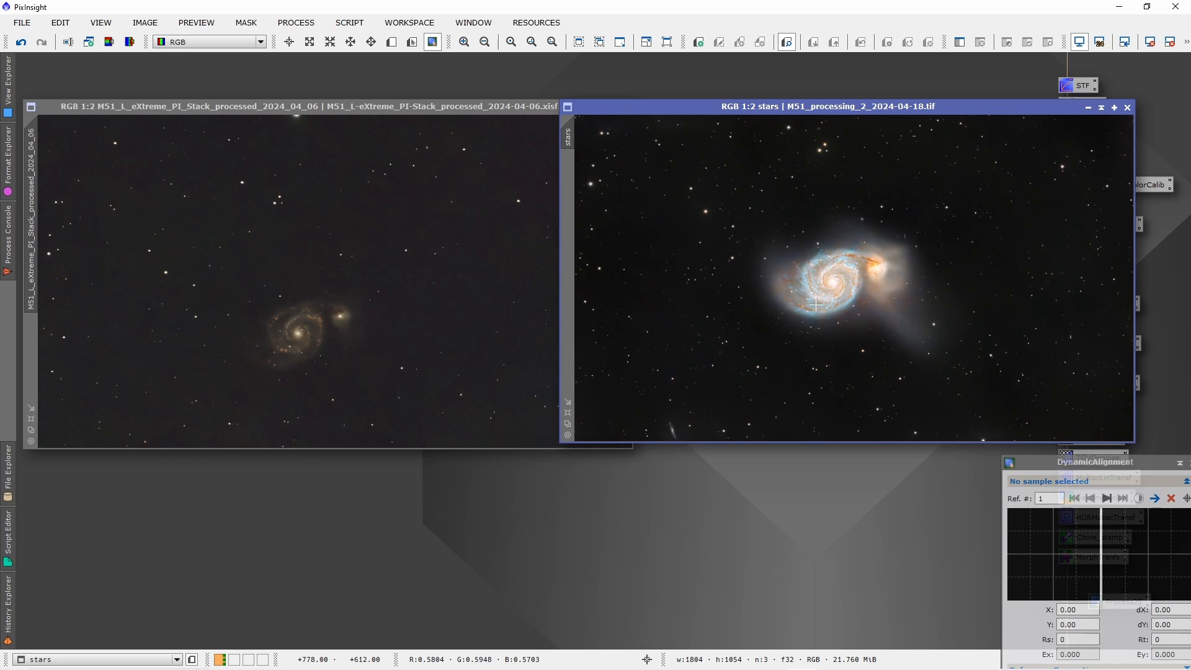
pyautogui.moveTo(824, 274)
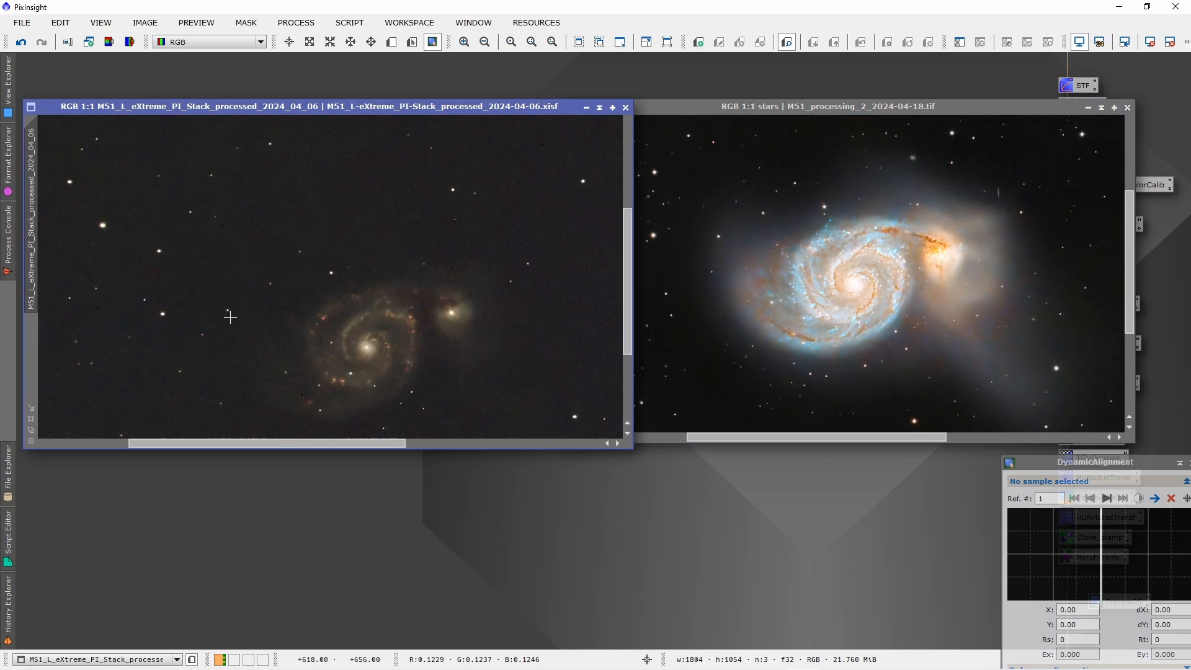
pyautogui.moveTo(769, 200)
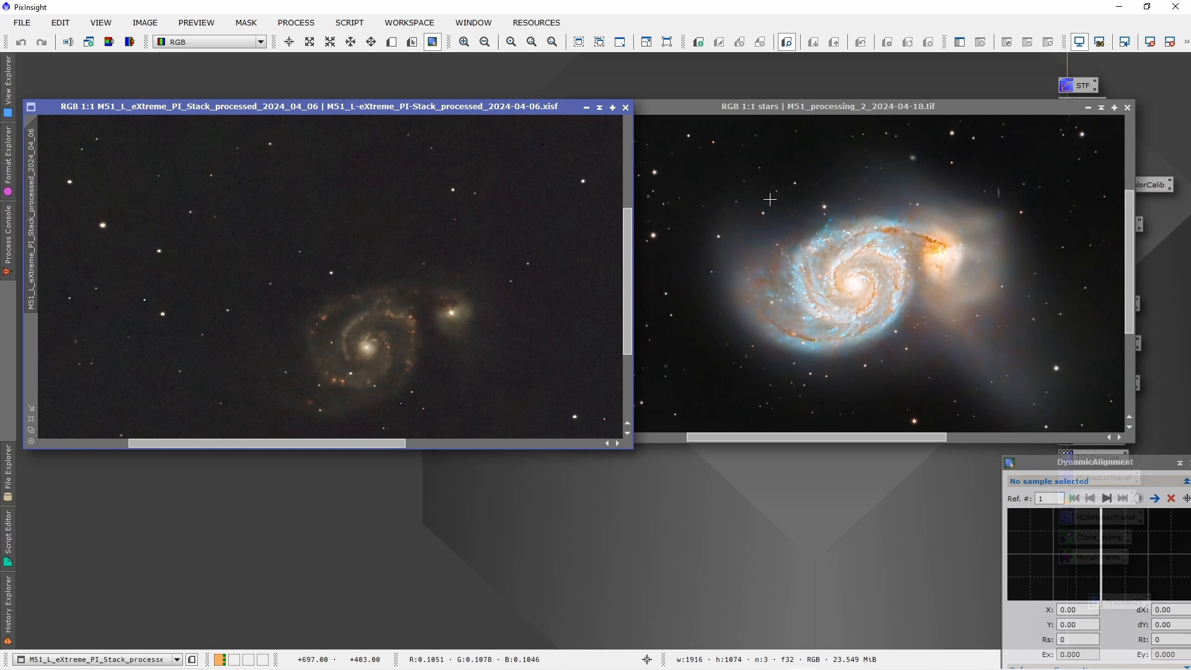
pyautogui.moveTo(742, 234)
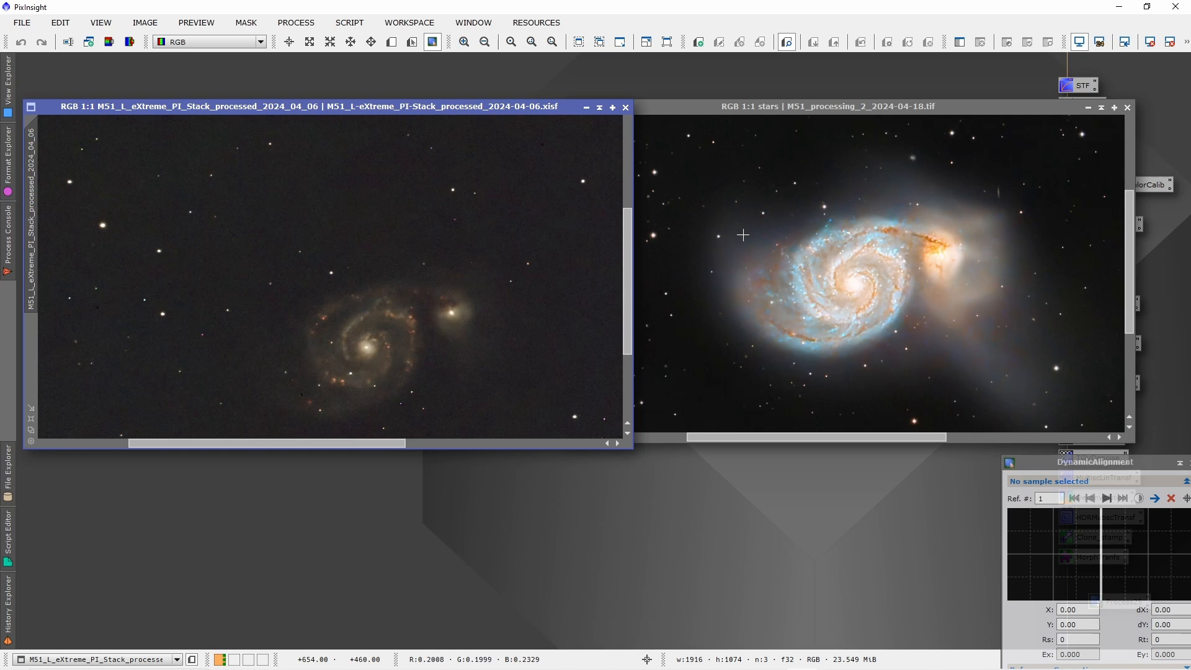
pyautogui.moveTo(728, 241)
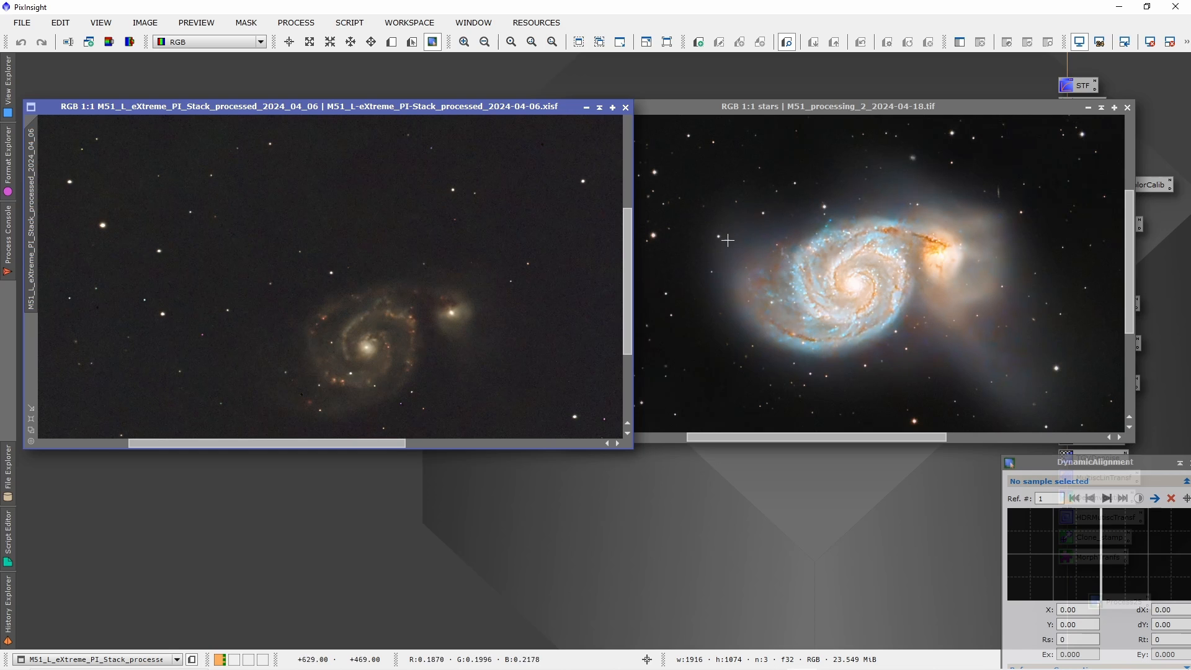
pyautogui.moveTo(329, 278)
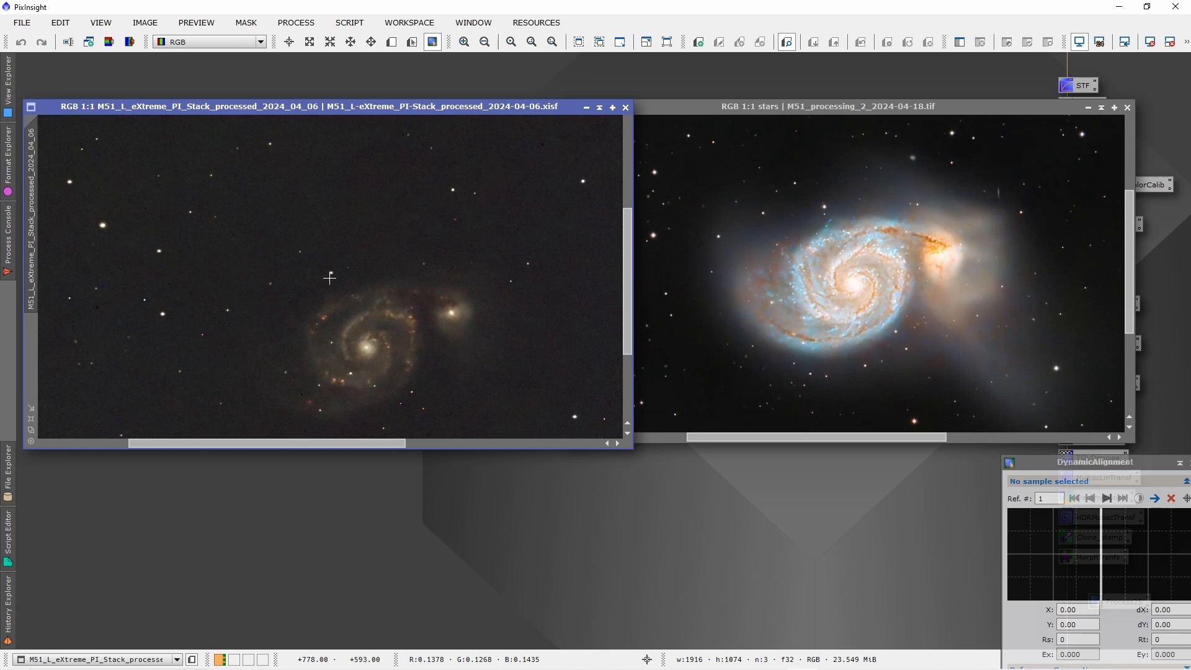
pyautogui.moveTo(325, 272)
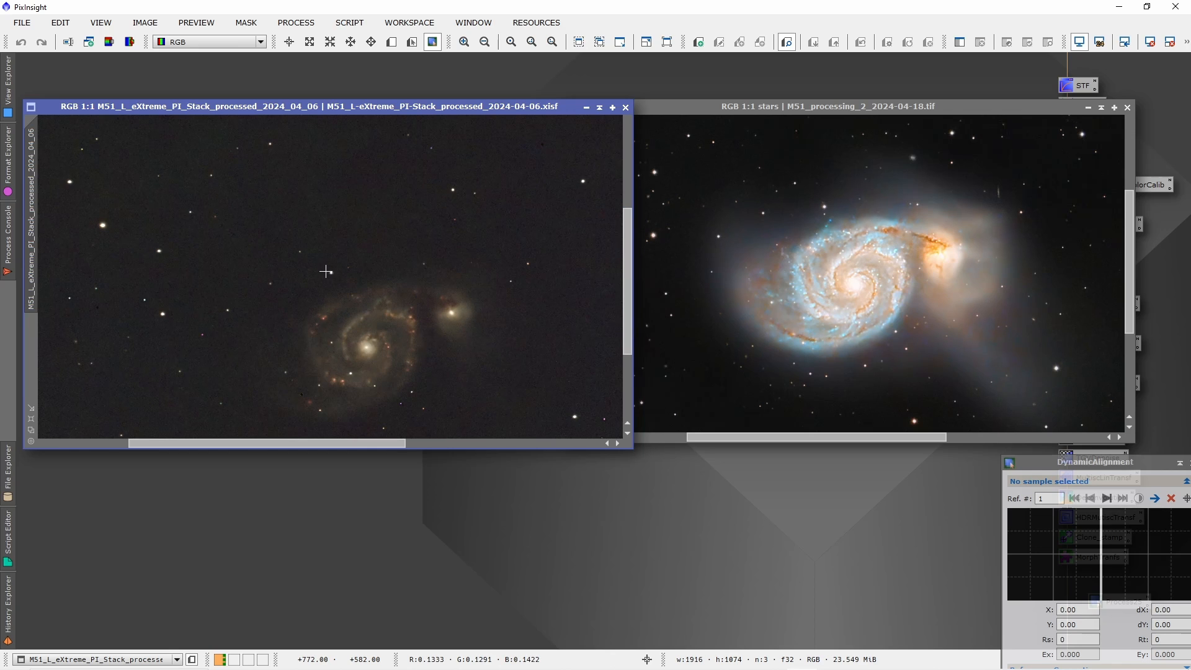
pyautogui.moveTo(145, 307)
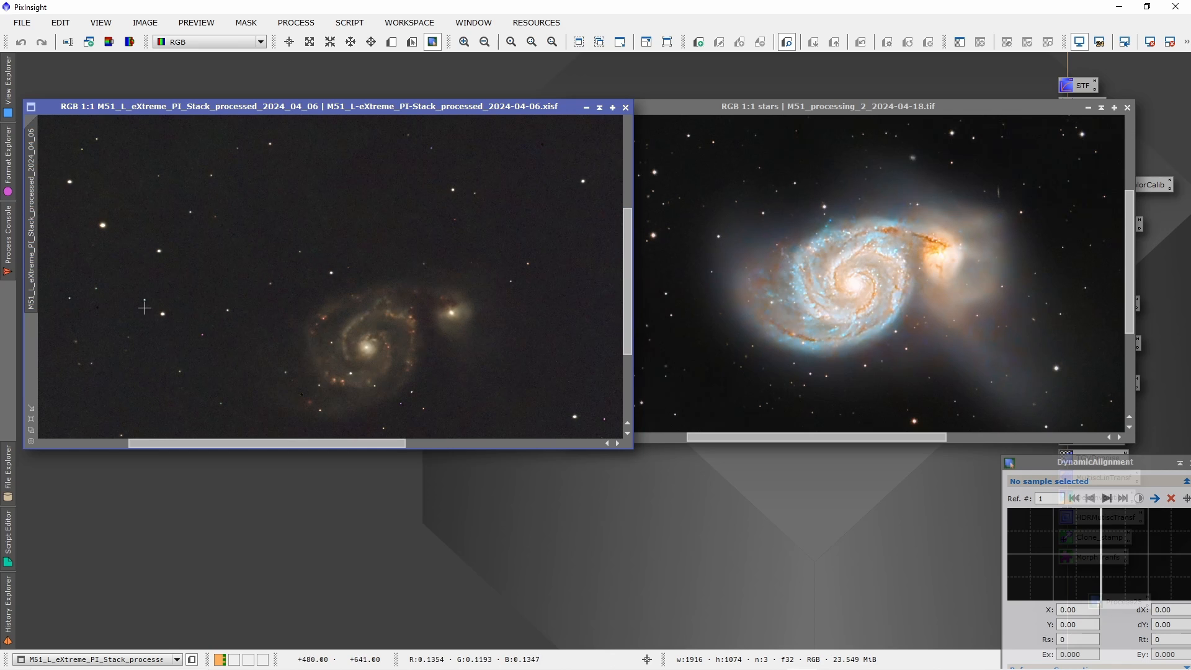
pyautogui.moveTo(833, 231)
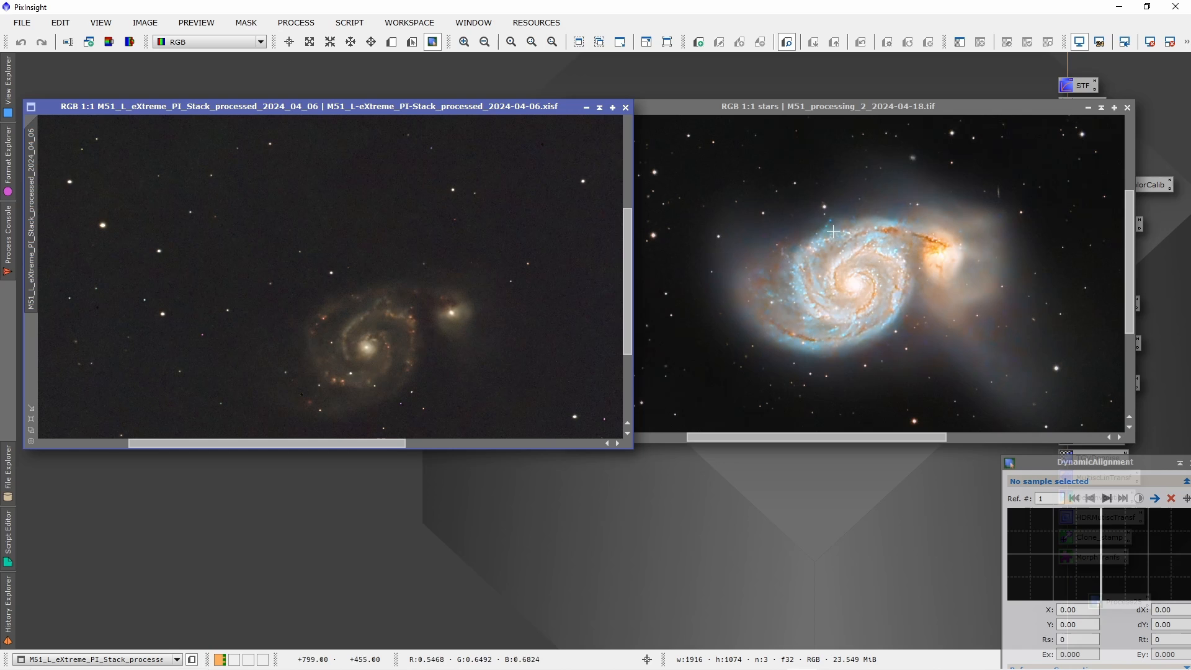
pyautogui.moveTo(824, 206)
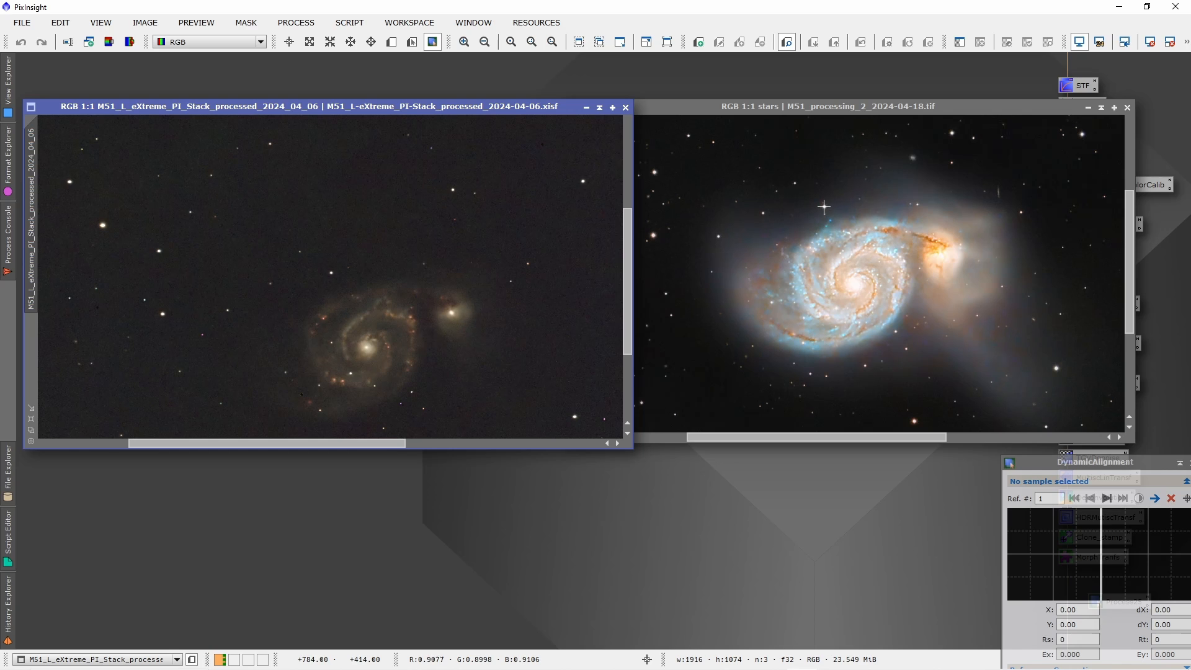
# Step: Place alignment sample 1 on a star above the galaxy, then view the luminance stack
pyautogui.click(823, 207)
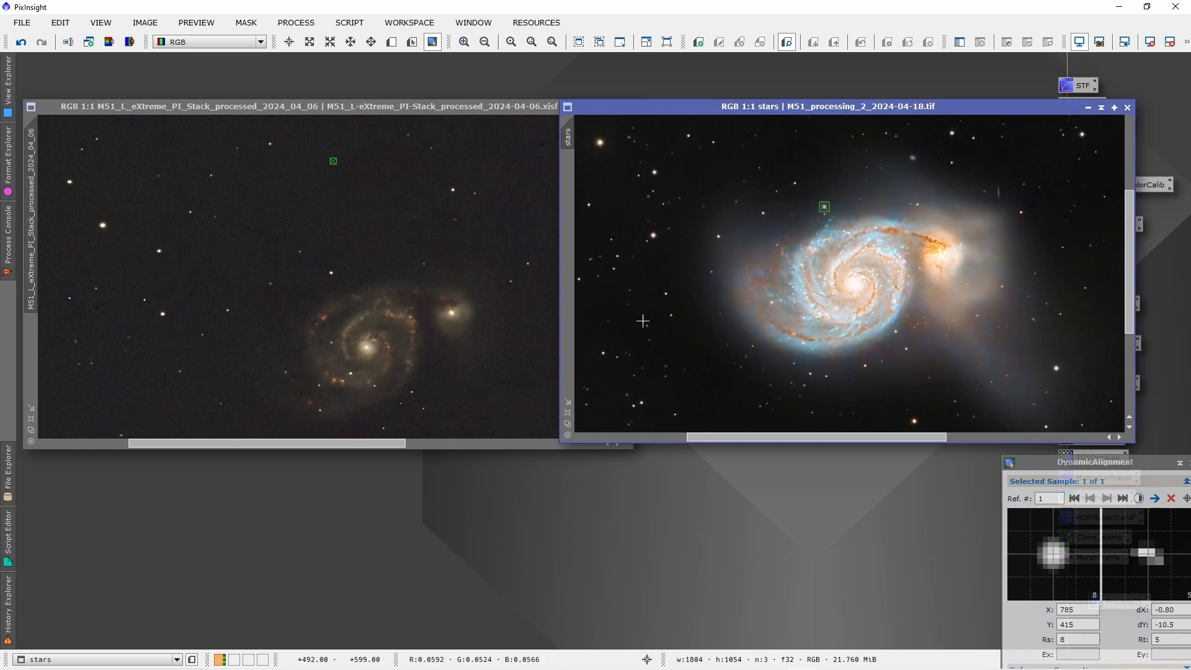
pyautogui.moveTo(415, 106)
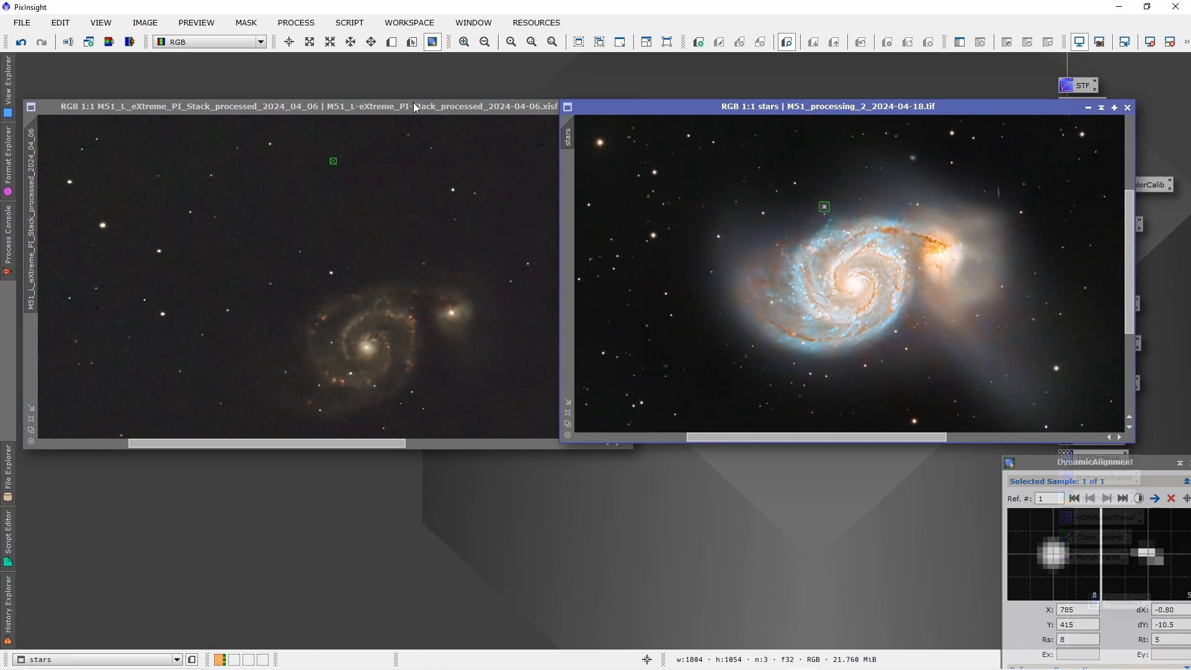
pyautogui.click(304, 105)
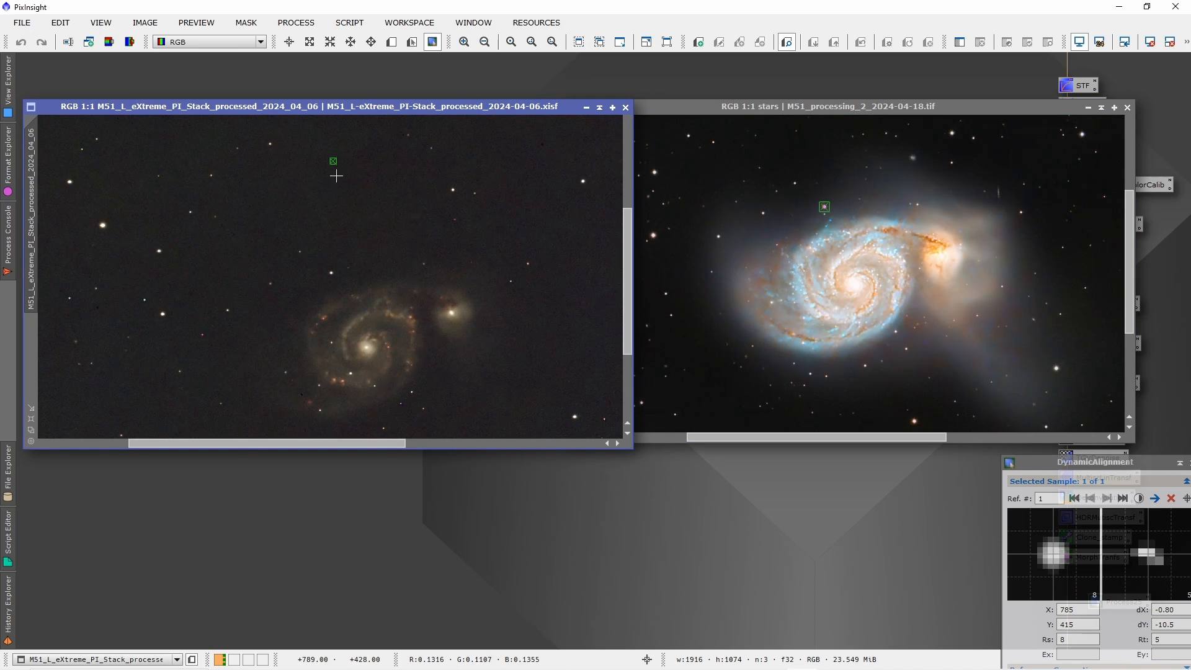
pyautogui.moveTo(337, 163)
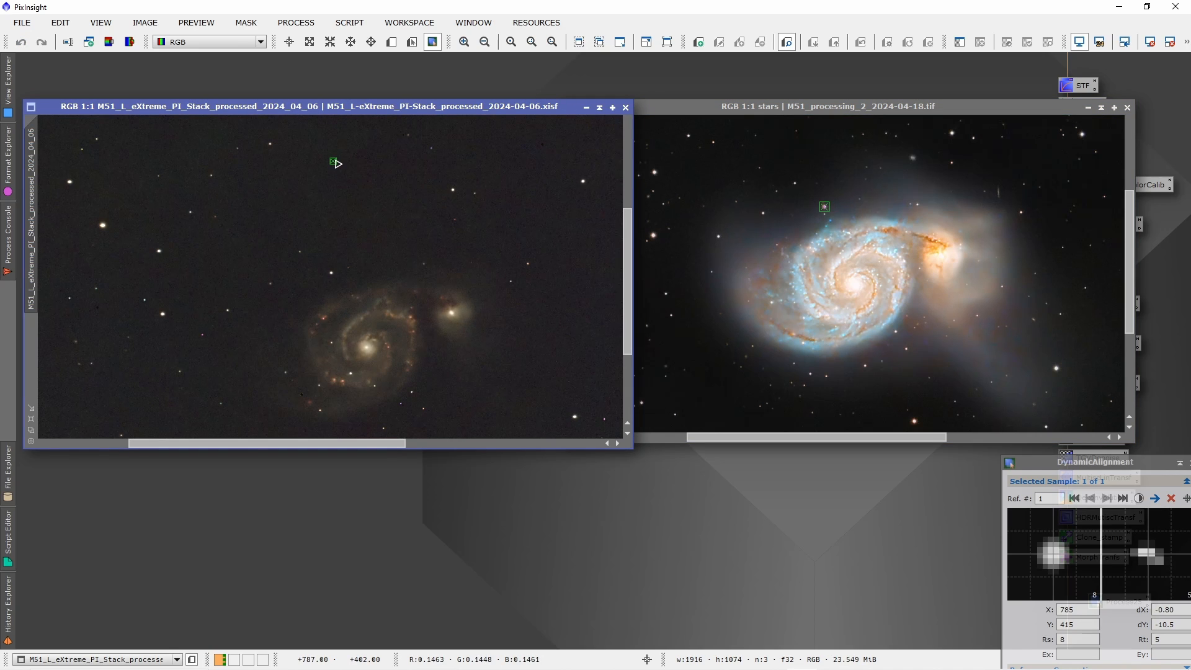
pyautogui.moveTo(335, 166)
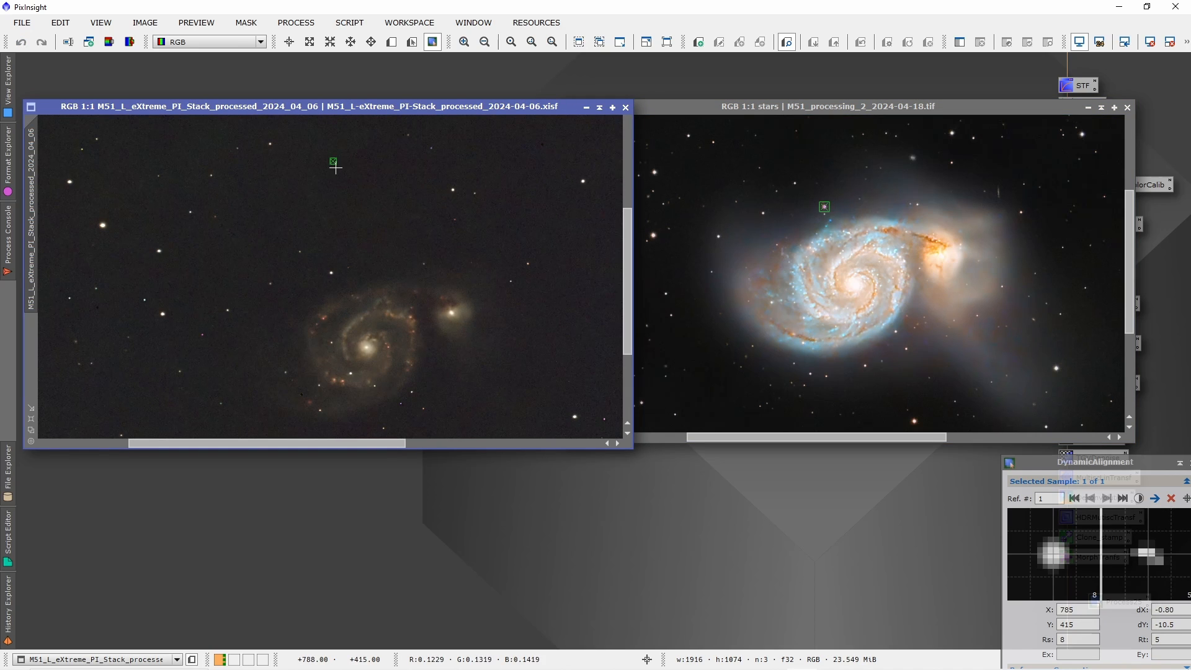
pyautogui.moveTo(390, 250)
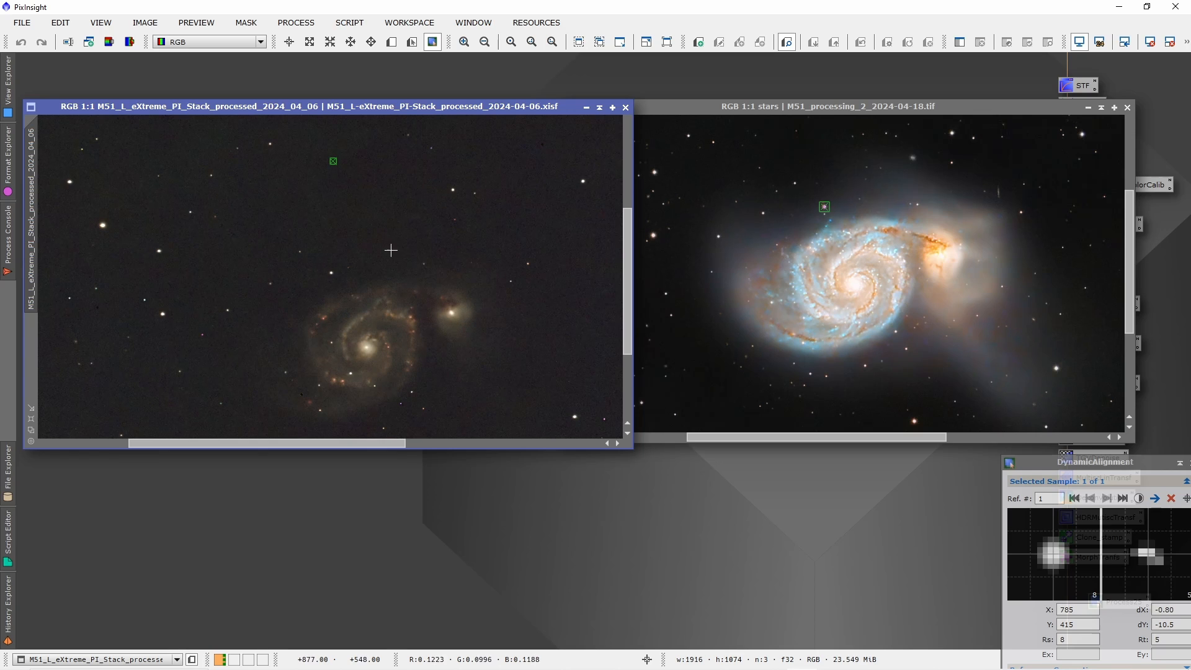
pyautogui.moveTo(349, 190)
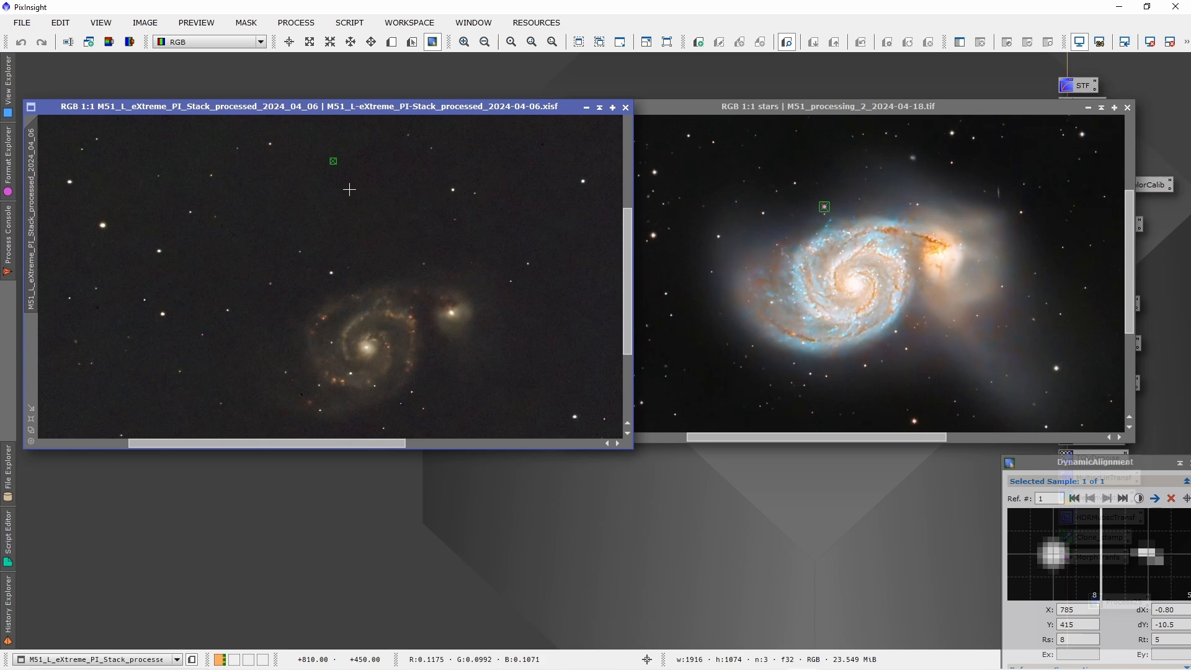
pyautogui.moveTo(372, 214)
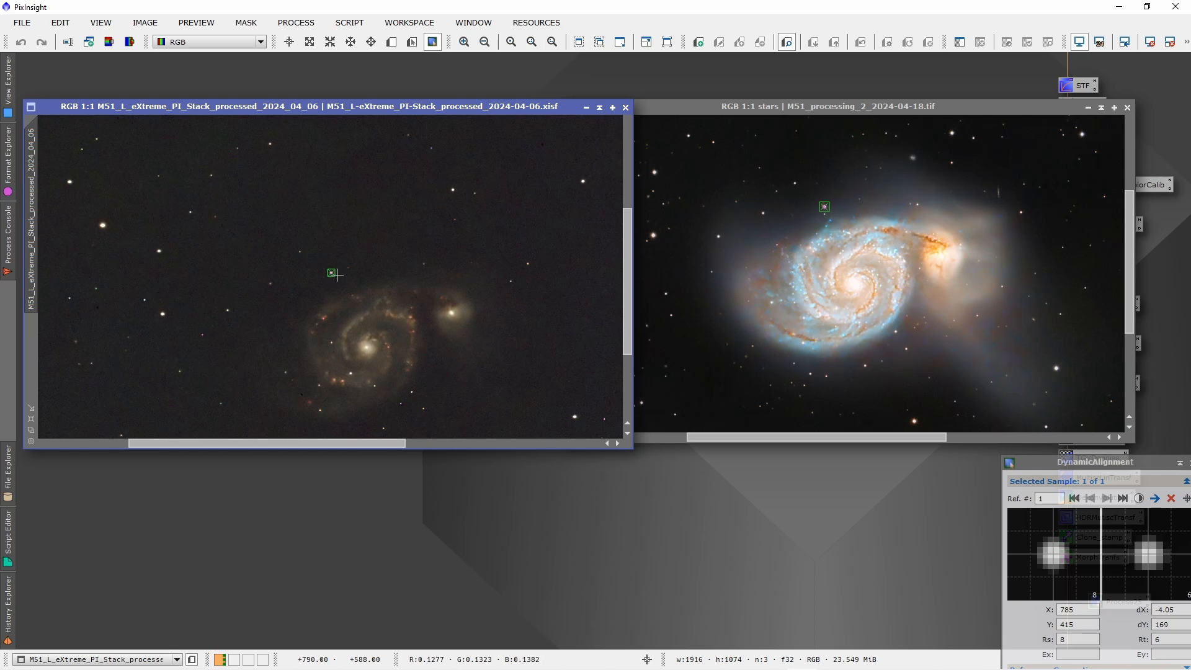
pyautogui.moveTo(393, 315)
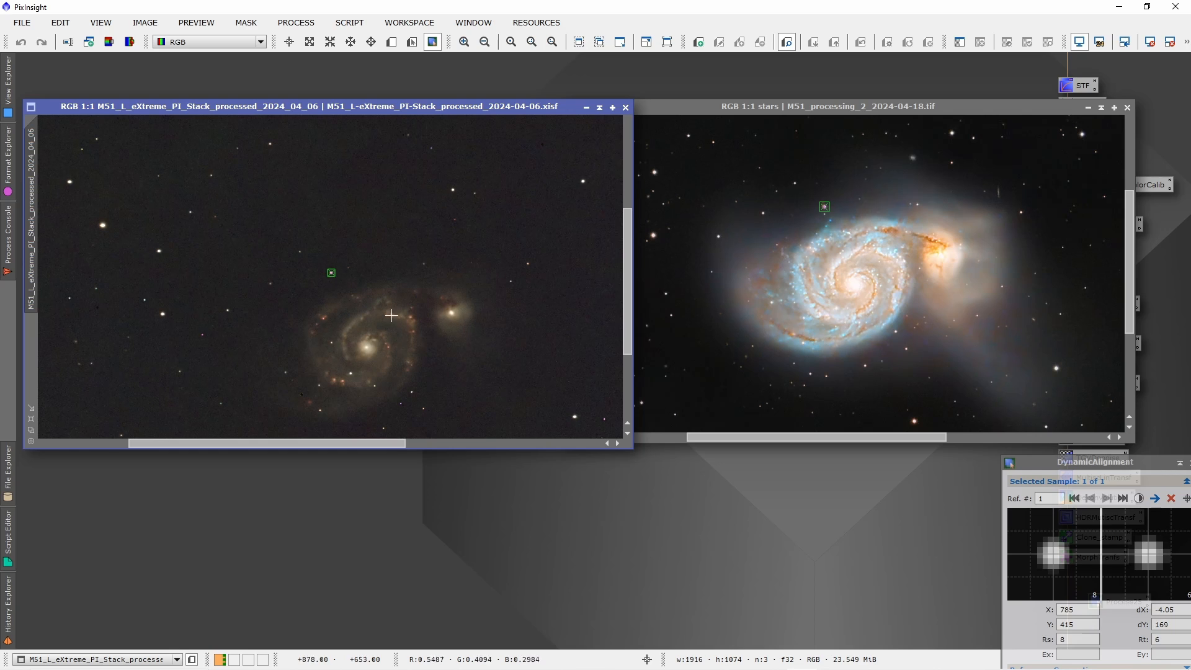
pyautogui.moveTo(818, 188)
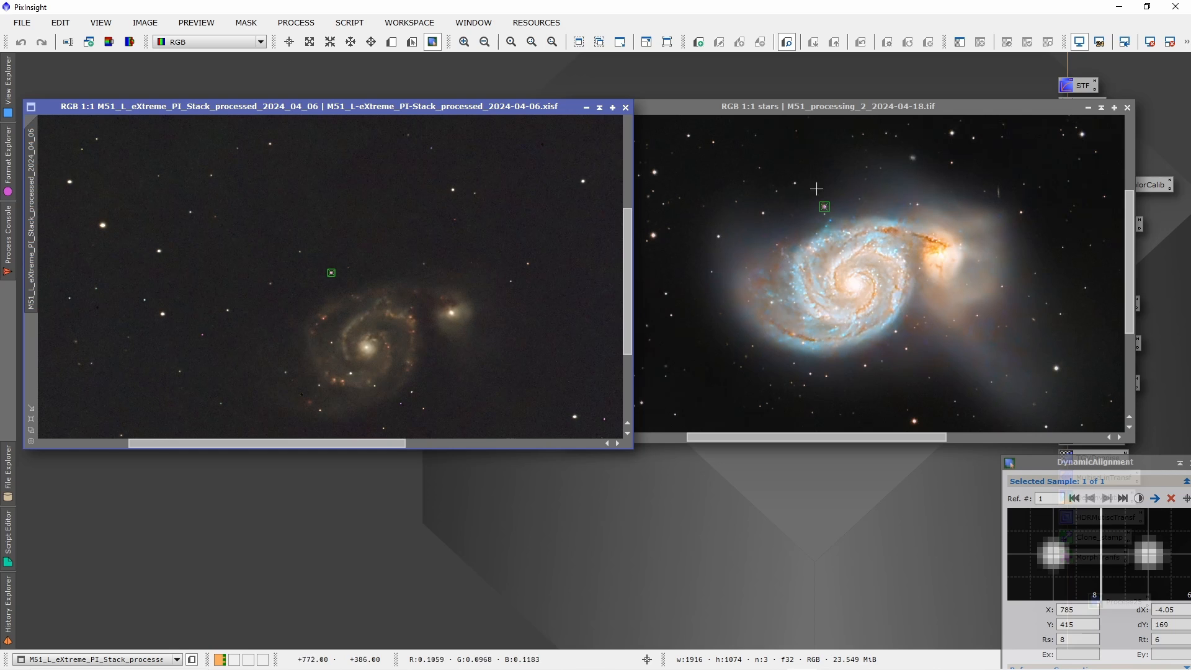
# Step: Add two more alignment samples, including one left of the galaxy
pyautogui.click(765, 197)
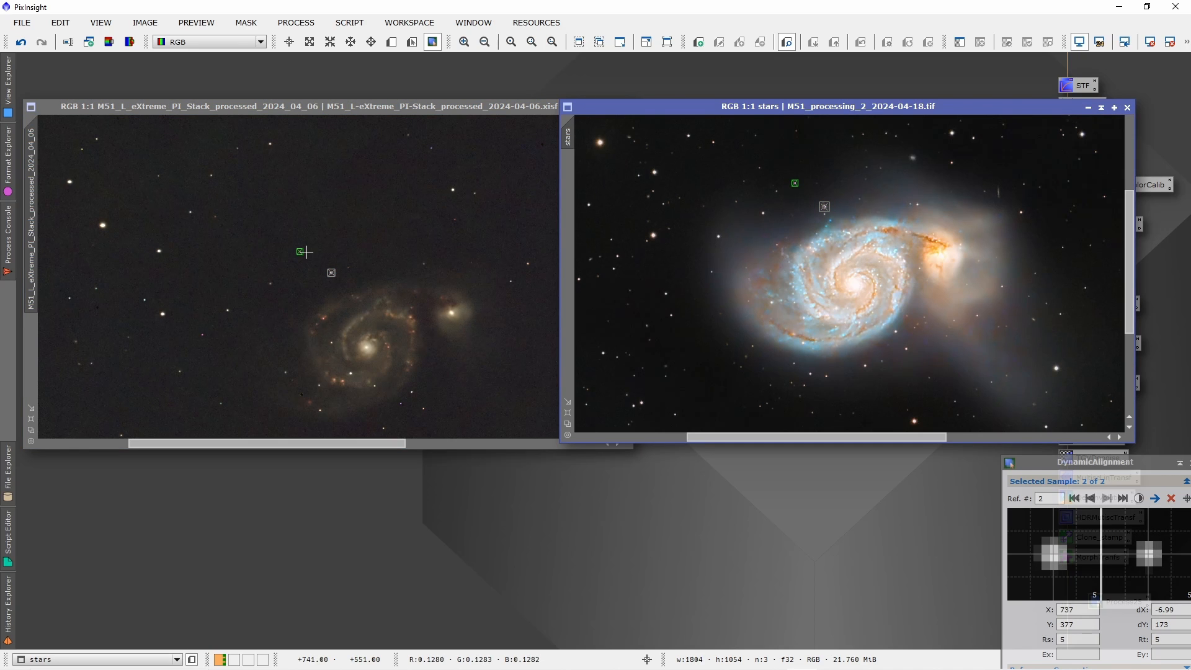
pyautogui.moveTo(761, 216)
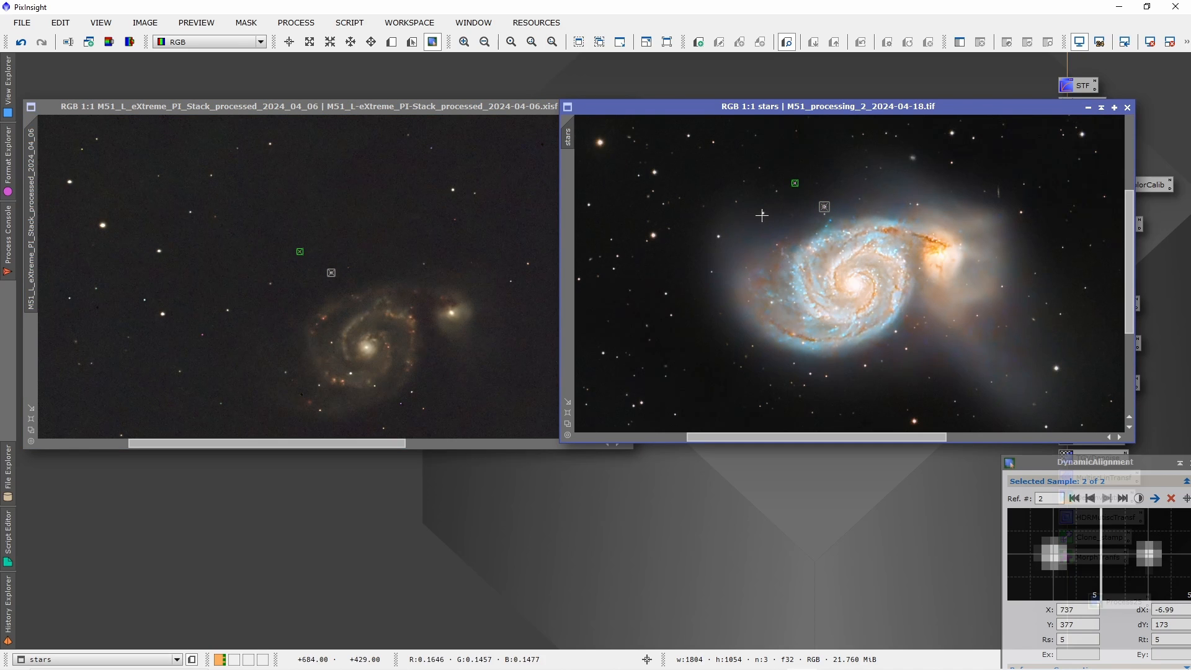
pyautogui.click(718, 236)
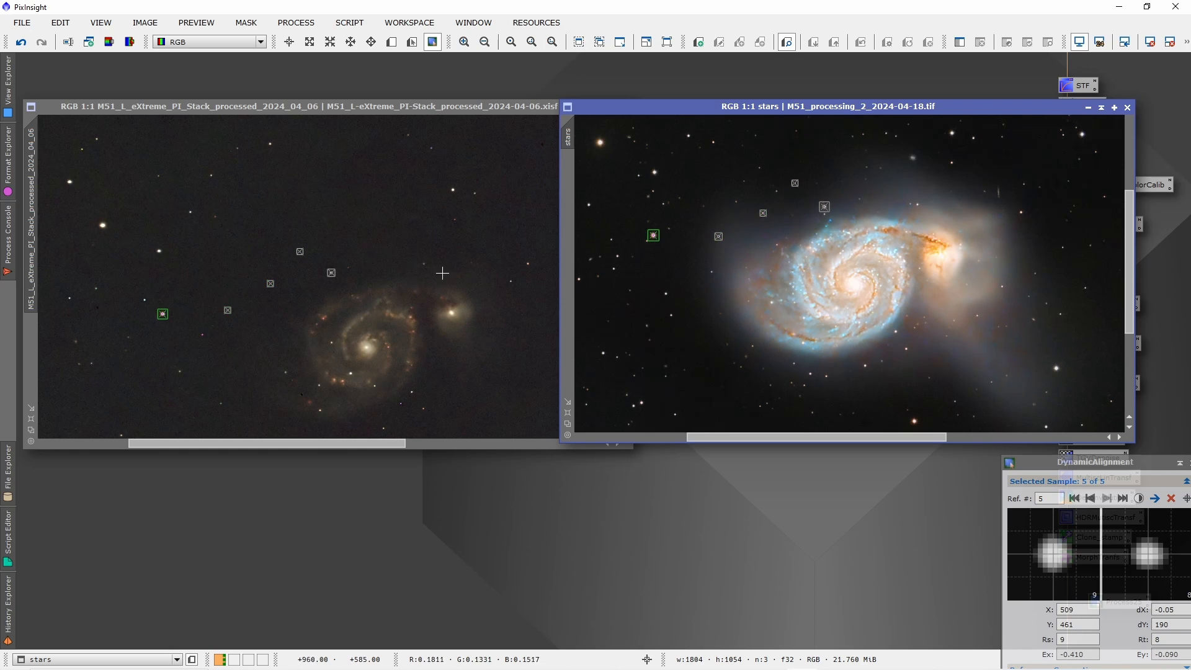
pyautogui.moveTo(480, 271)
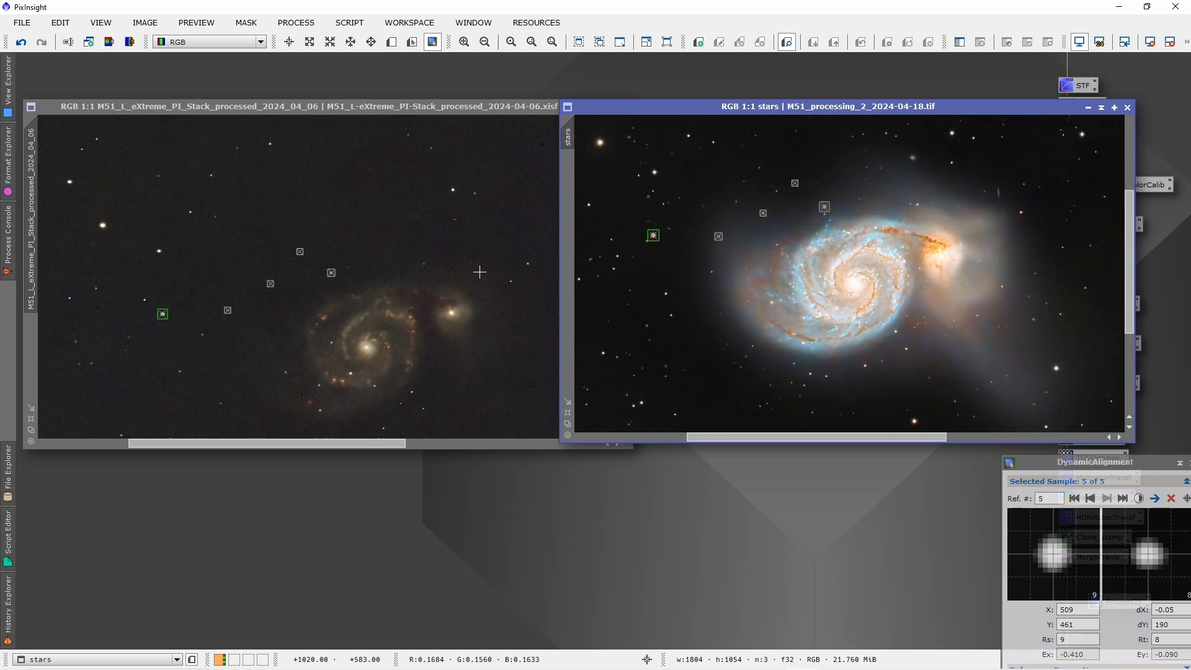
pyautogui.moveTo(483, 293)
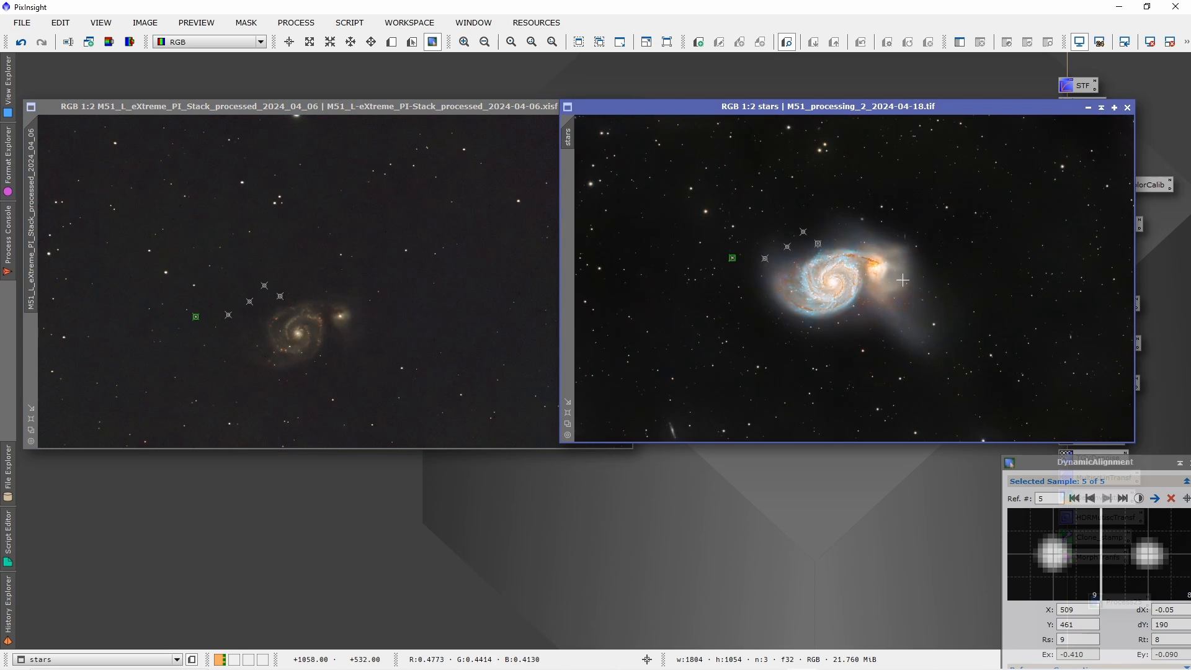
pyautogui.moveTo(452, 255)
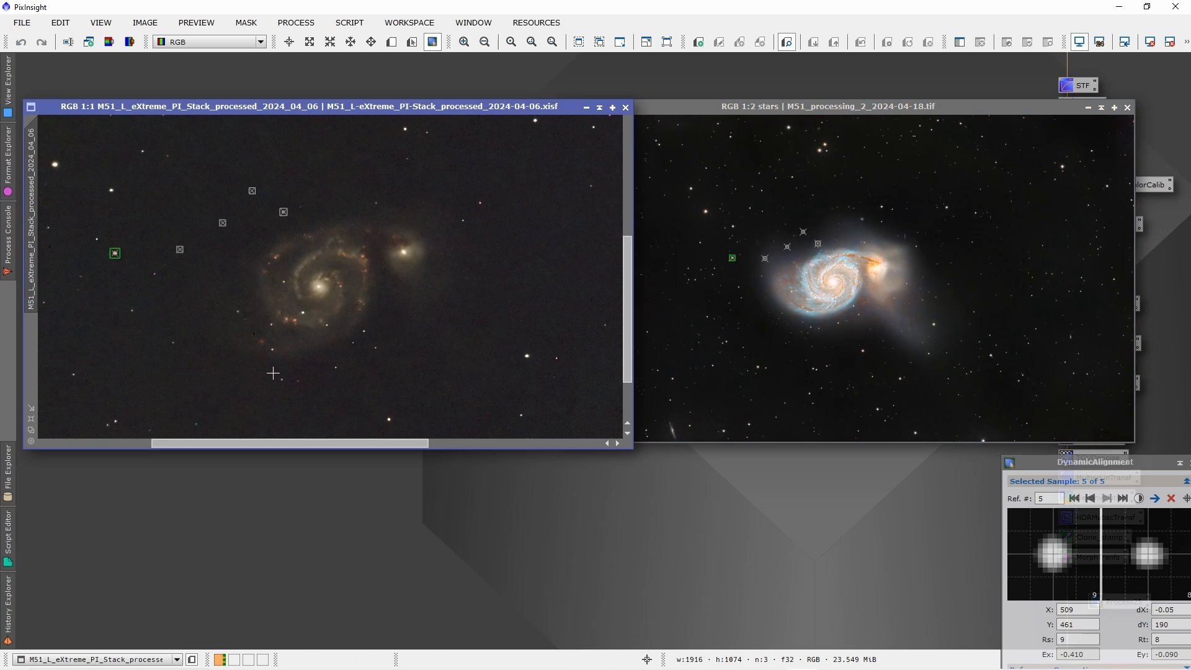
pyautogui.moveTo(585, 448)
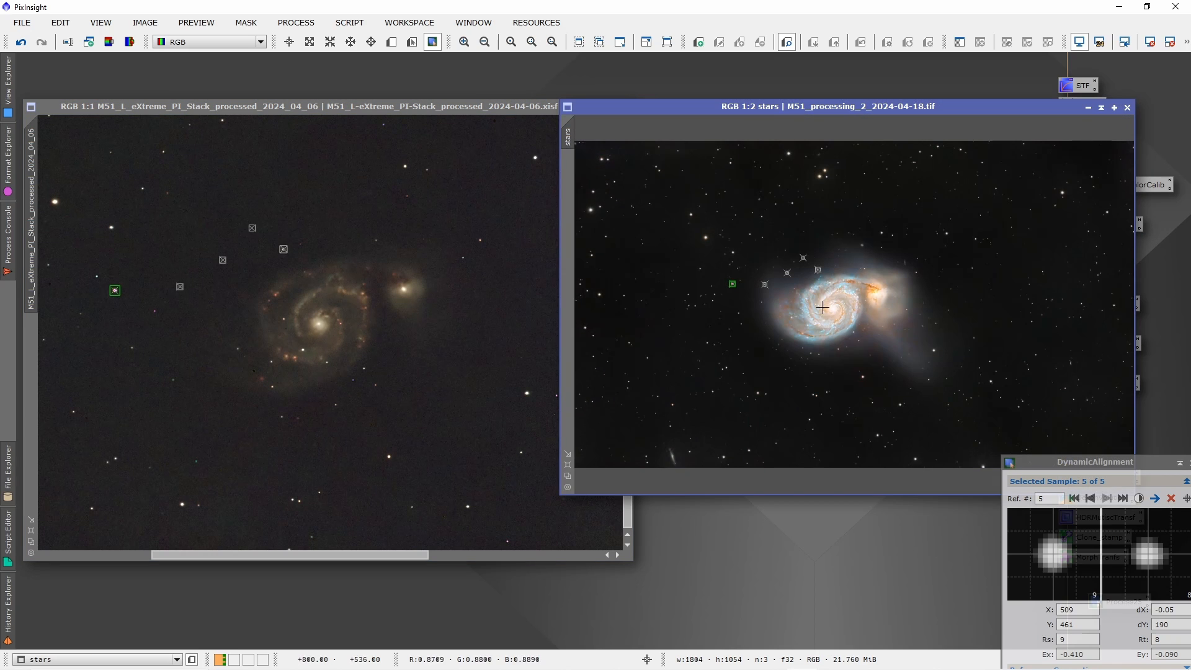
pyautogui.moveTo(921, 342)
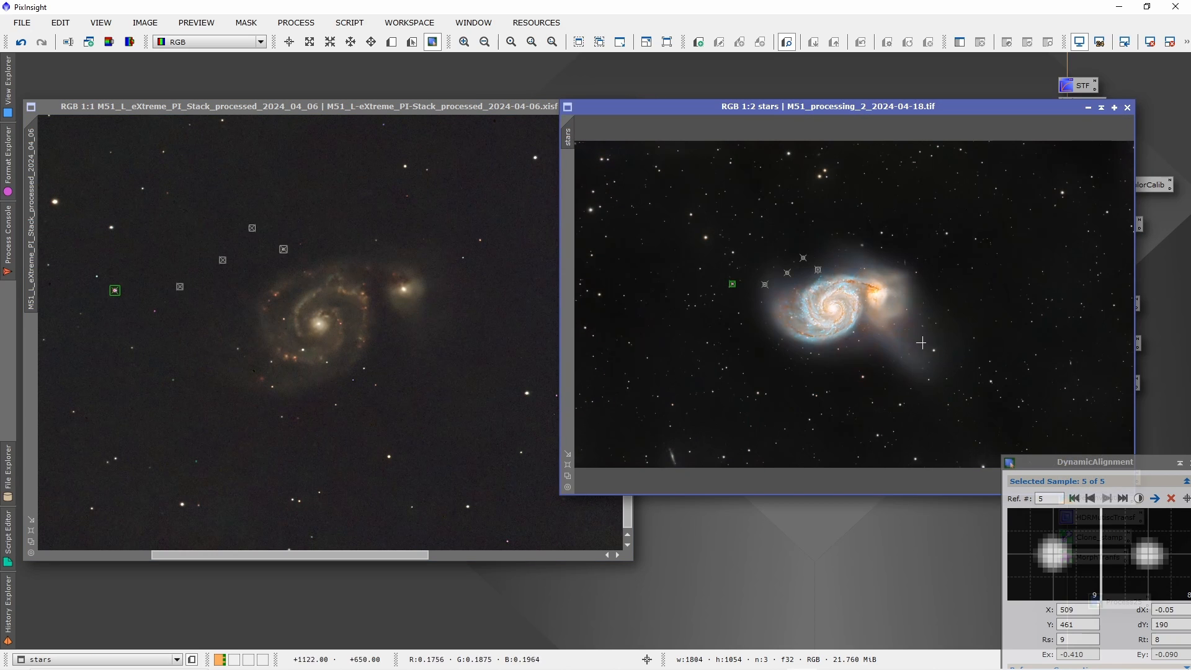
pyautogui.moveTo(841, 409)
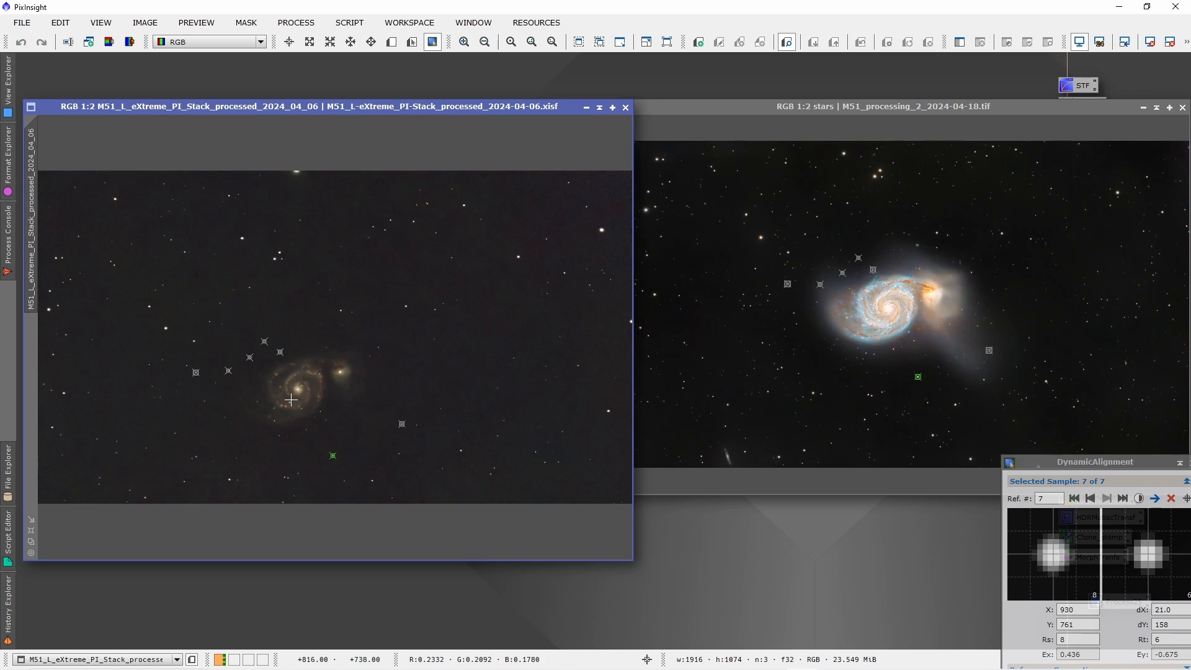
pyautogui.moveTo(809, 421)
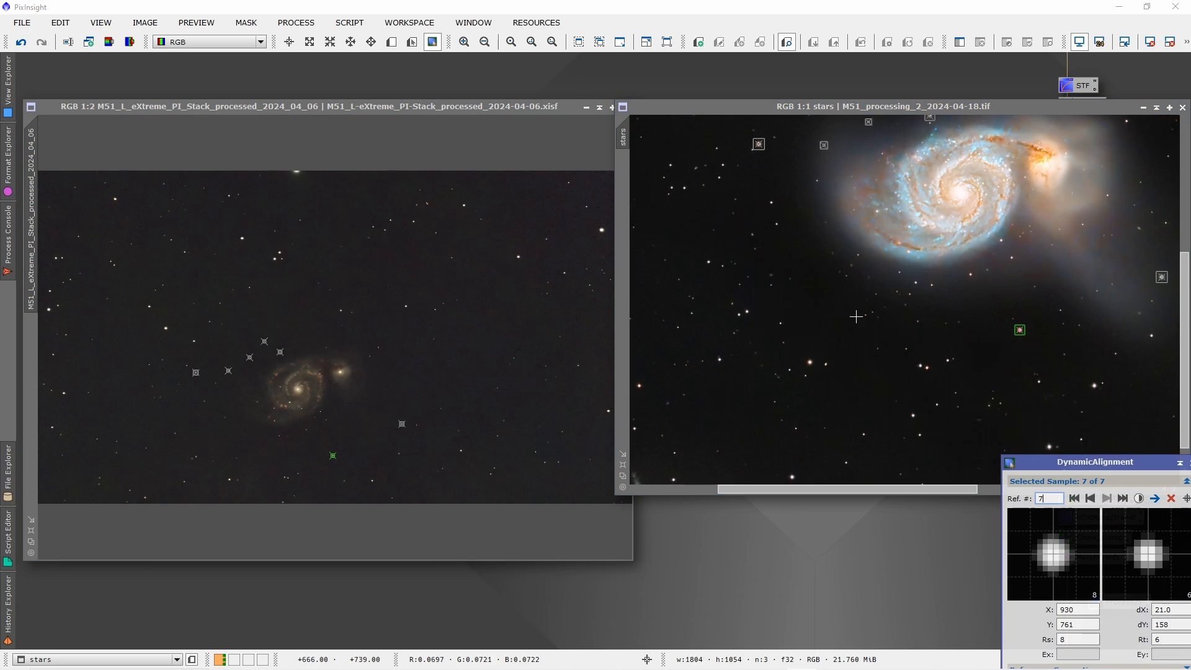
pyautogui.moveTo(881, 356)
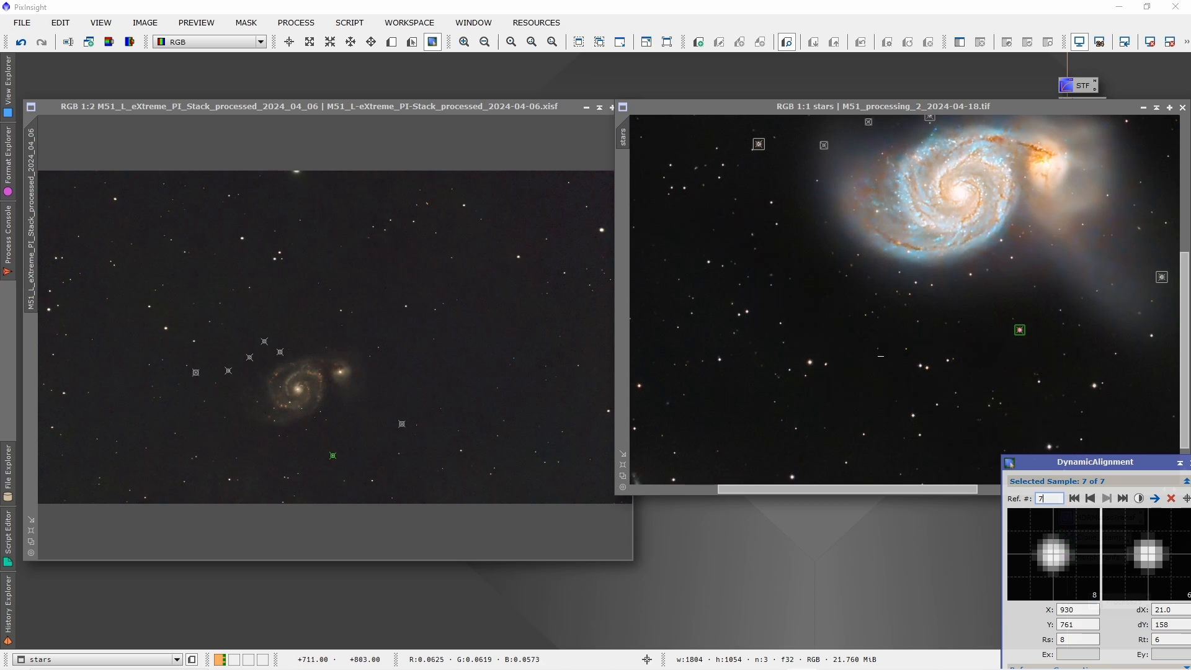
pyautogui.moveTo(910, 389)
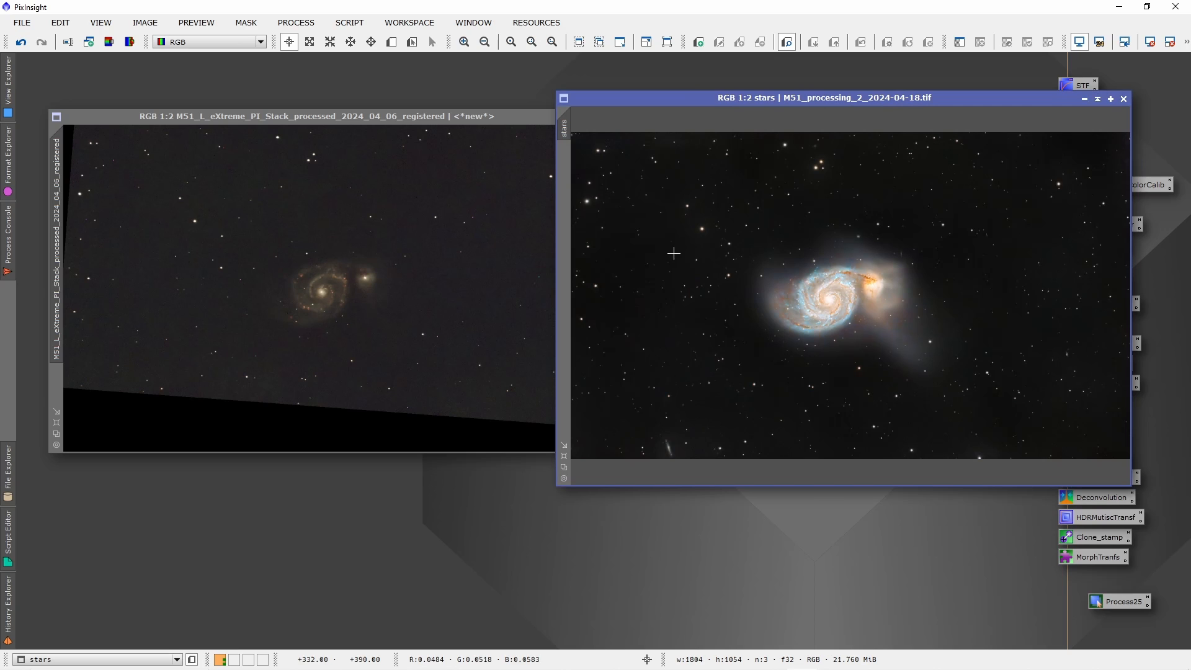
pyautogui.moveTo(576, 152)
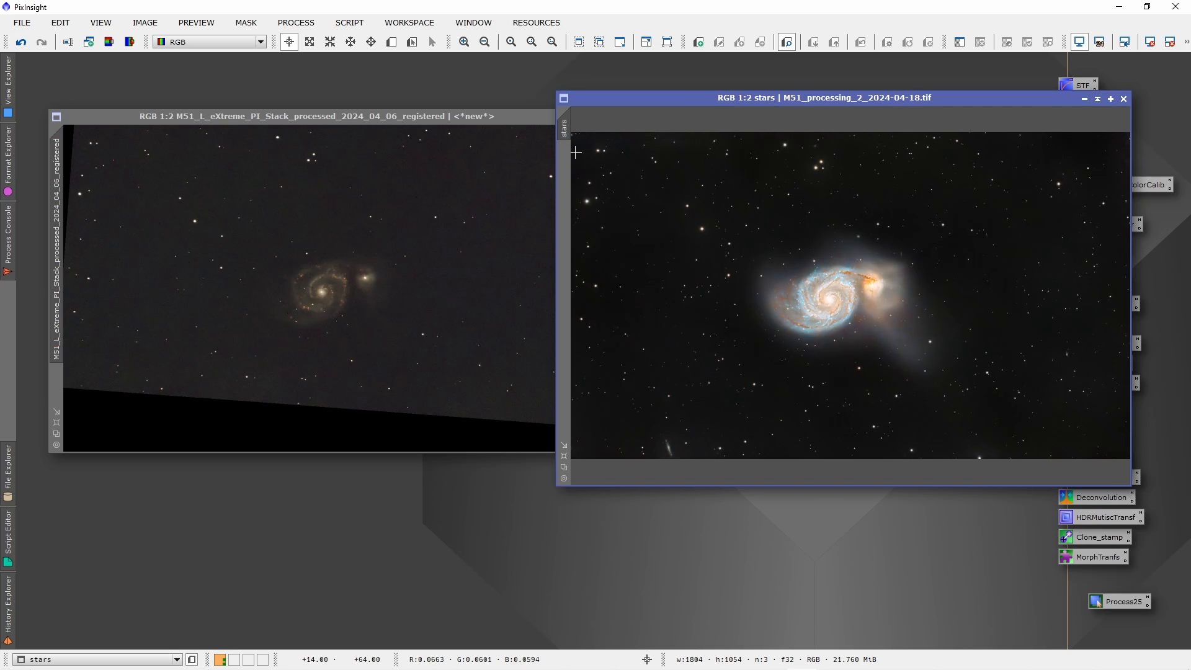
pyautogui.moveTo(564, 126)
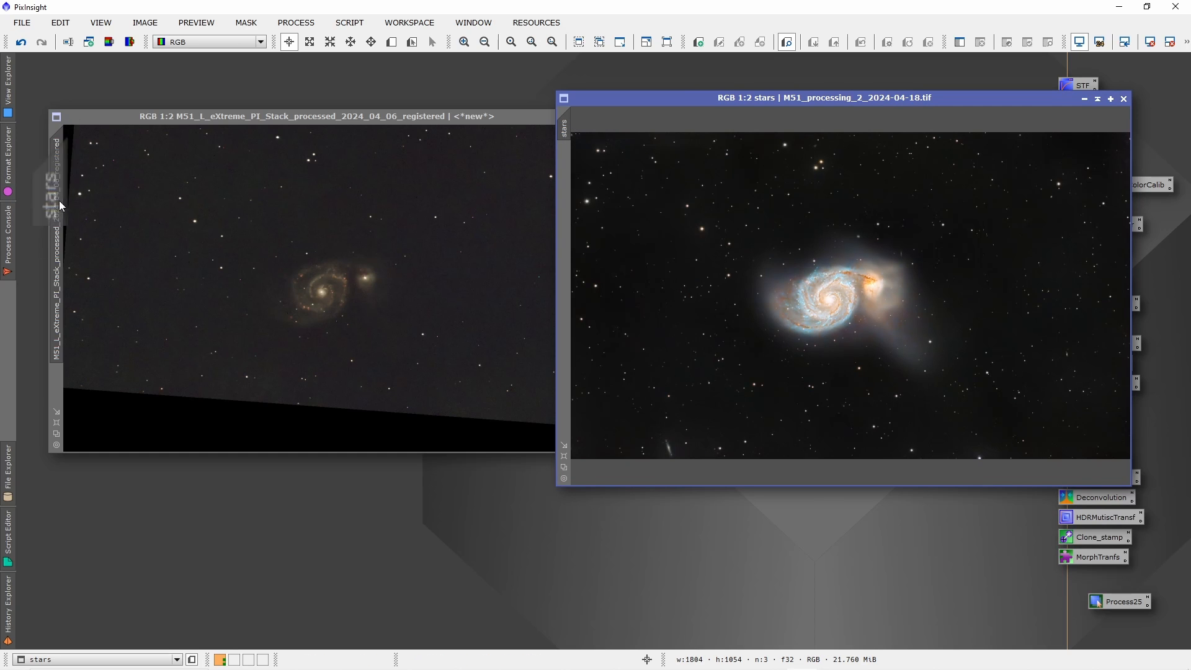
pyautogui.click(292, 116)
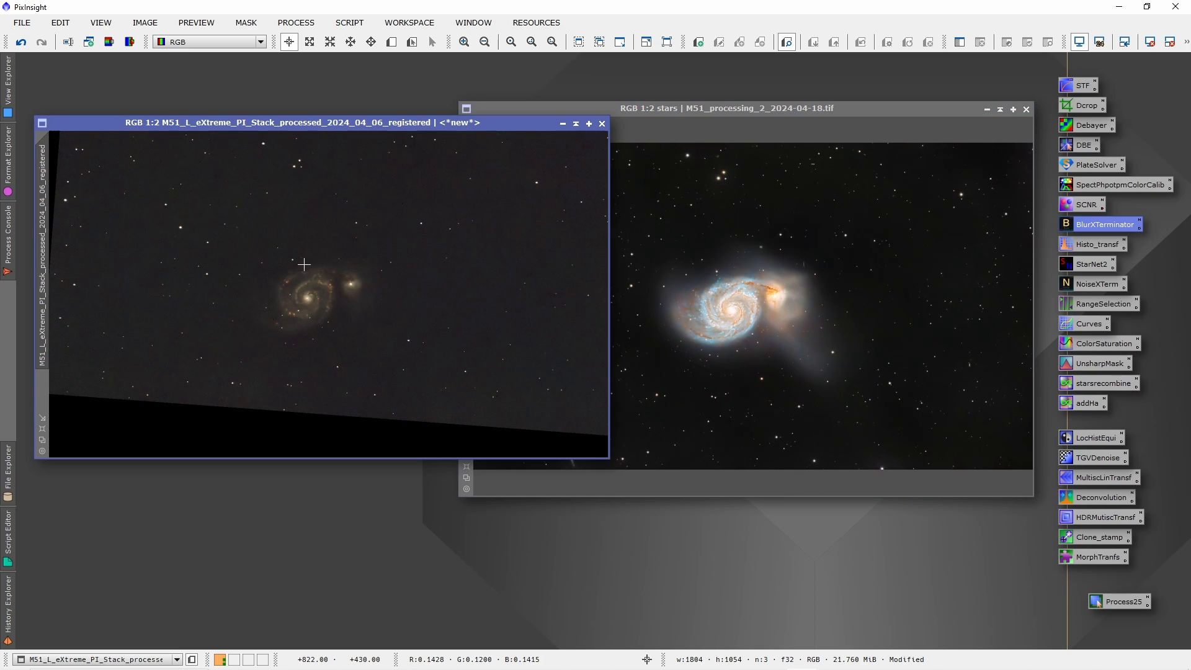
pyautogui.moveTo(159, 220)
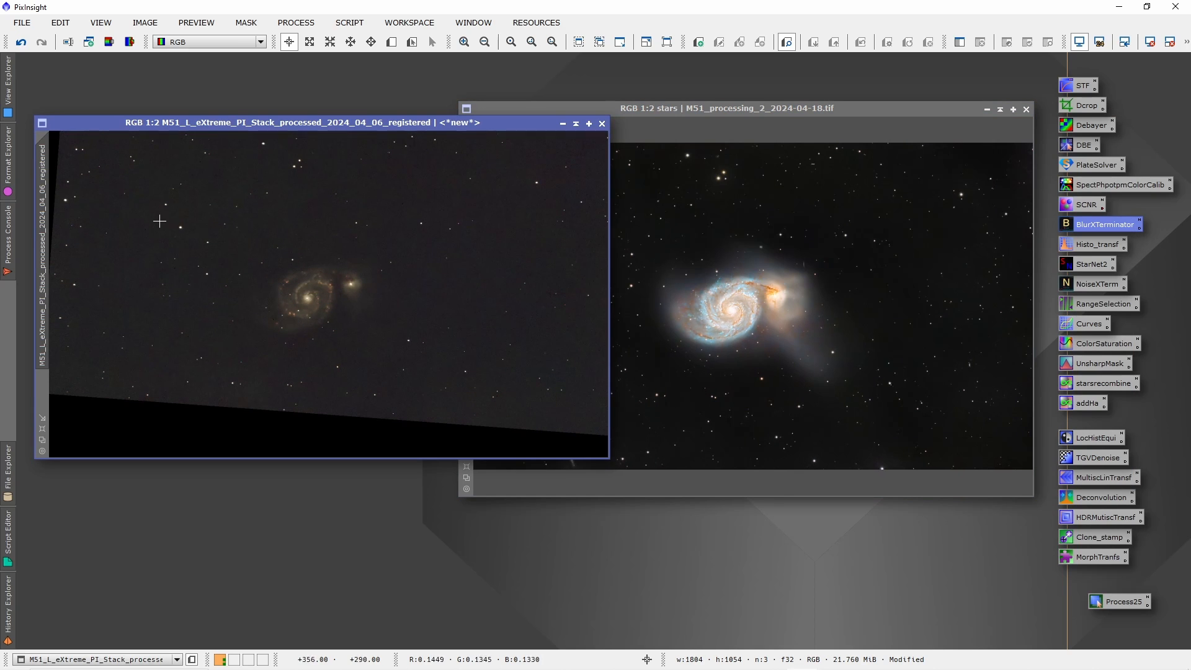
pyautogui.click(725, 107)
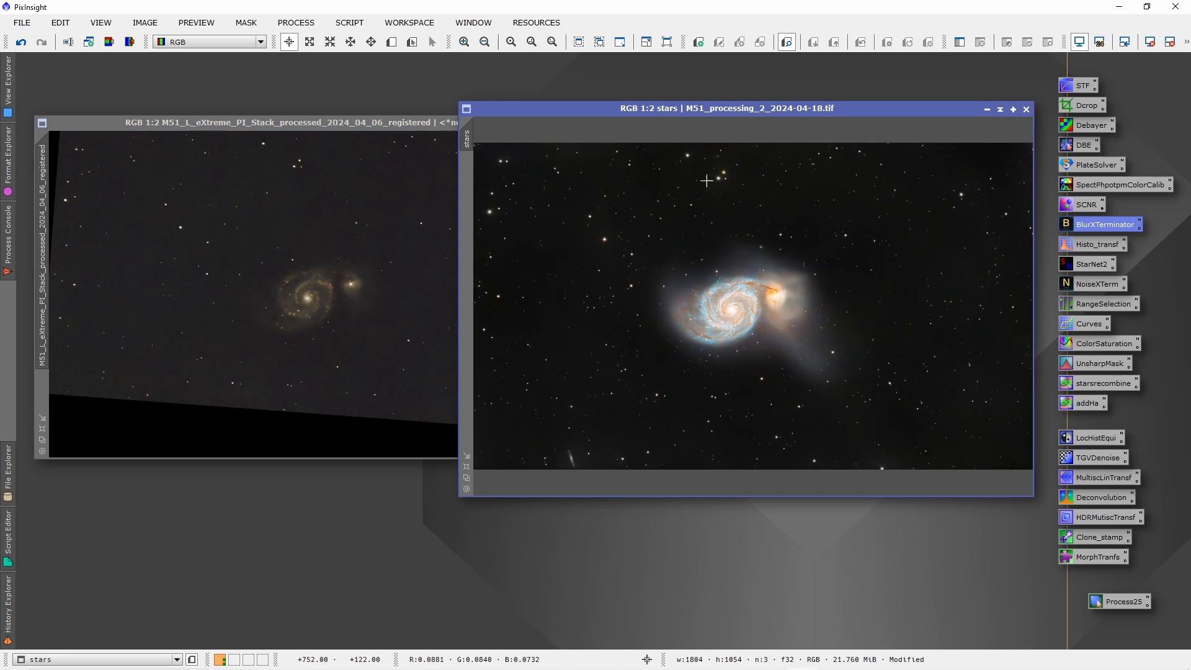
pyautogui.moveTo(615, 251)
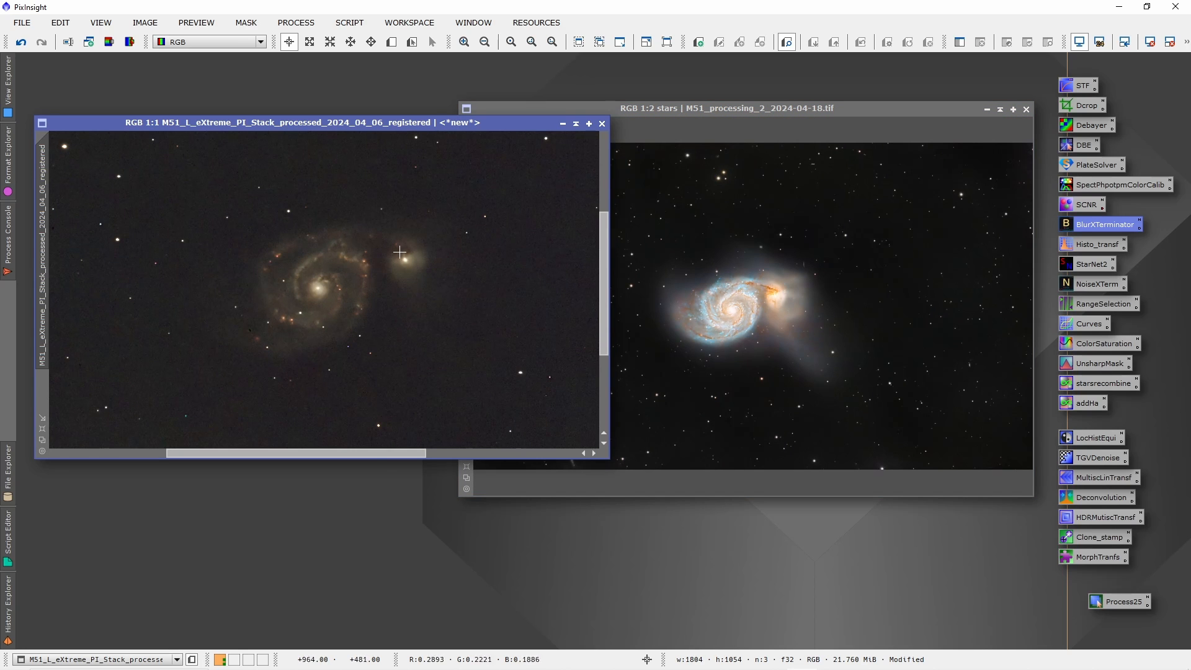
pyautogui.moveTo(765, 295)
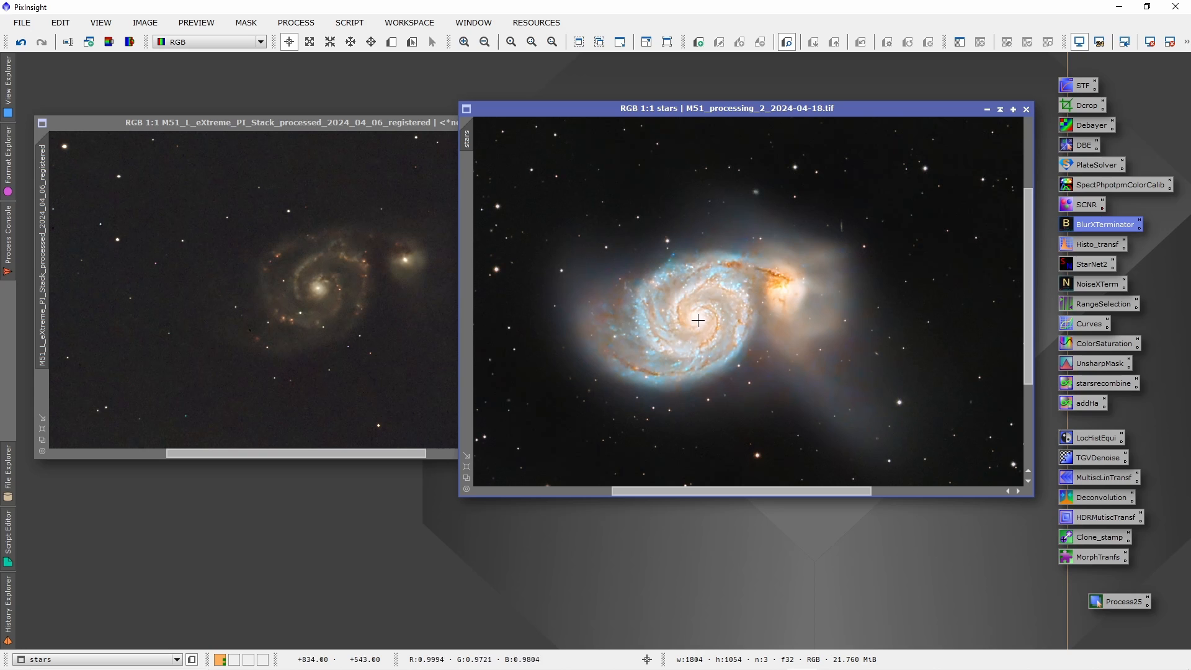
pyautogui.moveTo(400, 128)
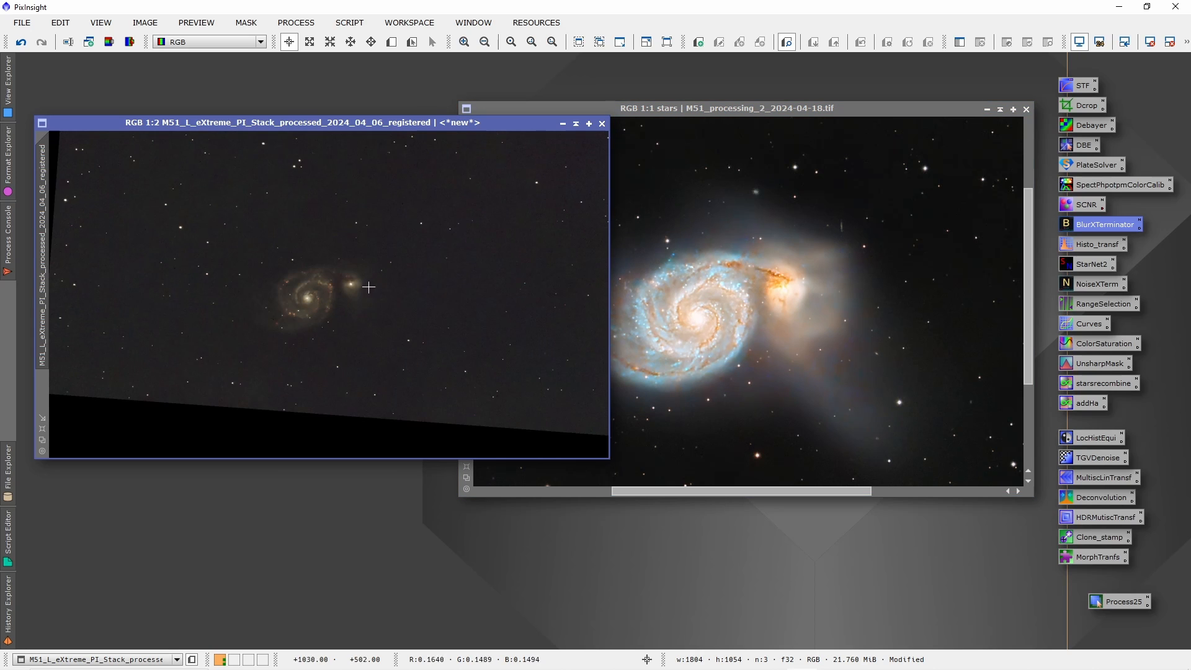
pyautogui.moveTo(304, 301)
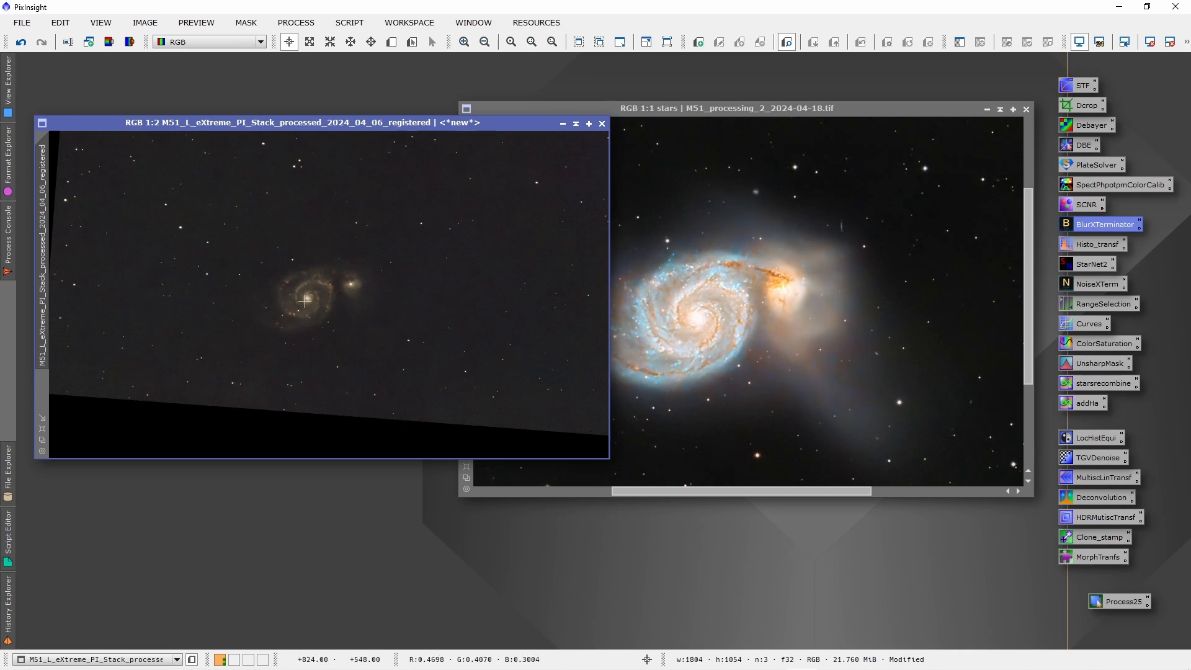
pyautogui.moveTo(912, 246)
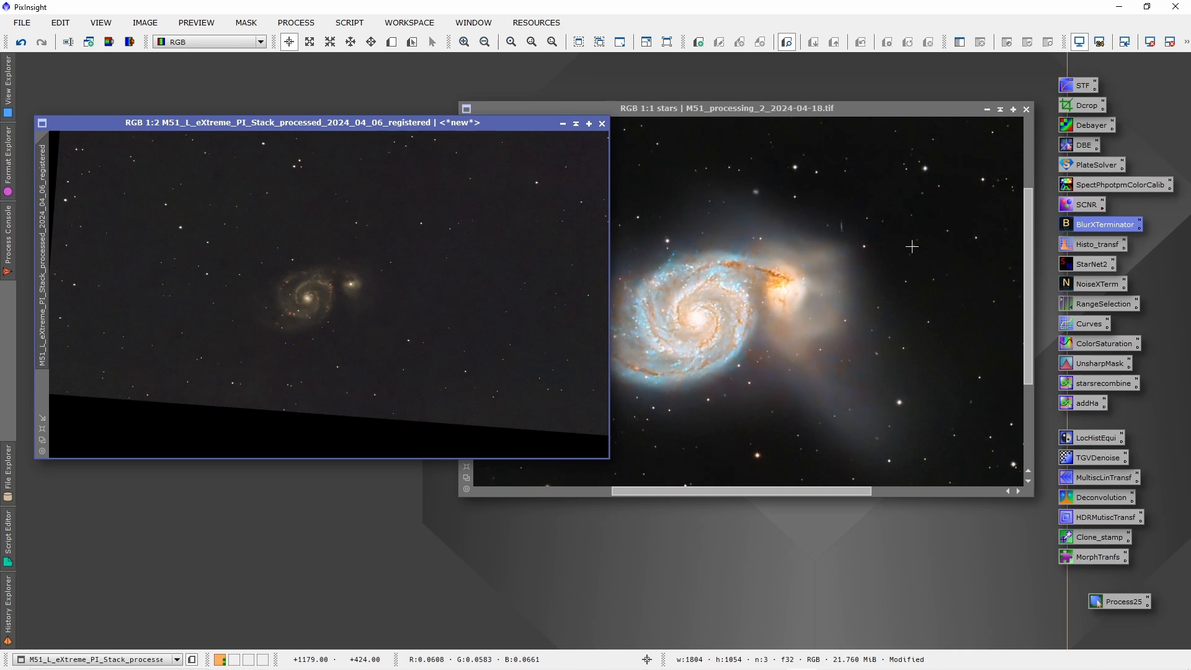
pyautogui.moveTo(1059, 286)
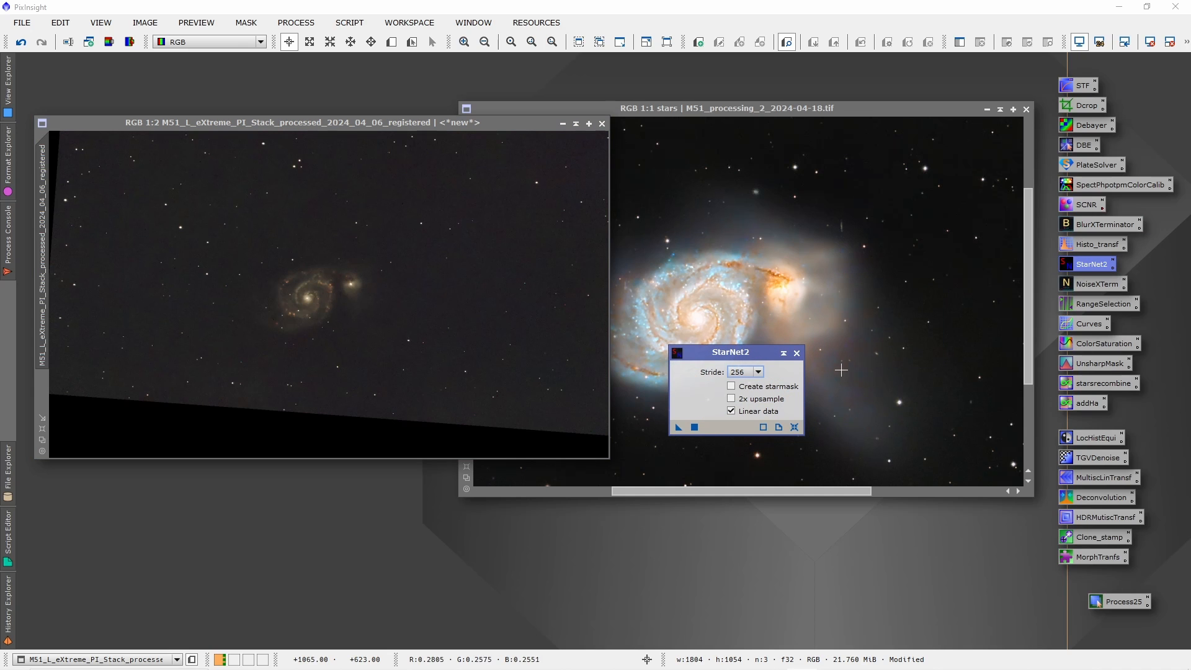
pyautogui.moveTo(741, 360)
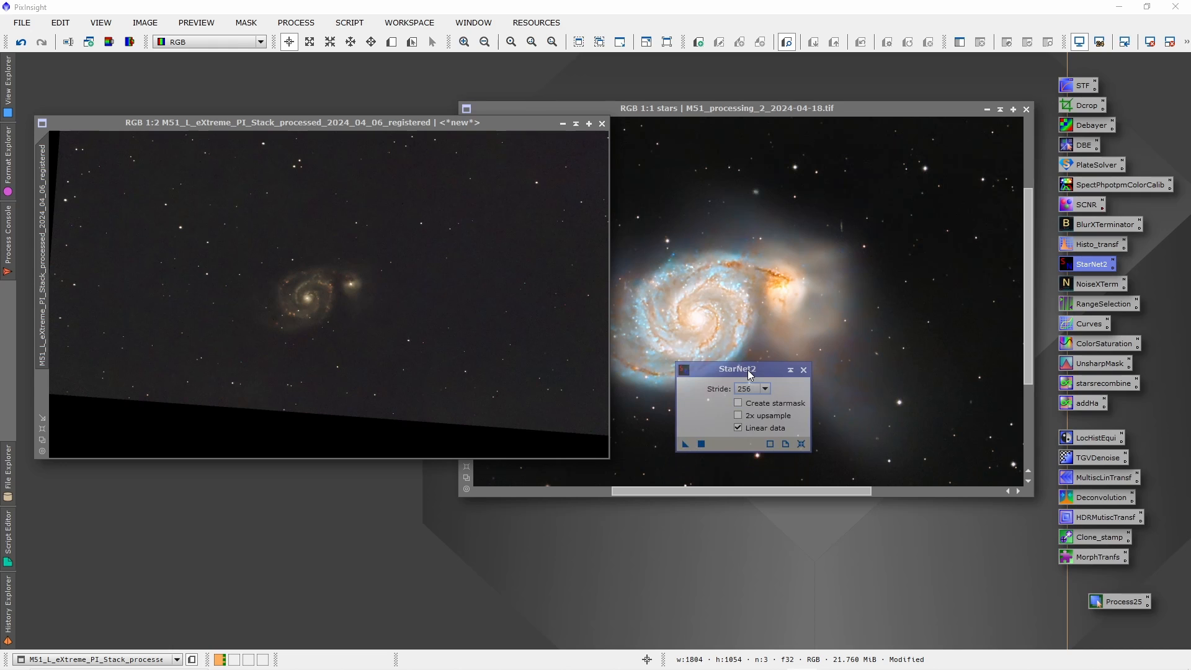
pyautogui.moveTo(883, 371)
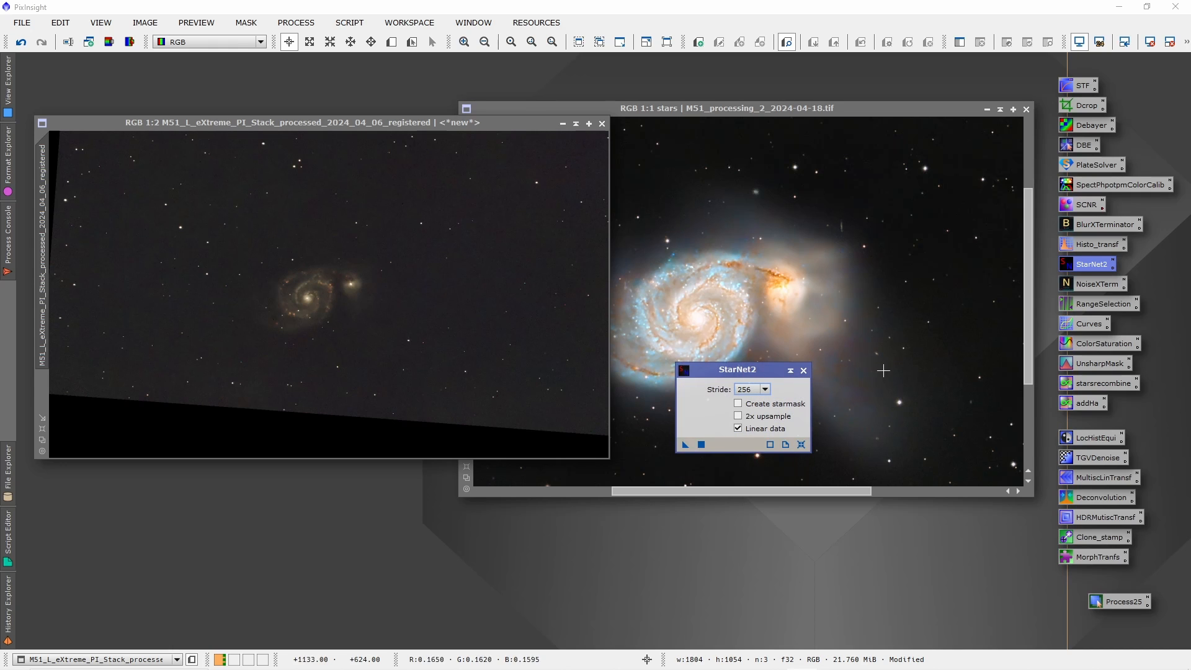
pyautogui.moveTo(858, 376)
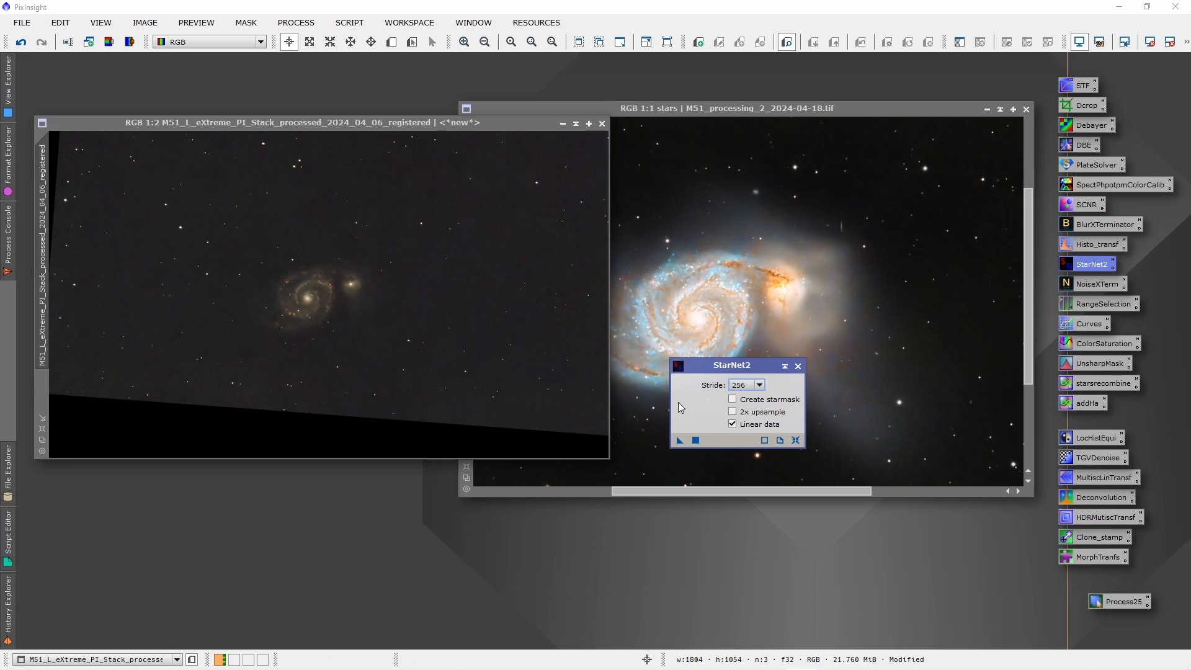
pyautogui.moveTo(477, 269)
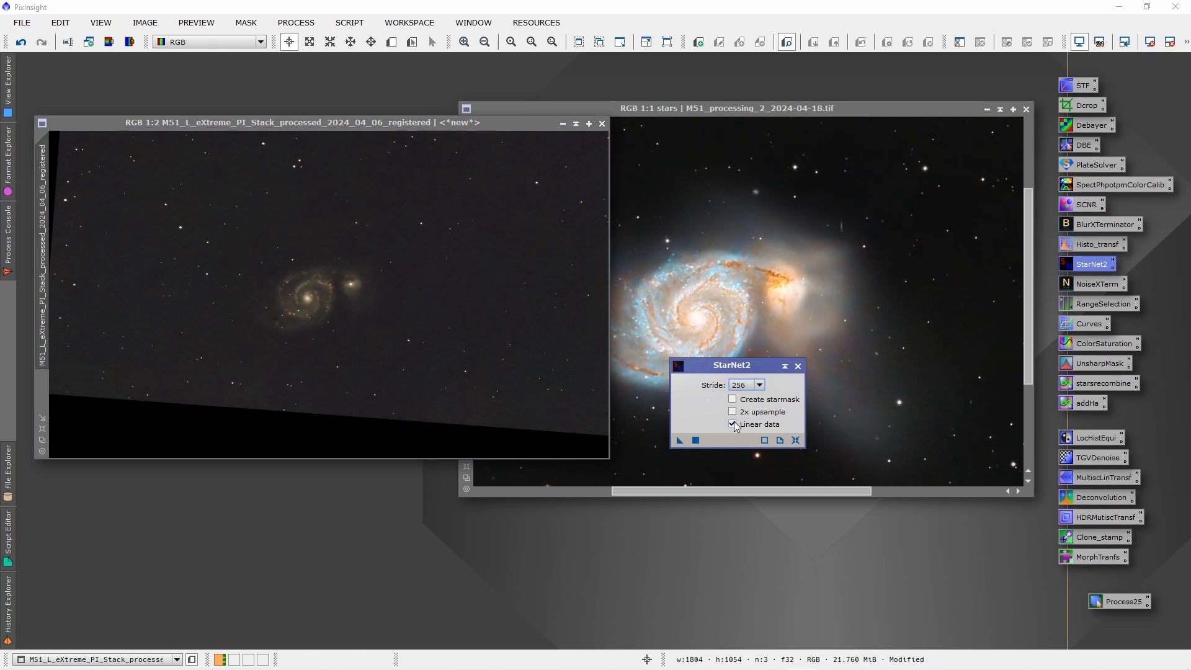
# Step: Uncheck the Linear data option in StarNet2
pyautogui.click(732, 424)
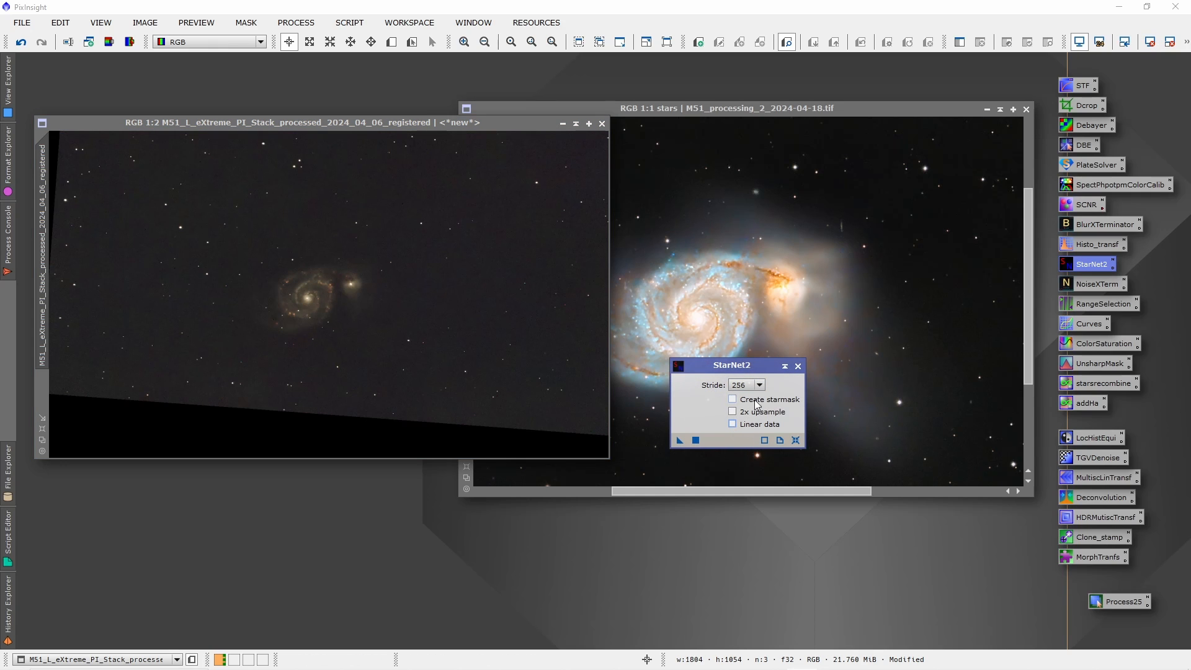
pyautogui.moveTo(539, 321)
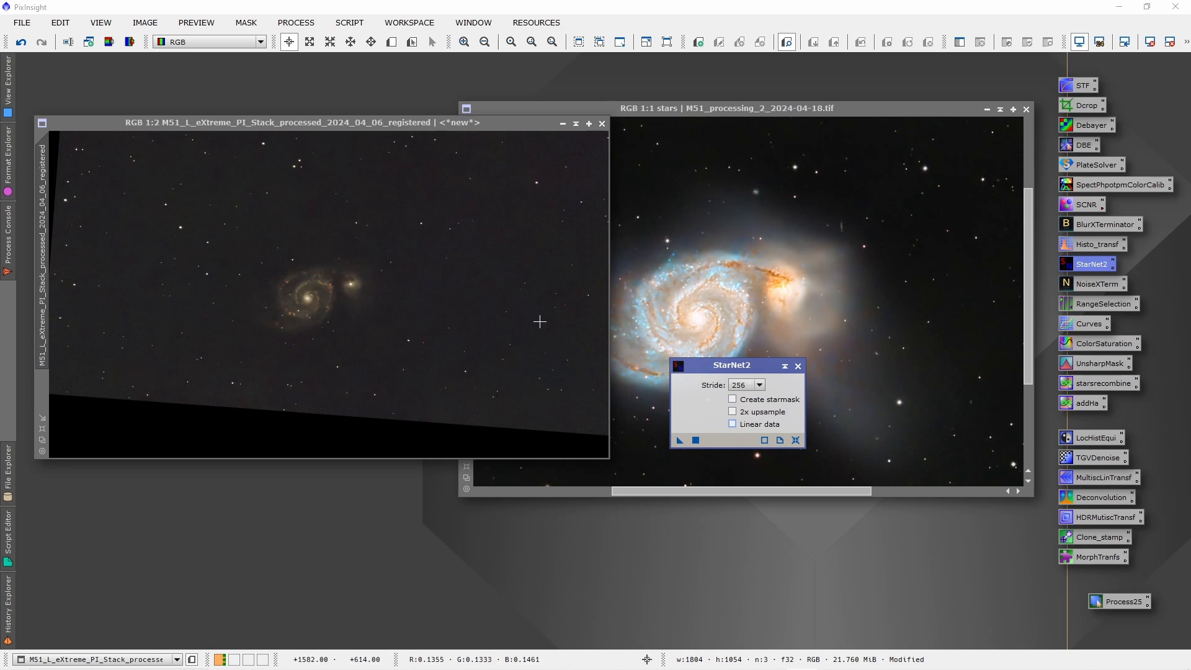
pyautogui.moveTo(429, 342)
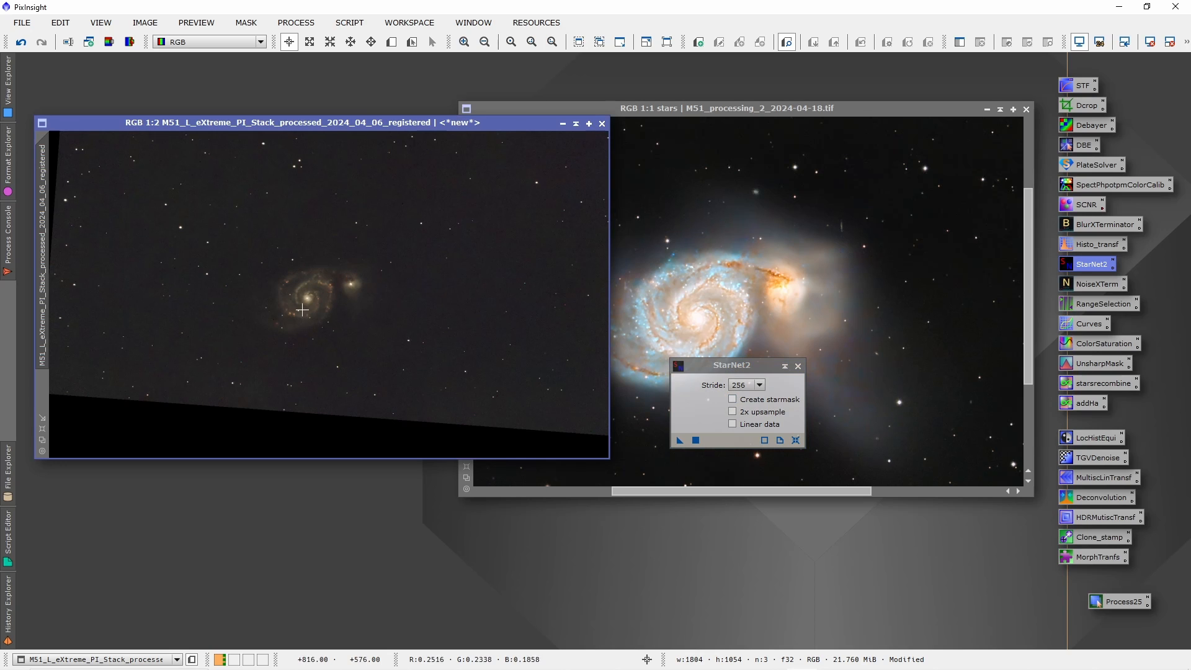
pyautogui.moveTo(348, 304)
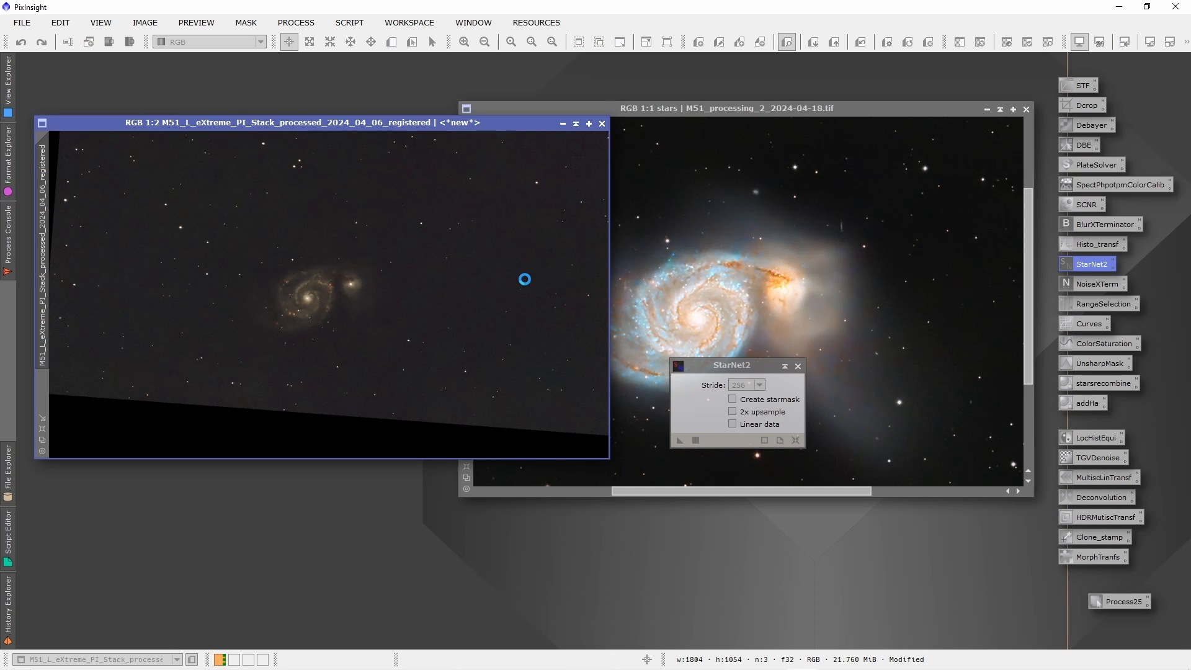
# Step: Finish StarNet2 star removal on Ha3 and dismiss its dialog
pyautogui.click(678, 440)
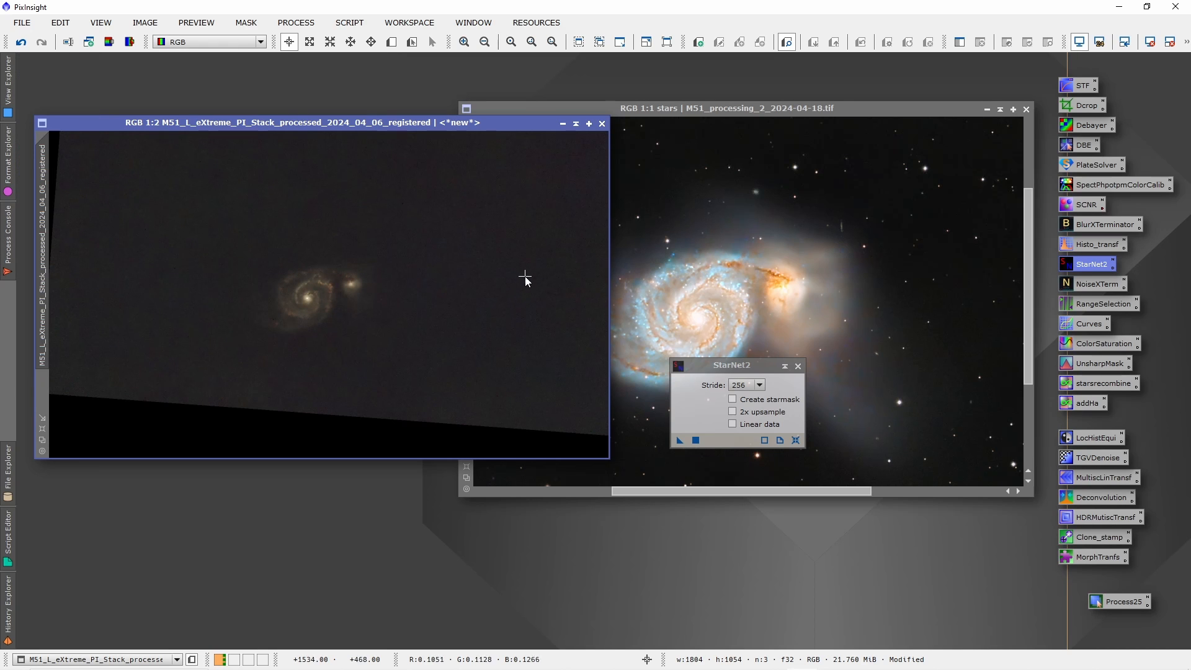
pyautogui.moveTo(701, 319)
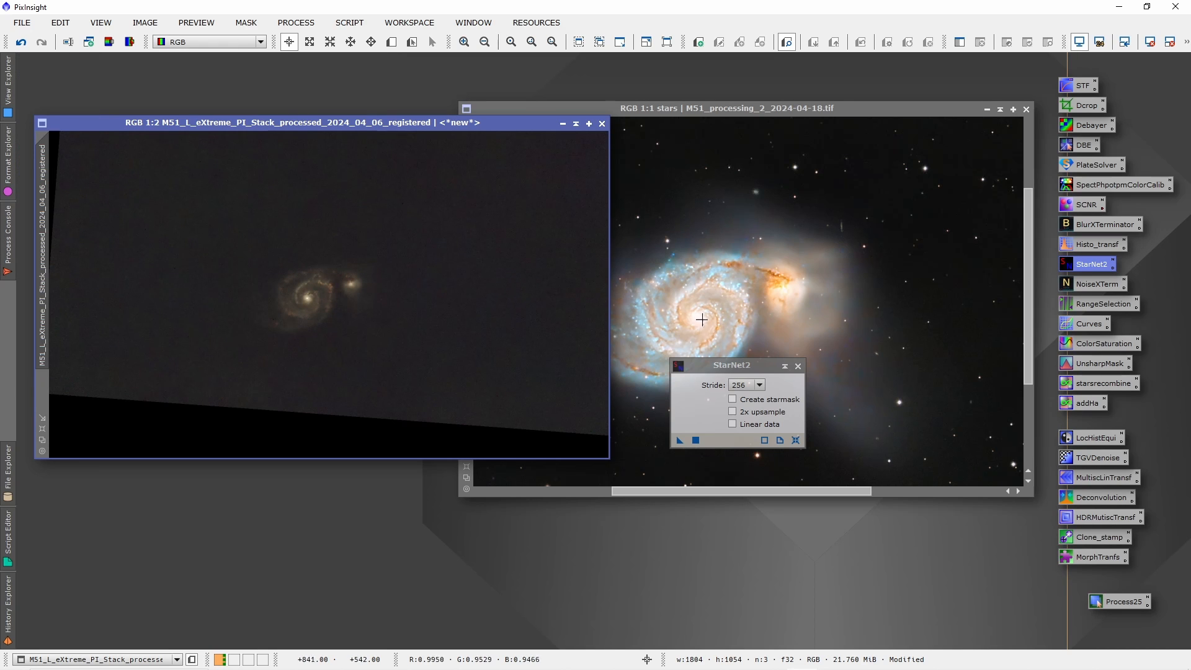
pyautogui.moveTo(785, 383)
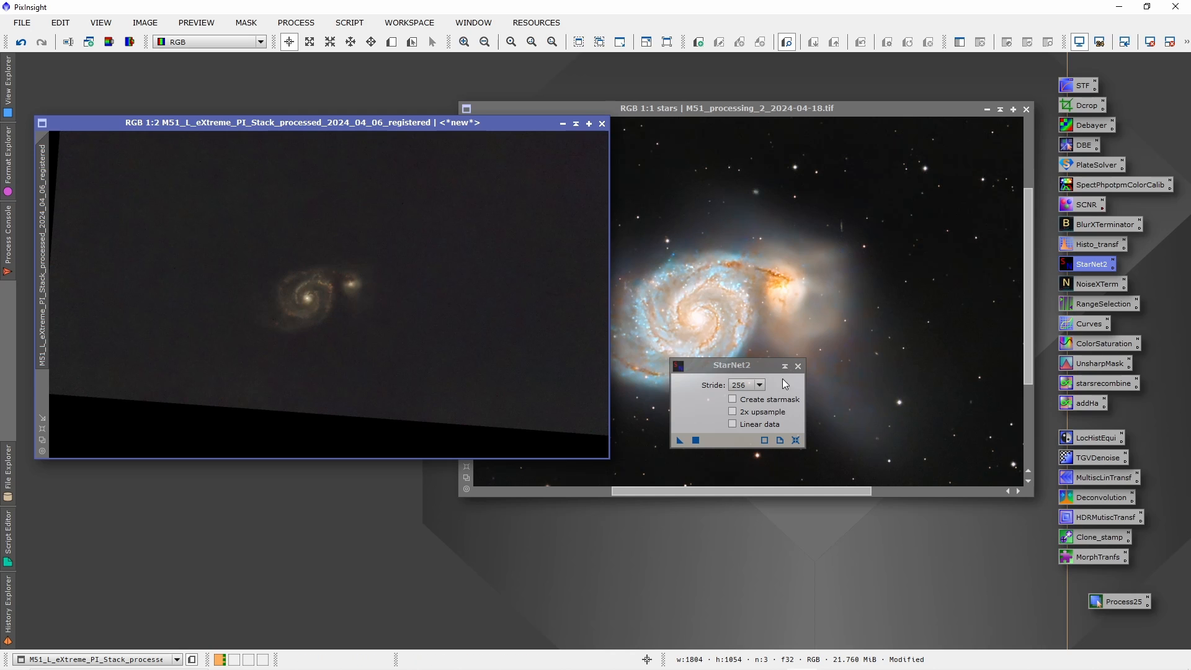
pyautogui.moveTo(798, 366)
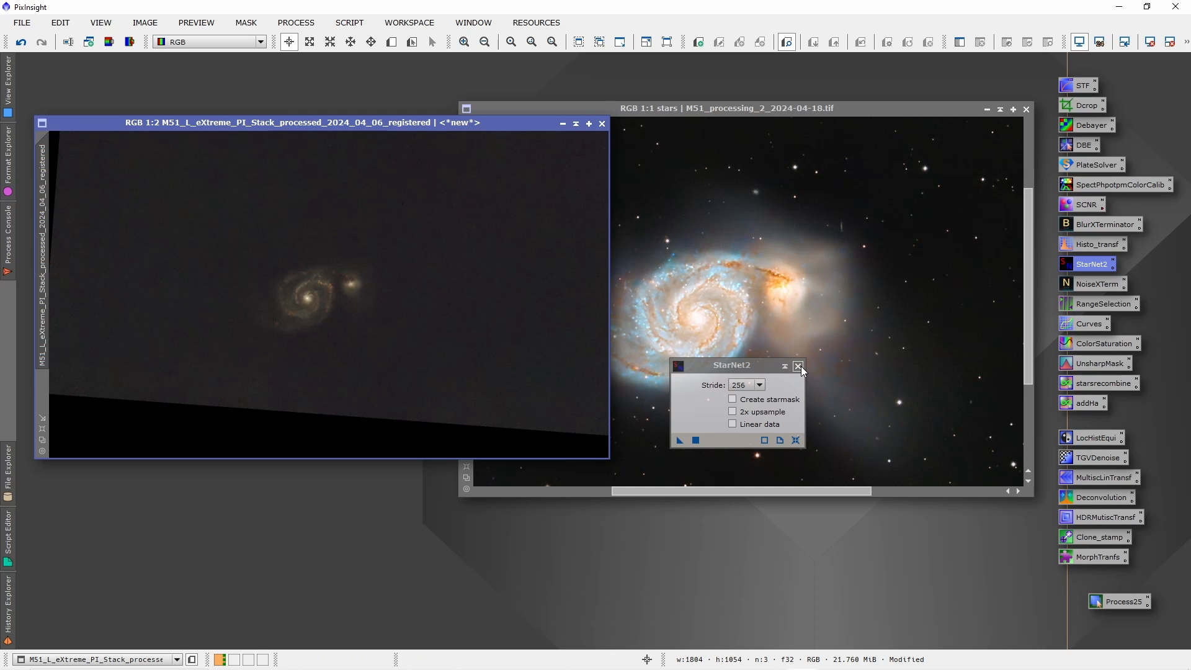
pyautogui.click(798, 366)
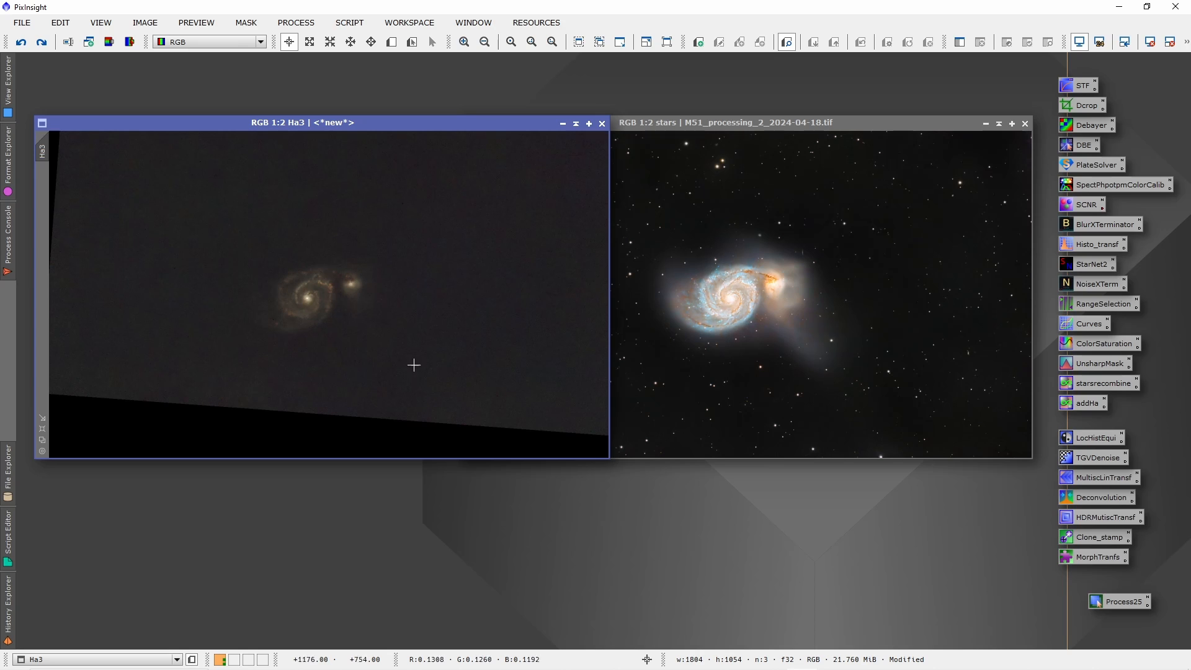
pyautogui.moveTo(340, 311)
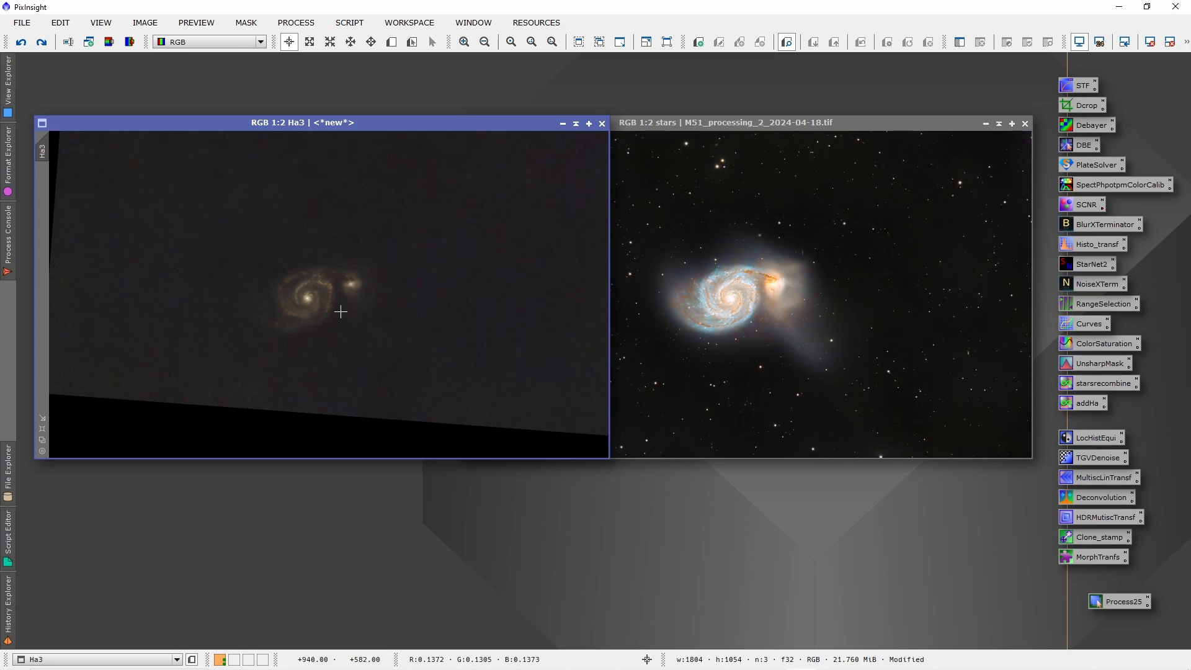
pyautogui.moveTo(383, 260)
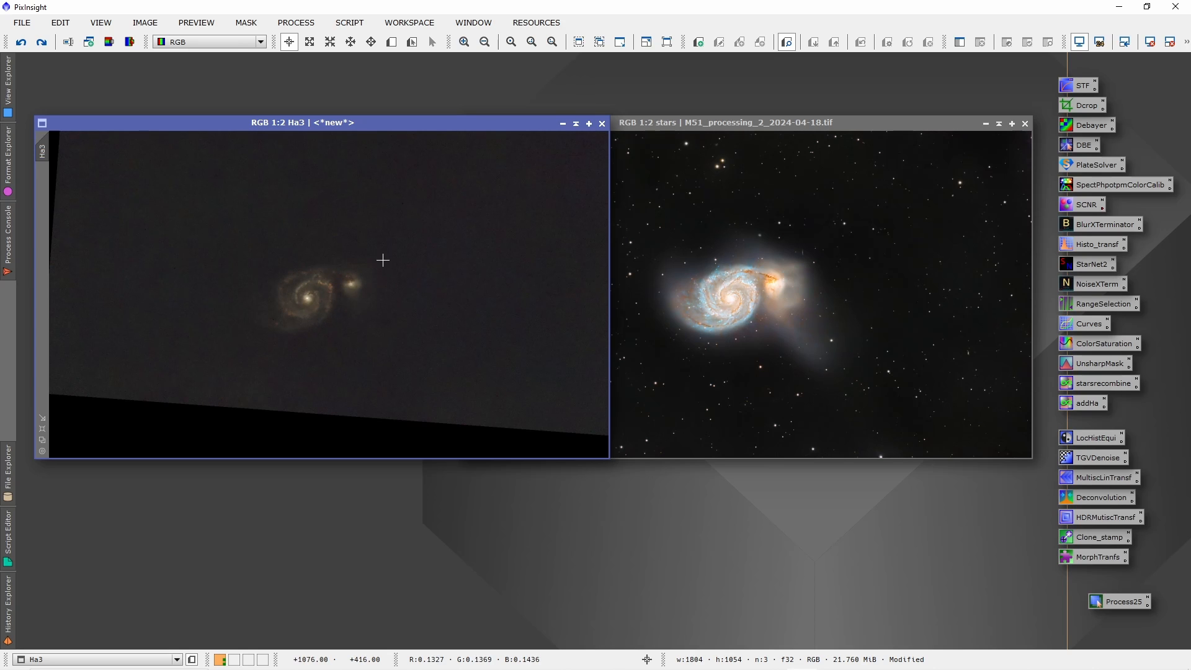
pyautogui.moveTo(420, 232)
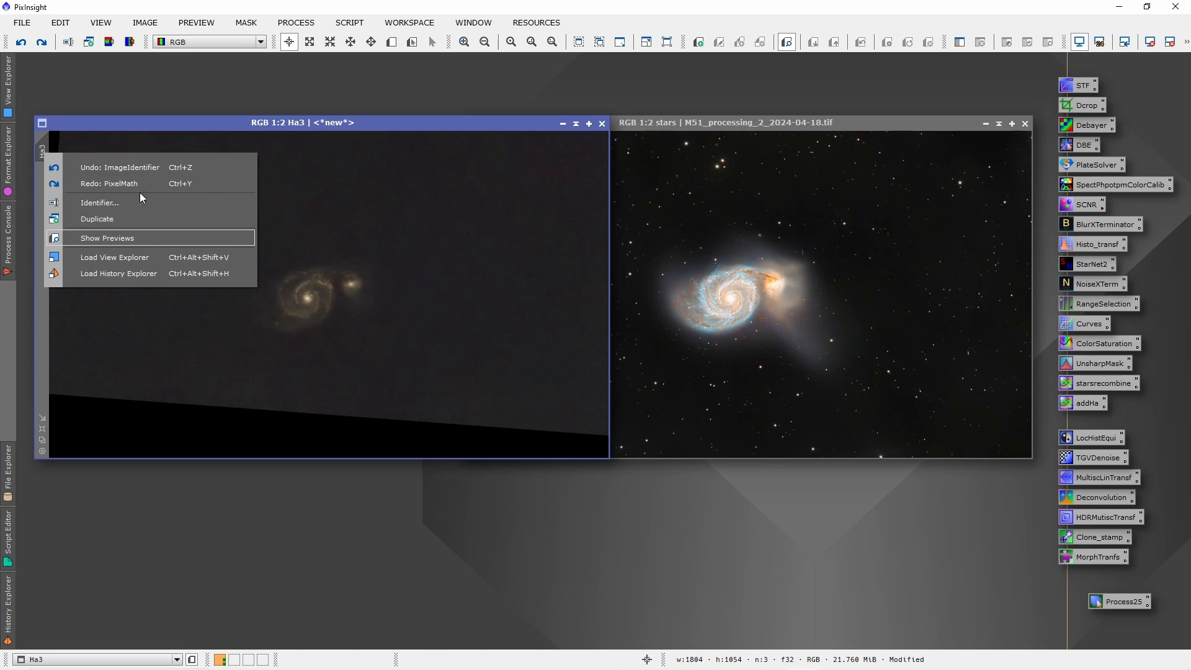
# Step: Select Ha3 and extract its CIE L* luminance into Ha3_L
pyautogui.click(99, 203)
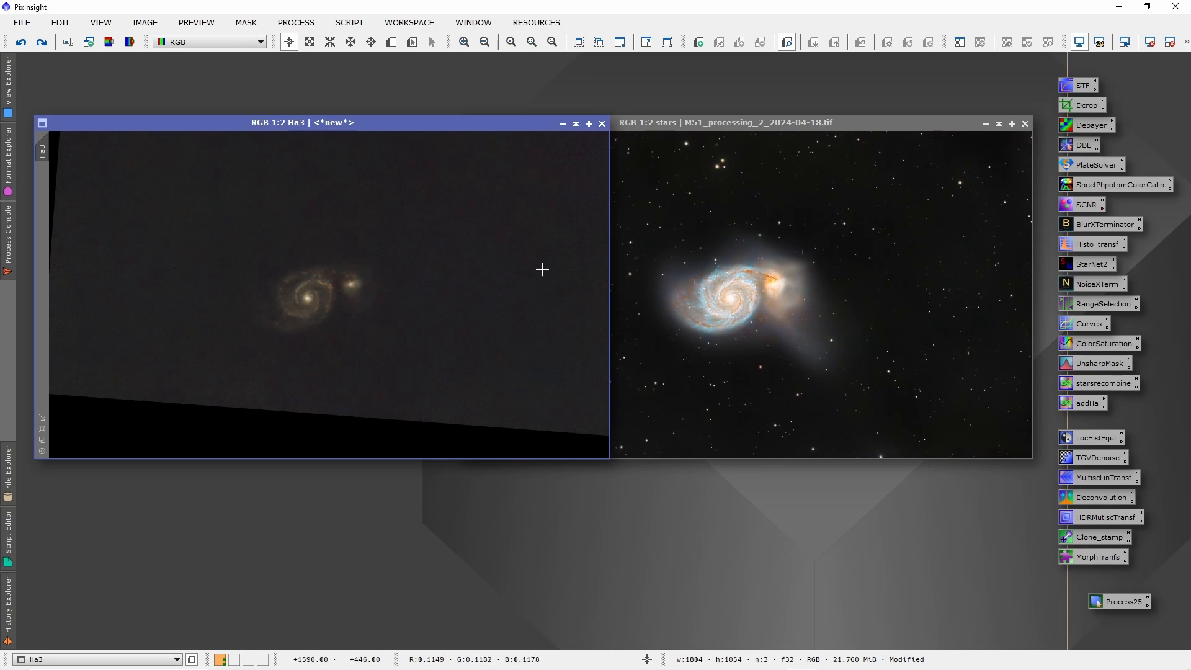
pyautogui.moveTo(528, 259)
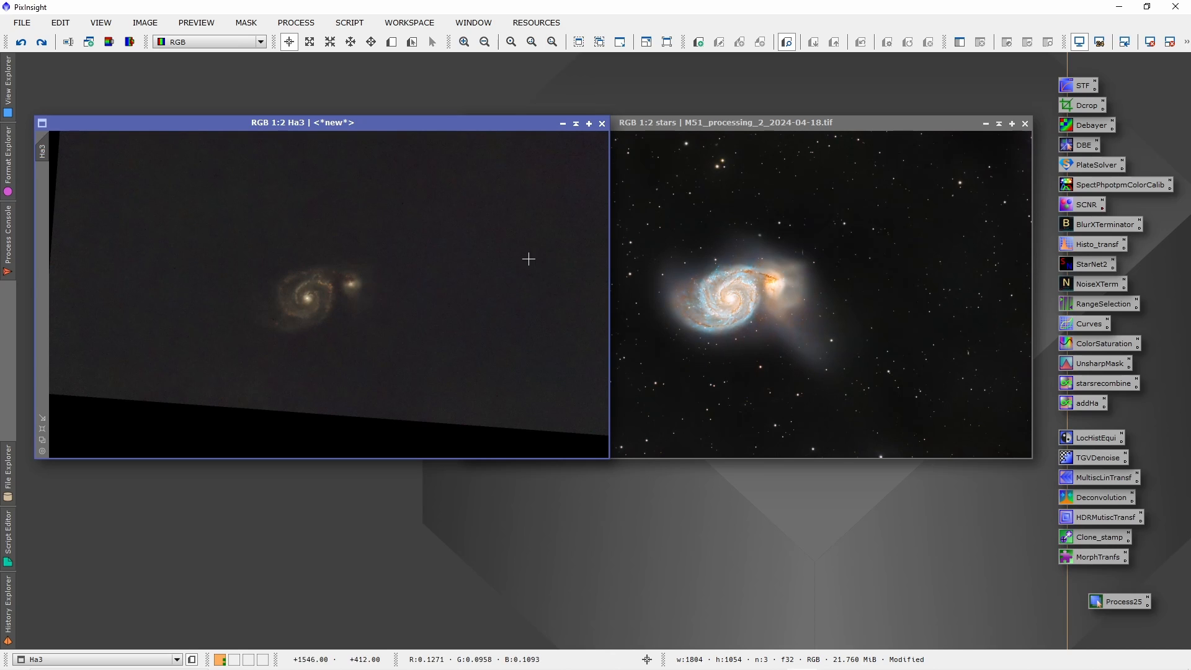
pyautogui.moveTo(305, 238)
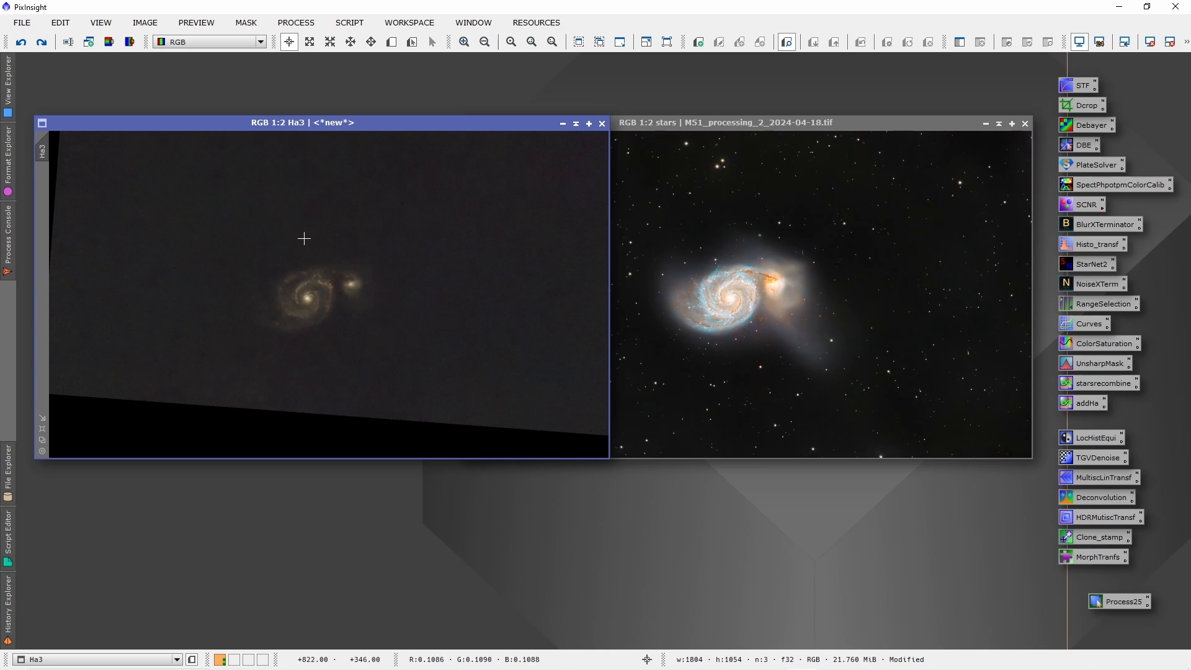
pyautogui.moveTo(853, 246)
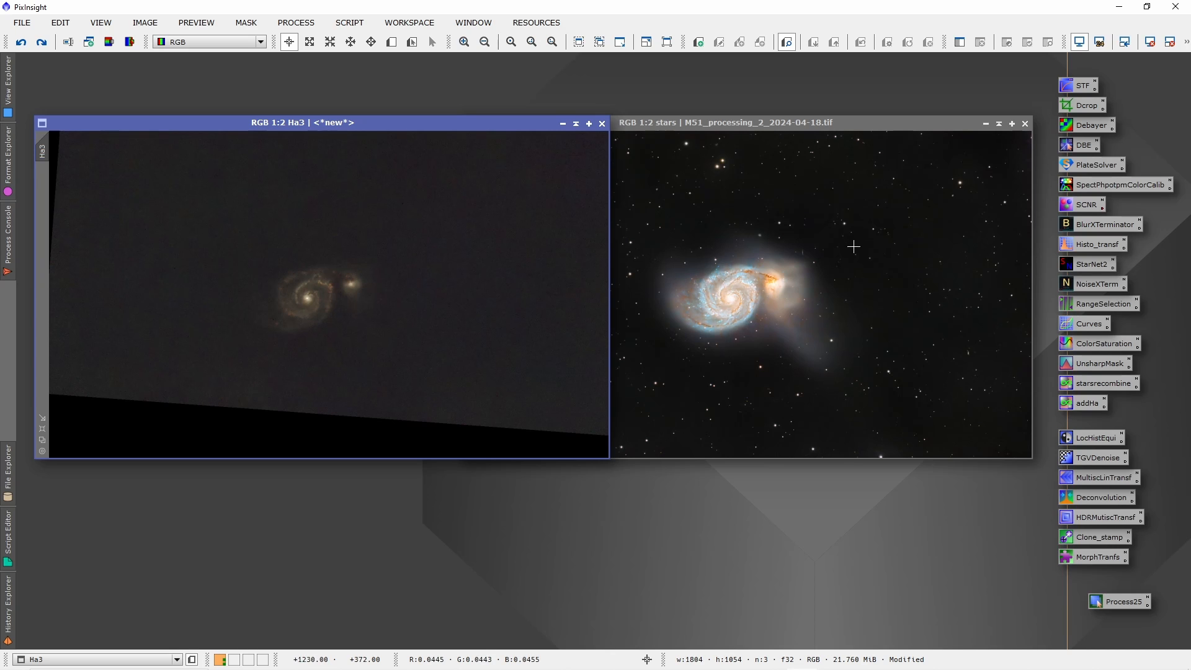
pyautogui.click(722, 122)
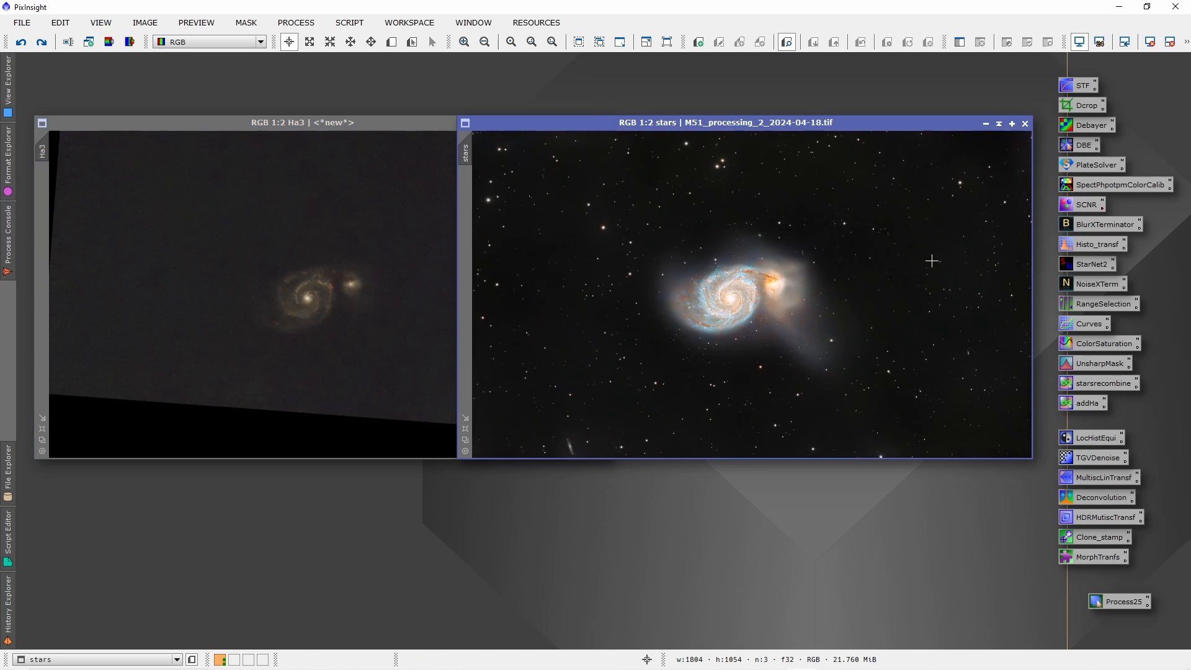
pyautogui.moveTo(762, 271)
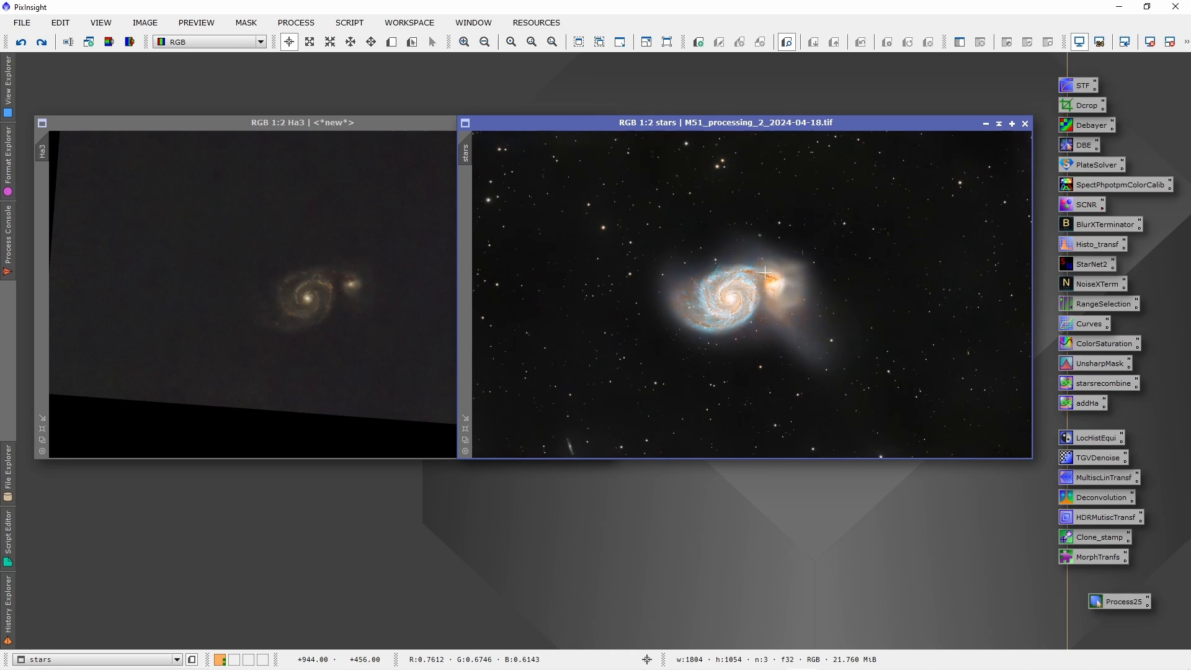
pyautogui.moveTo(842, 390)
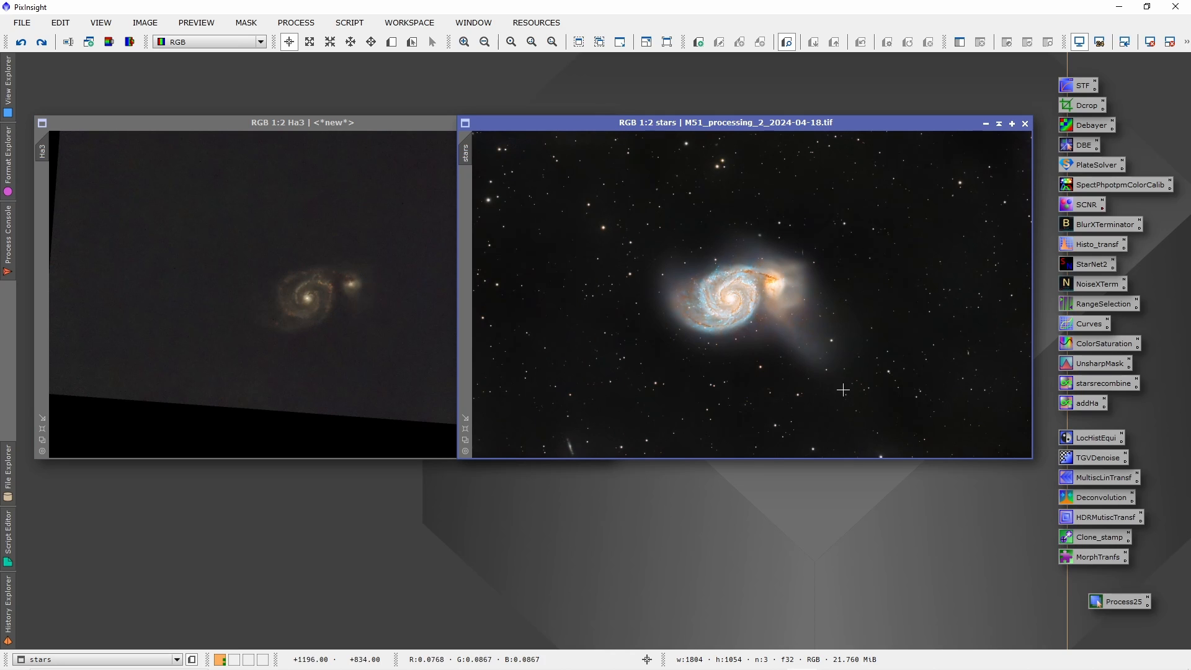
pyautogui.moveTo(676, 257)
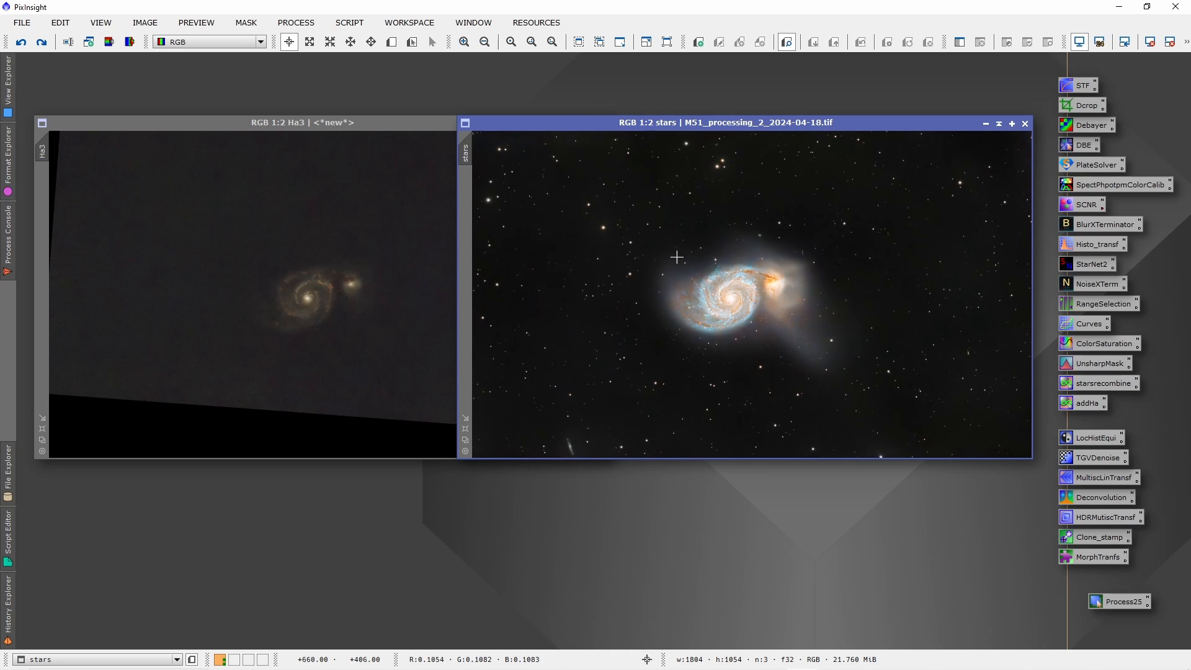
pyautogui.moveTo(604, 272)
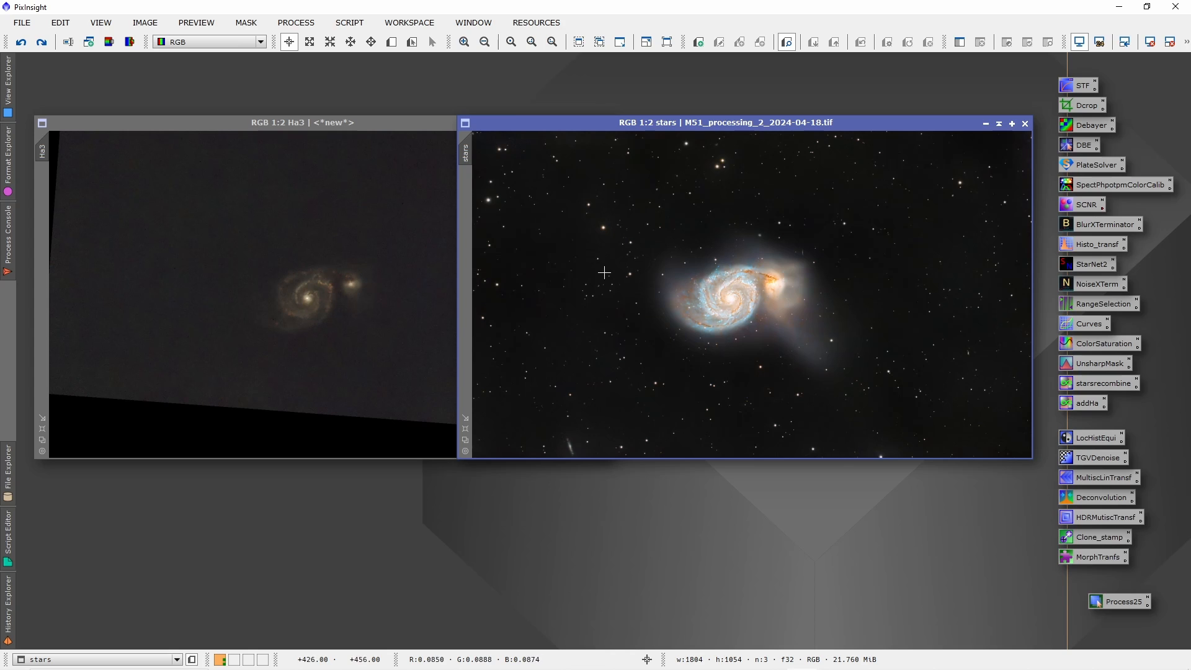
pyautogui.moveTo(371, 214)
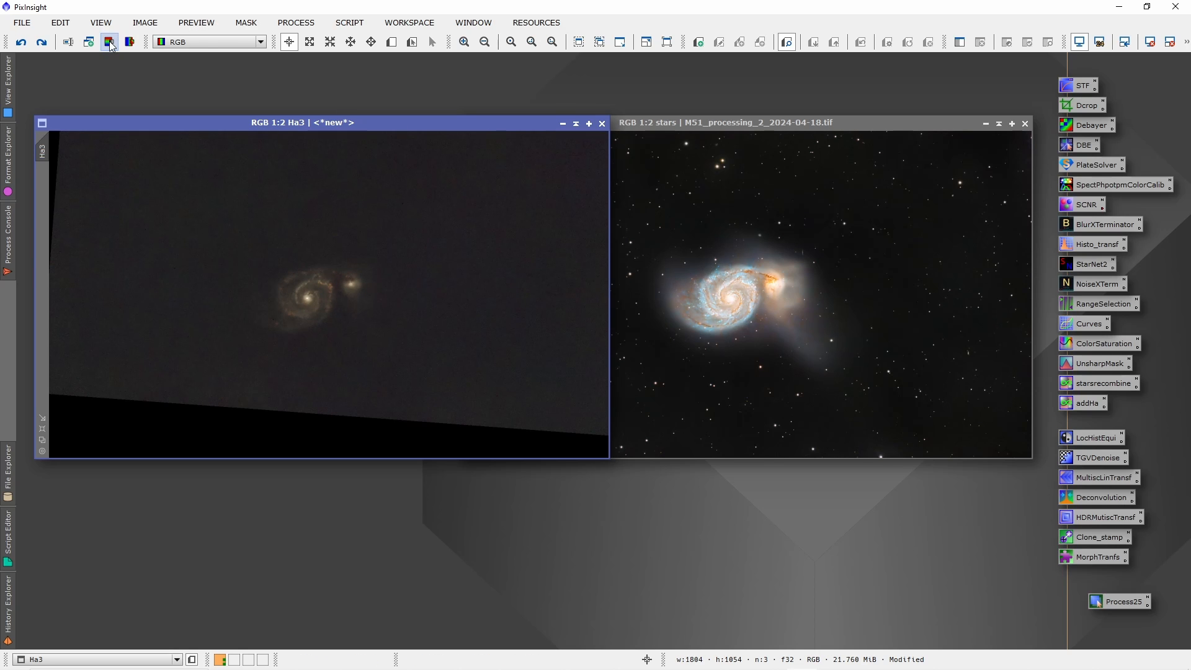
pyautogui.click(109, 42)
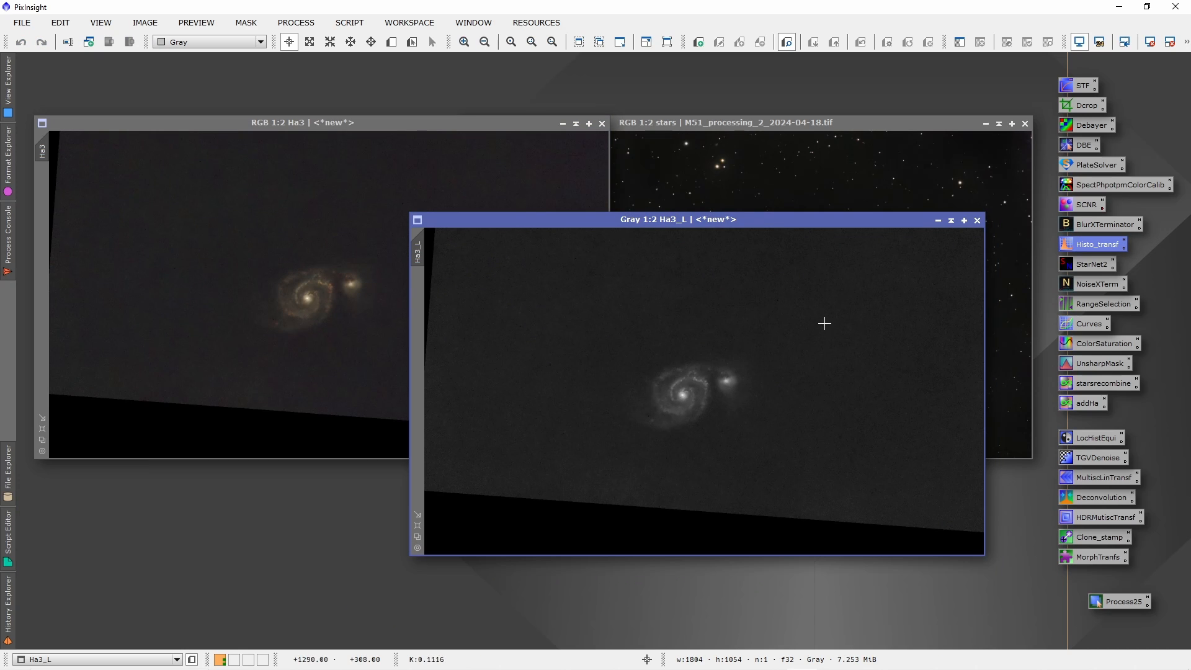
# Step: Stretch Ha3_L with HistogramTransformation using Real-Time Preview, then apply it
pyautogui.click(1095, 244)
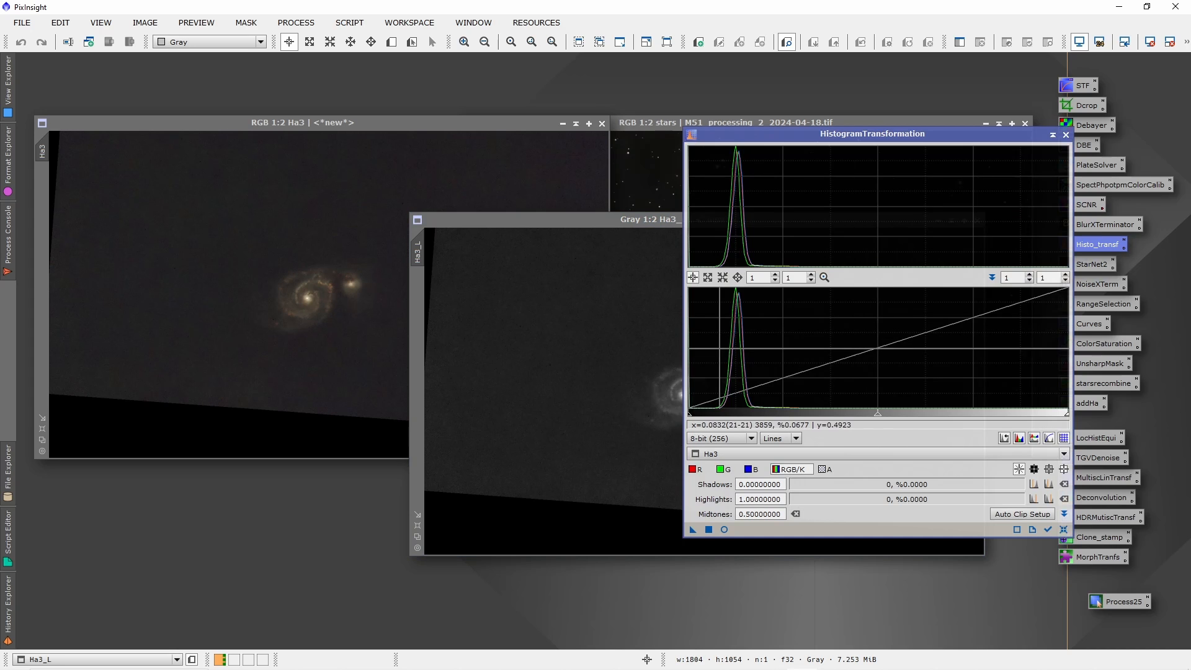
pyautogui.click(295, 23)
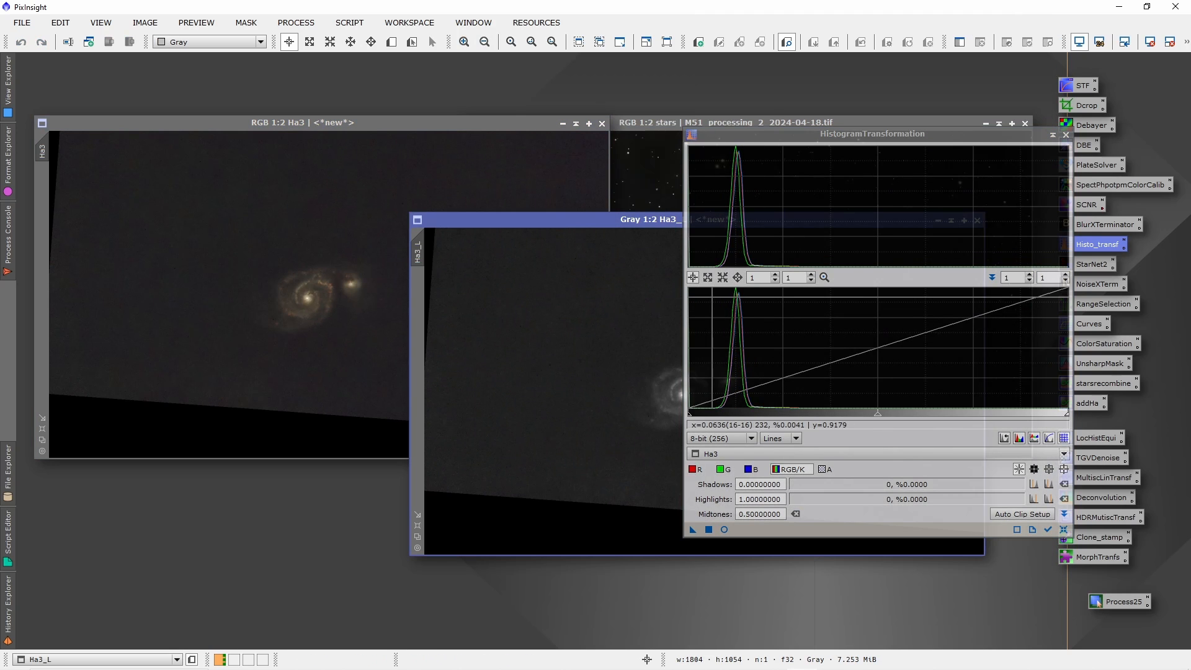
pyautogui.moveTo(607, 351)
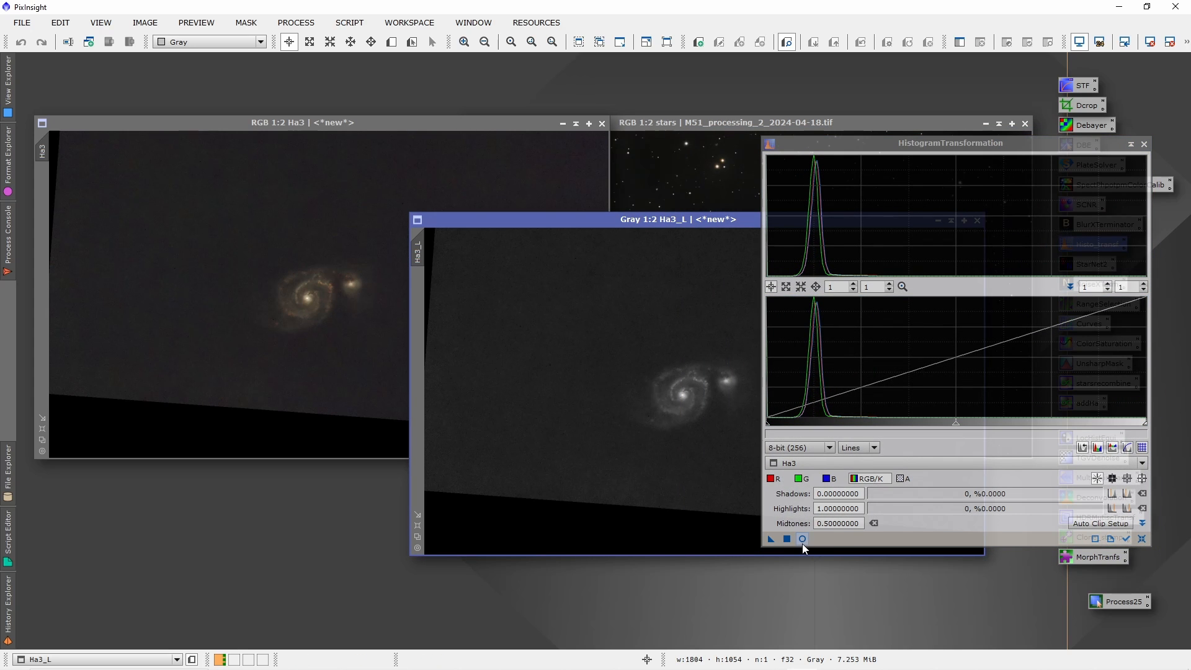
pyautogui.click(802, 538)
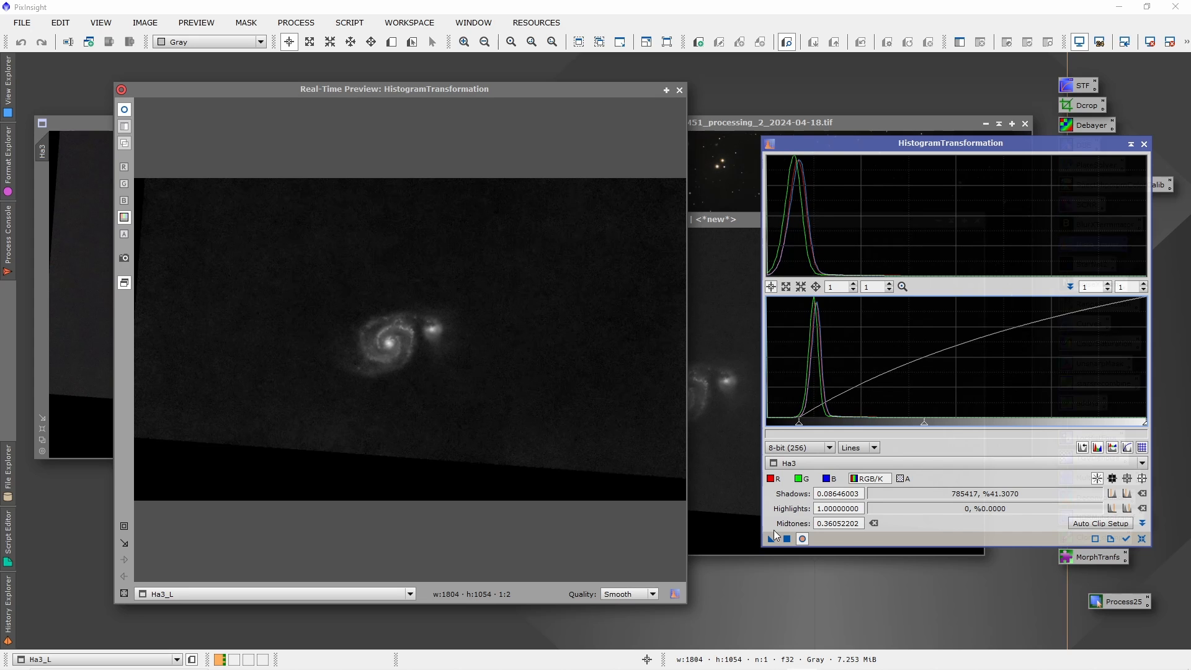
pyautogui.click(1125, 539)
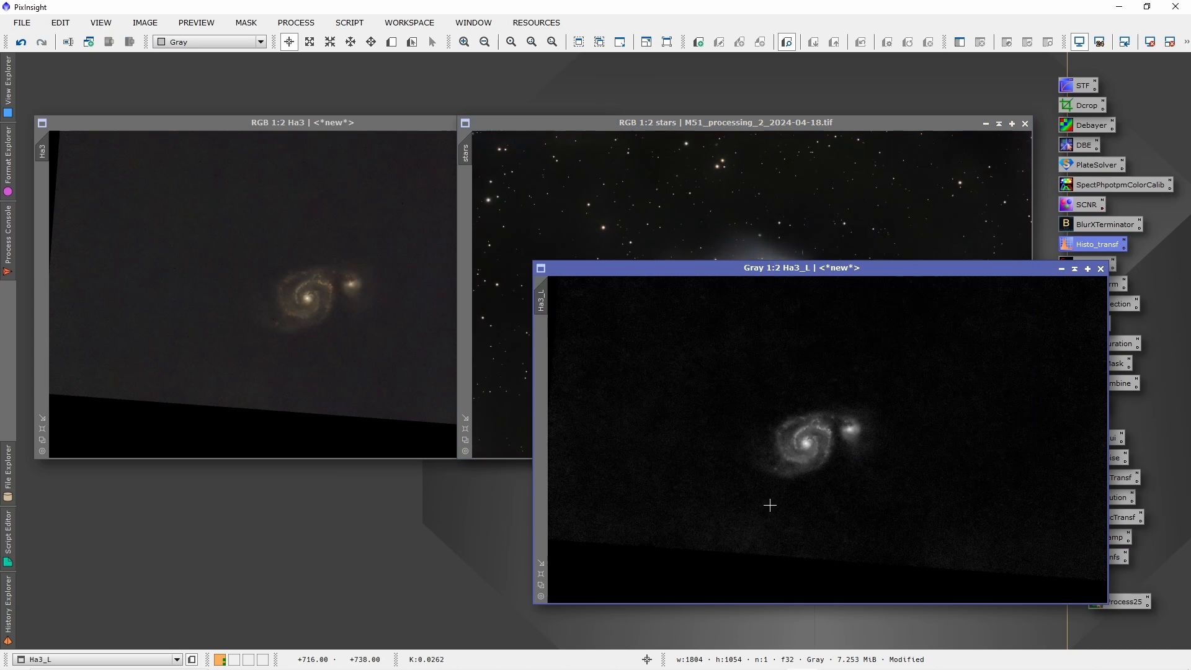
pyautogui.moveTo(290, 272)
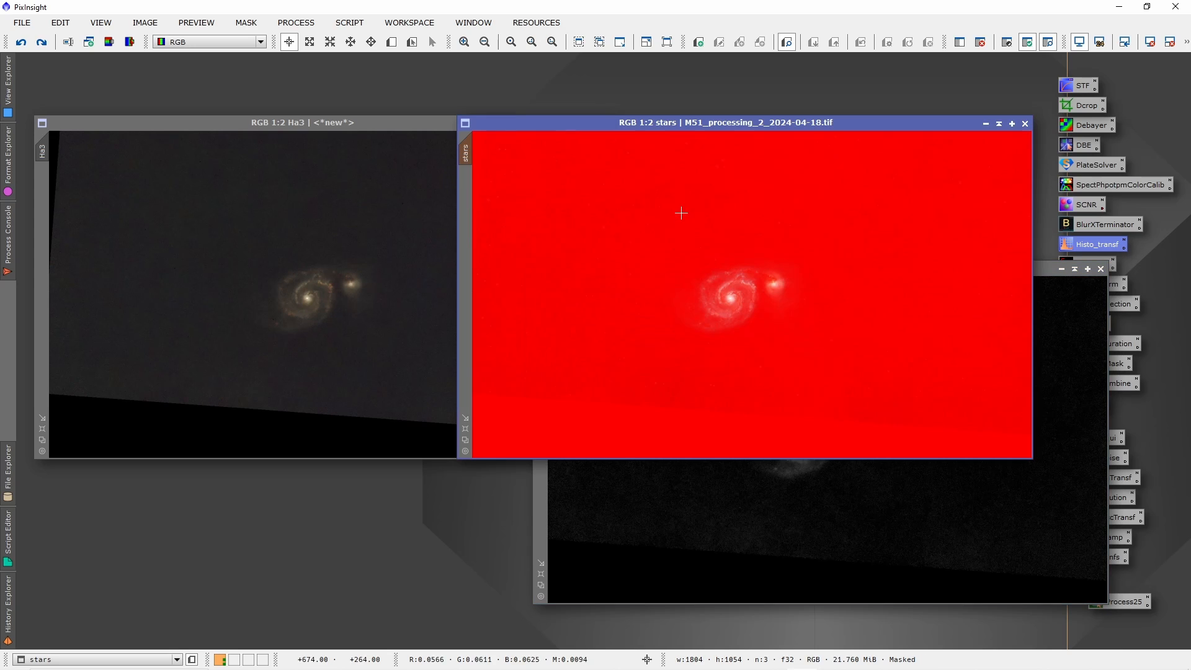
# Step: Mask the stars image with the Ha3_L luminance and invert the mask to protect the core
pyautogui.click(246, 22)
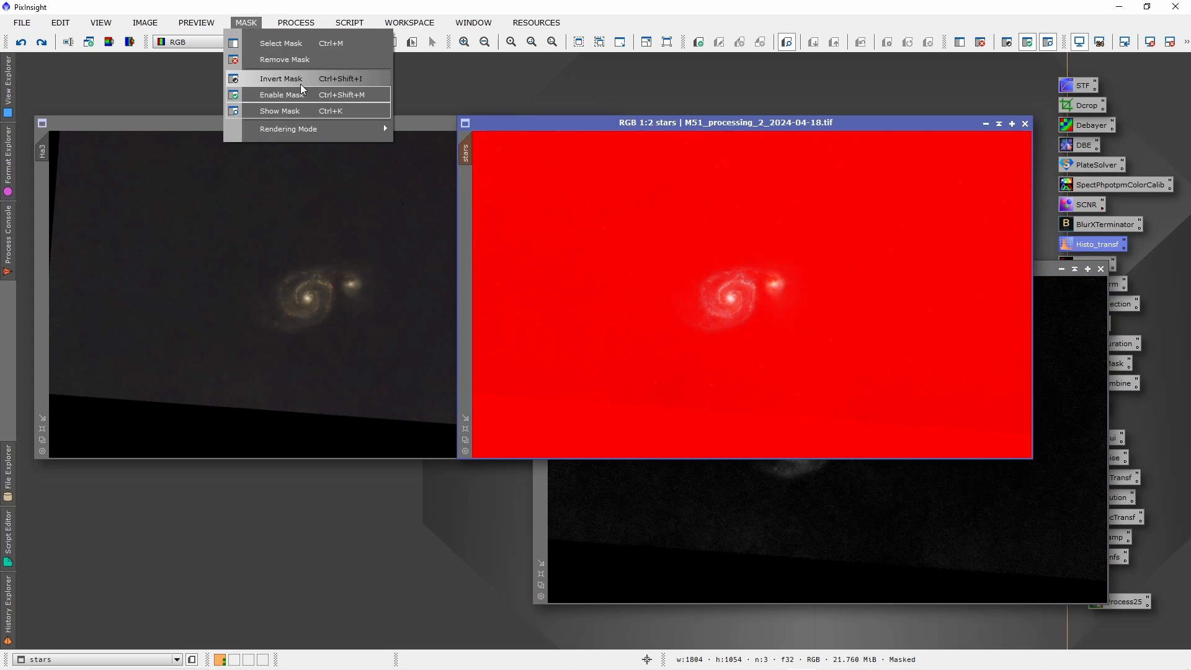
pyautogui.click(279, 111)
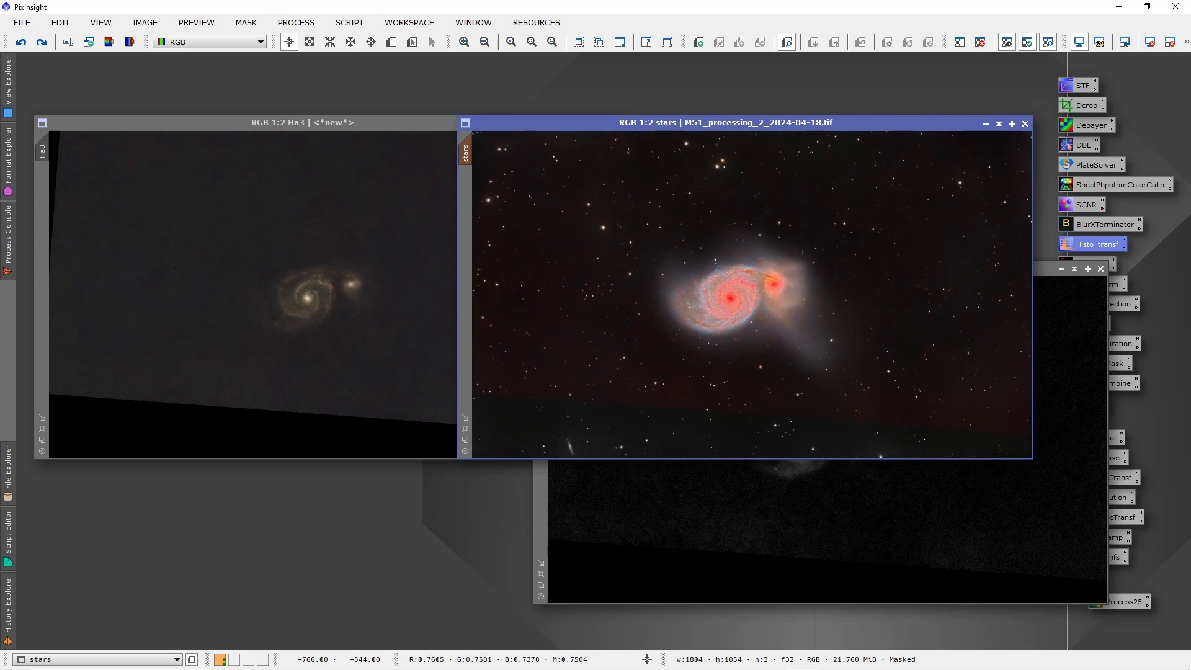
pyautogui.moveTo(757, 302)
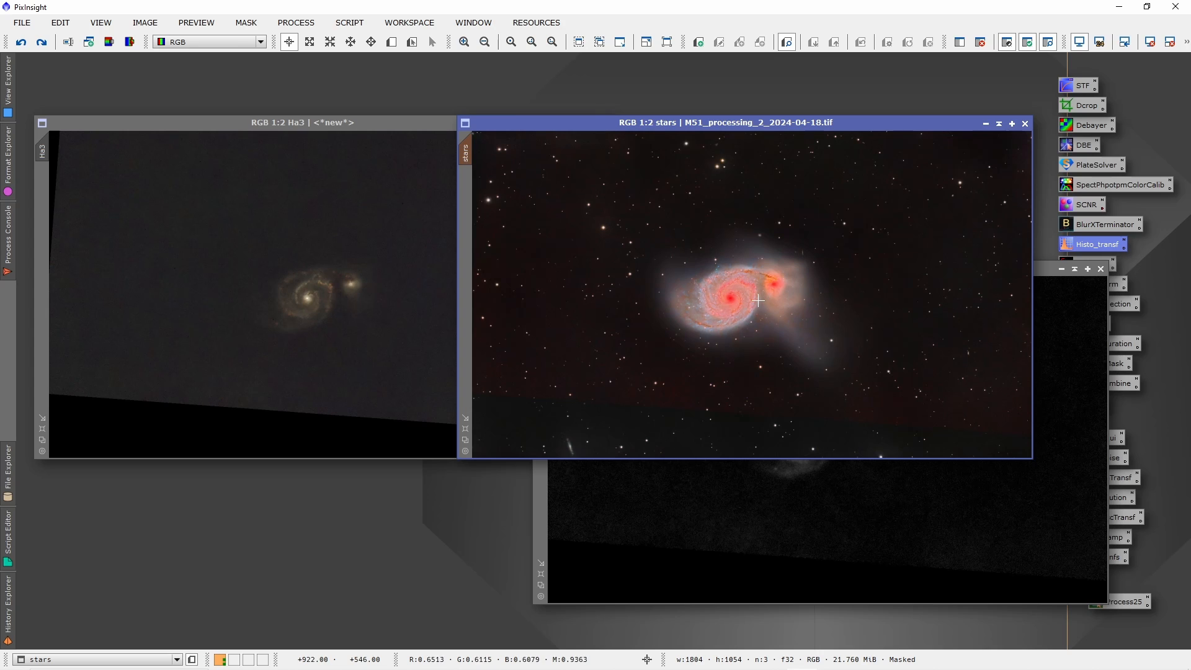
pyautogui.moveTo(703, 295)
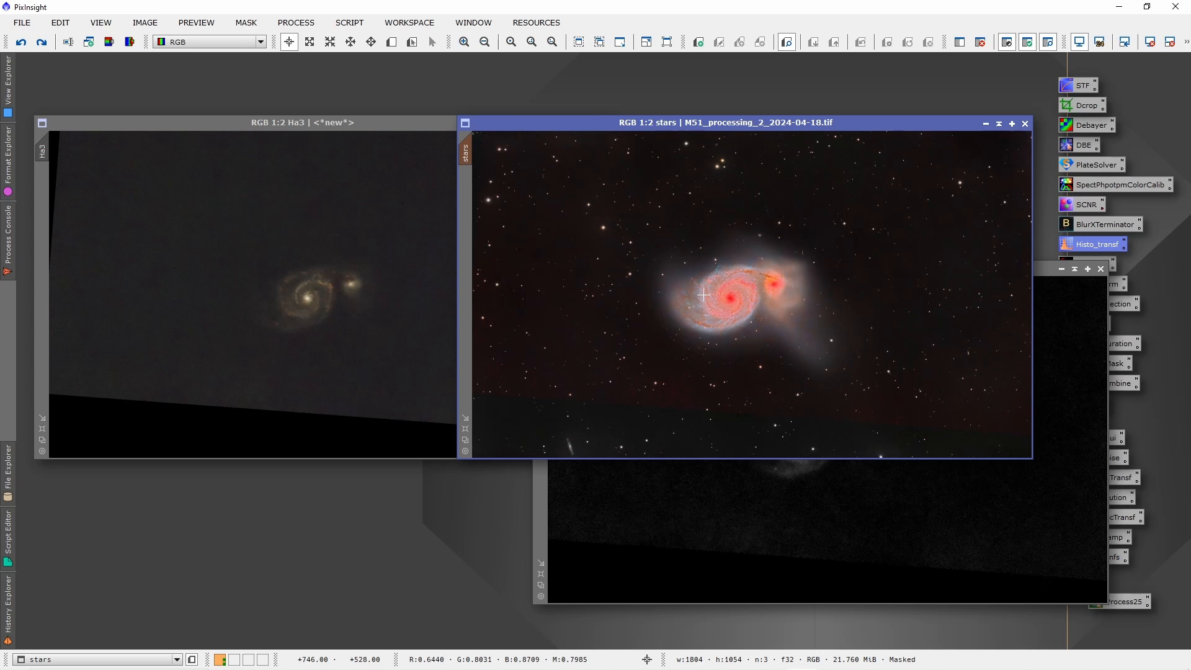
pyautogui.moveTo(729, 309)
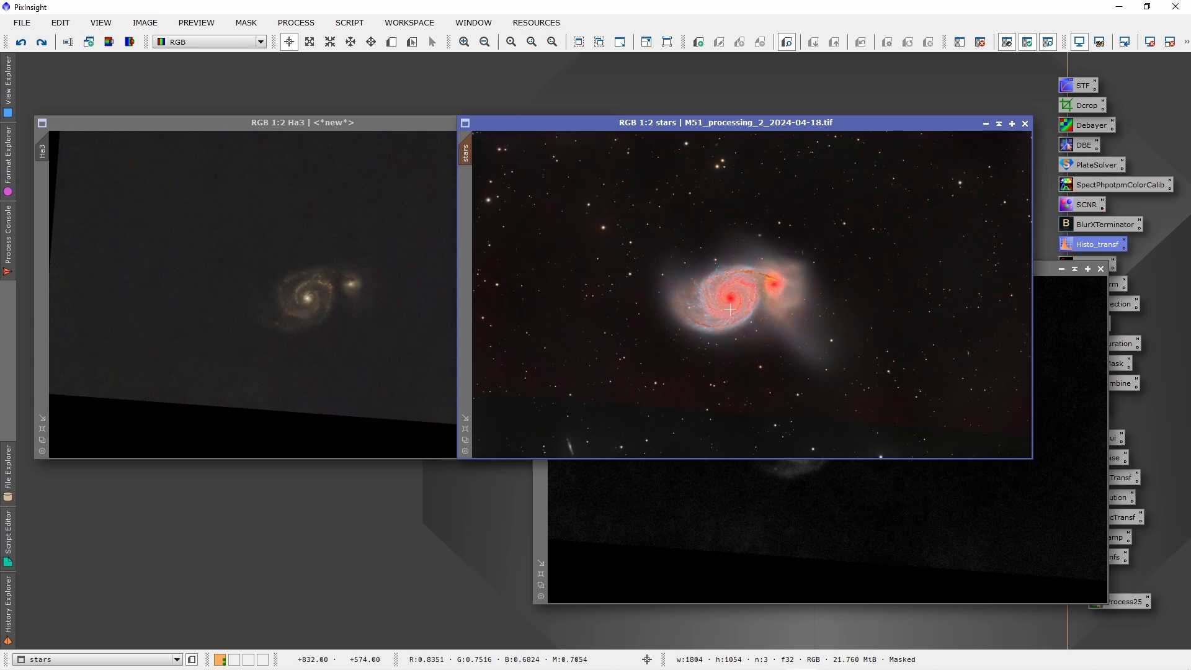
pyautogui.moveTo(575, 155)
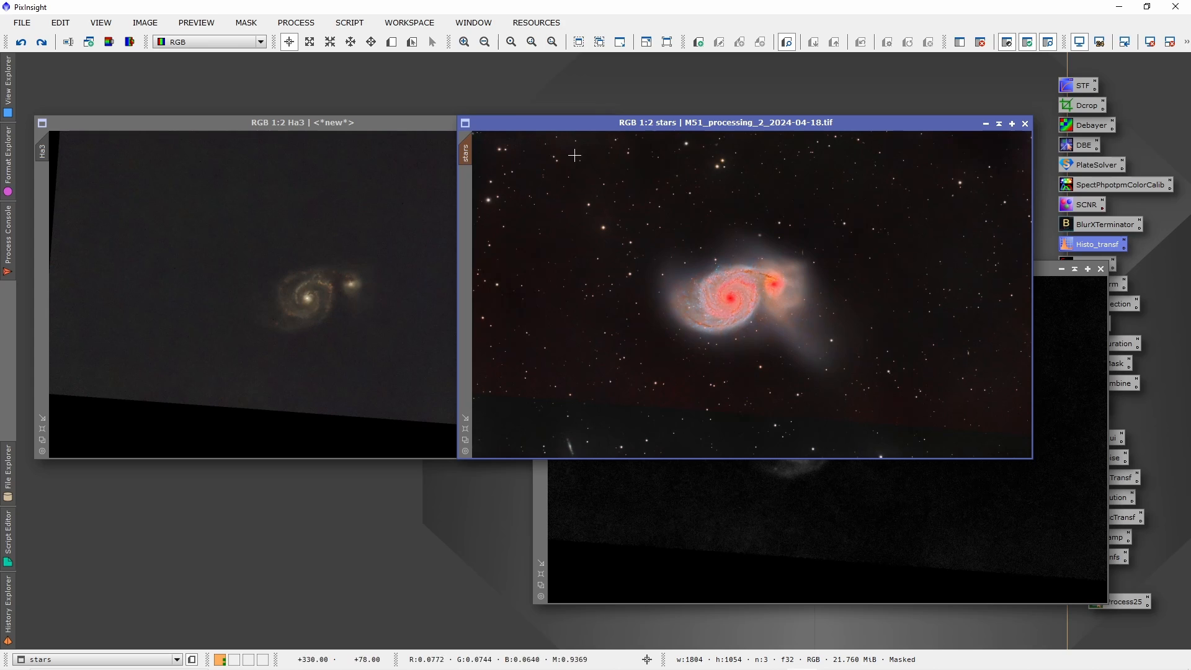
pyautogui.moveTo(732, 294)
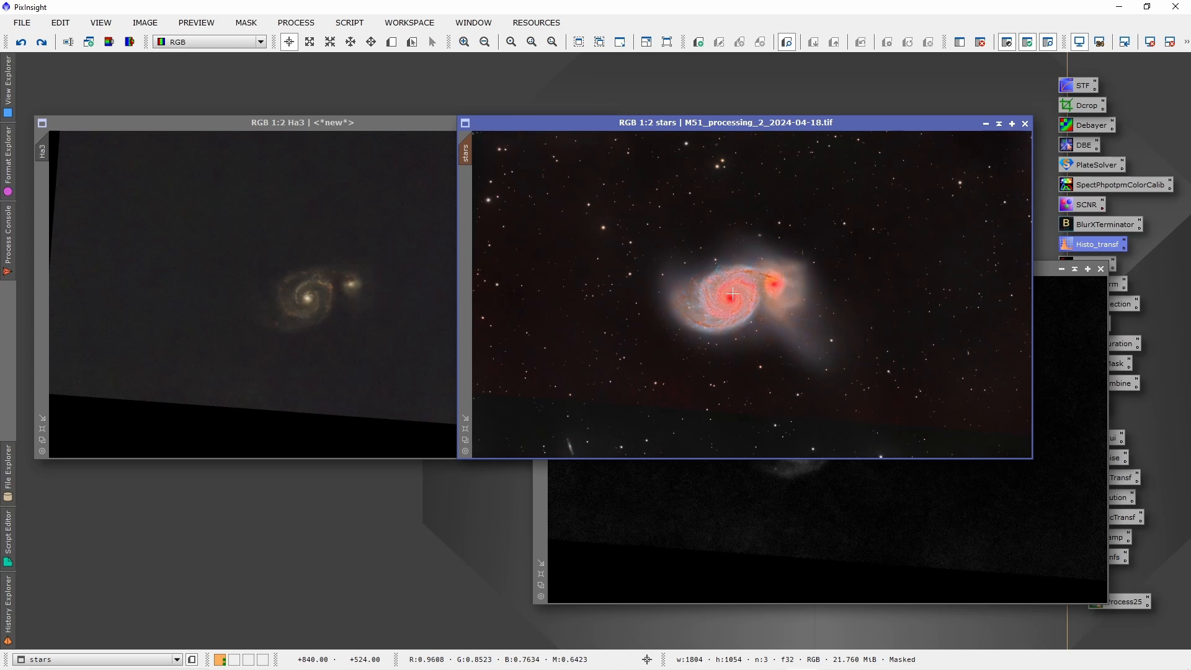
pyautogui.moveTo(707, 305)
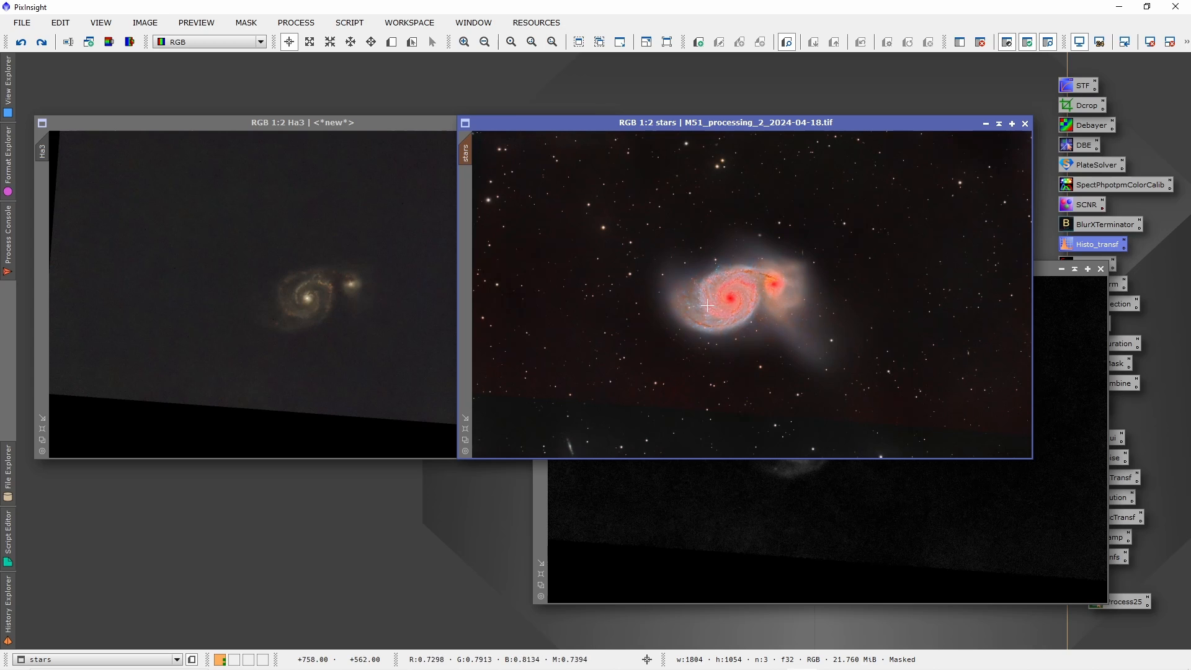
# Step: Hide the red mask overlay on the stars image while keeping the Ha3_L mask active
pyautogui.click(244, 22)
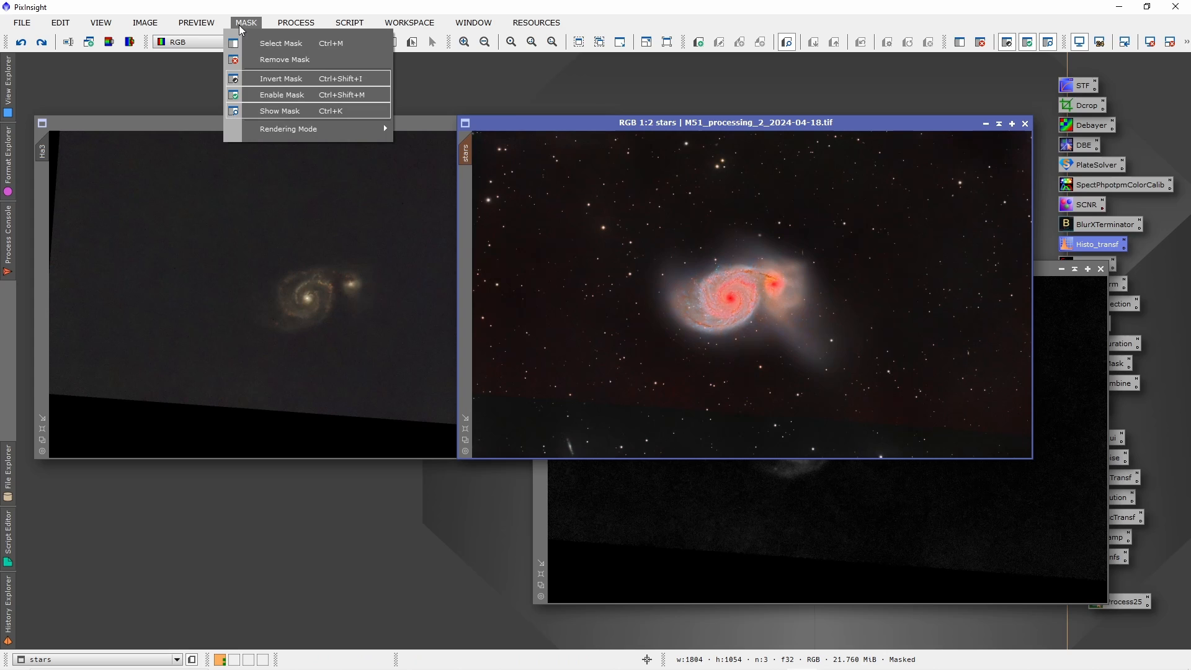
pyautogui.click(278, 111)
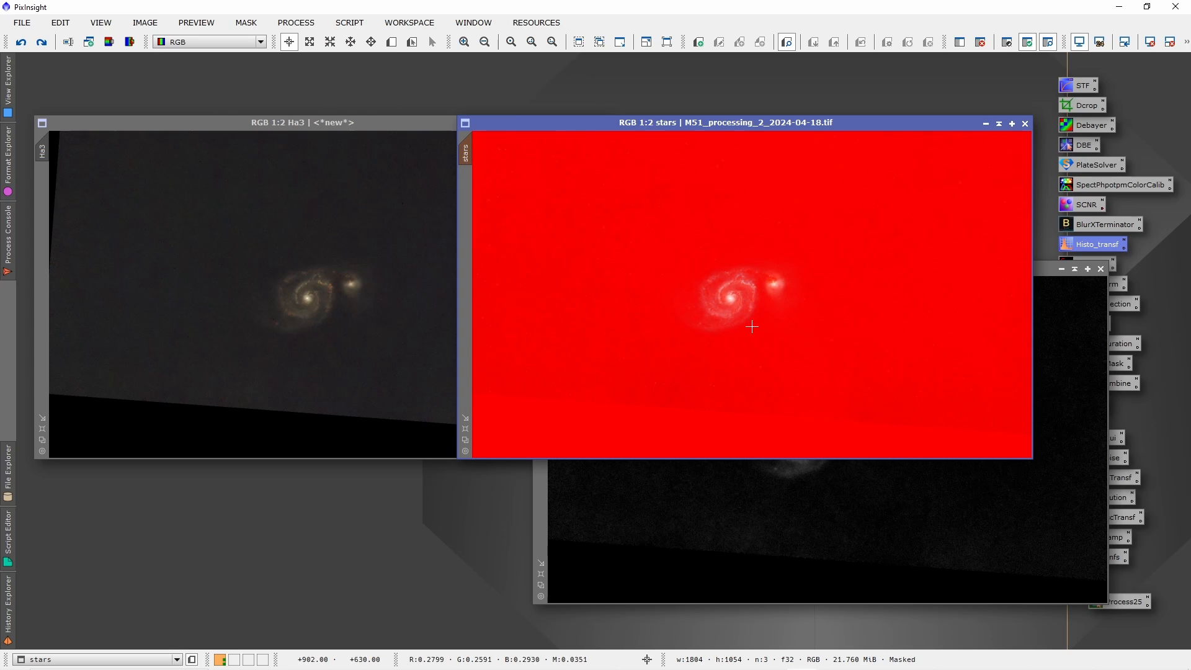
pyautogui.moveTo(735, 287)
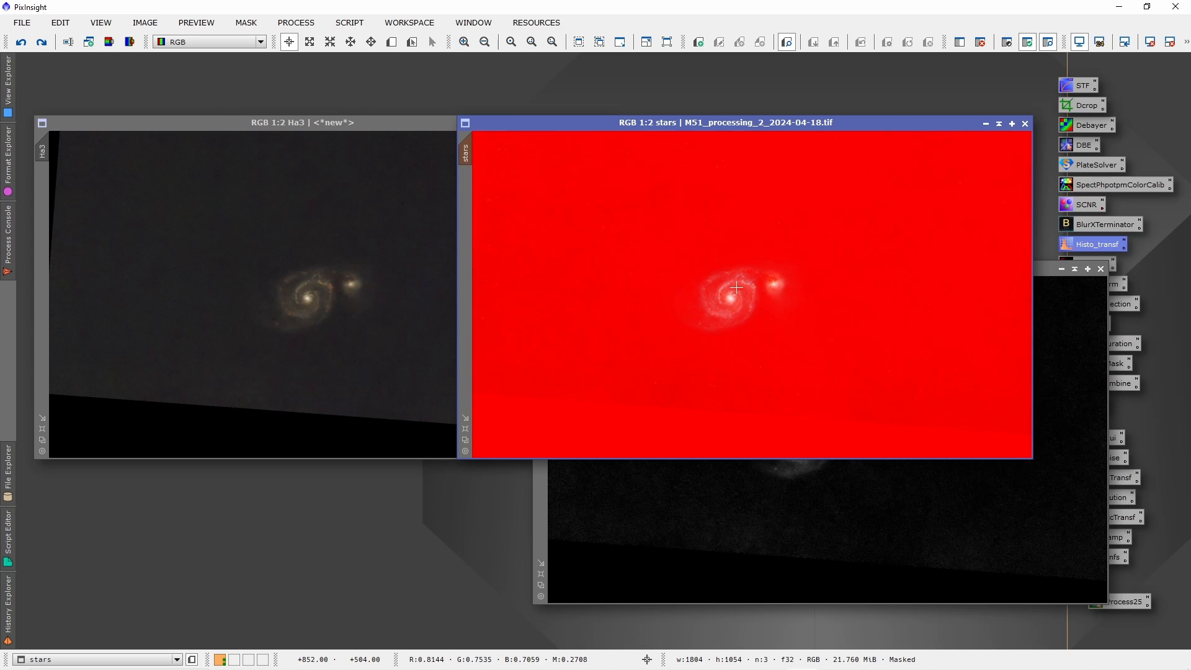
pyautogui.click(244, 22)
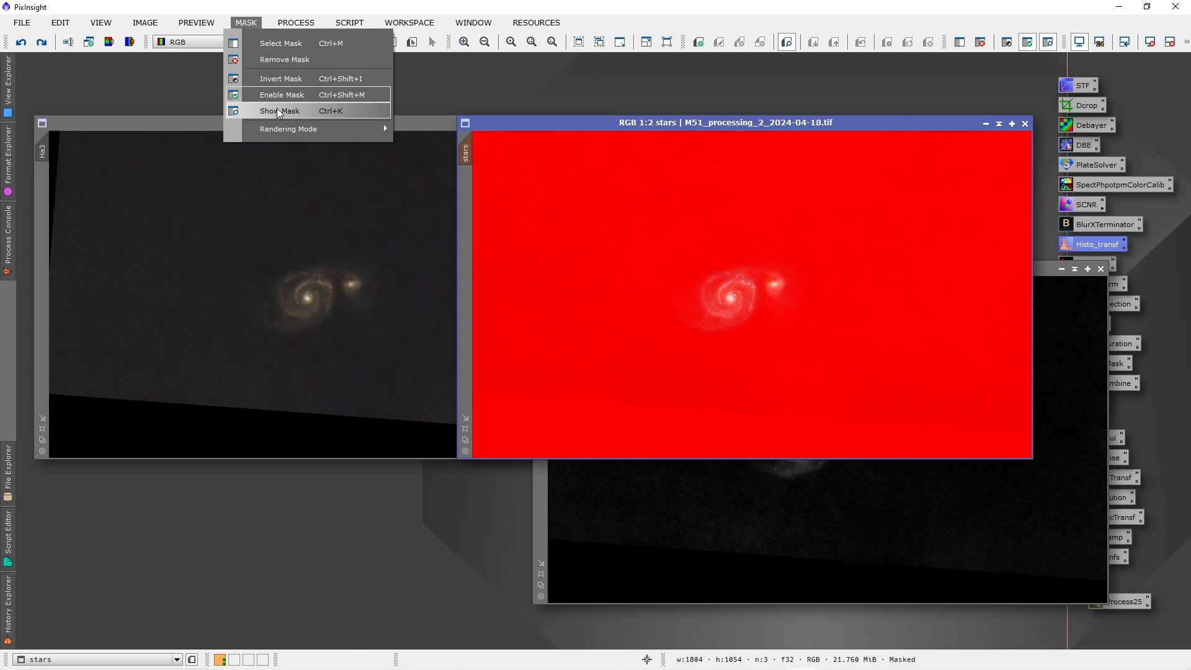
pyautogui.click(278, 111)
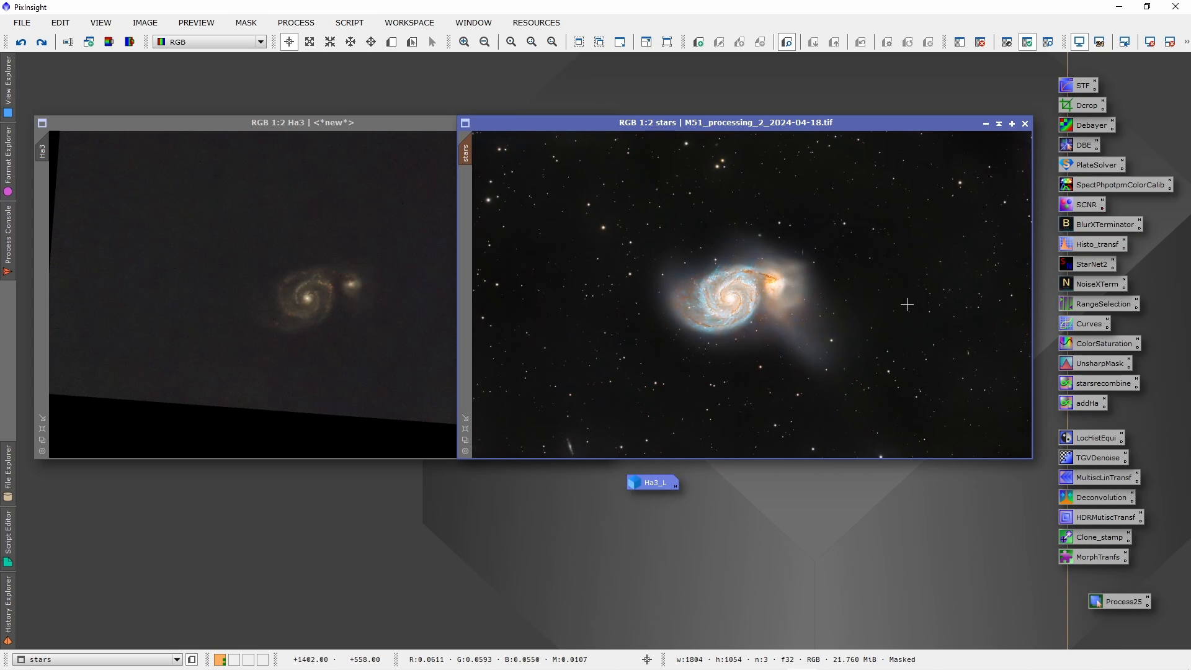
pyautogui.moveTo(392, 289)
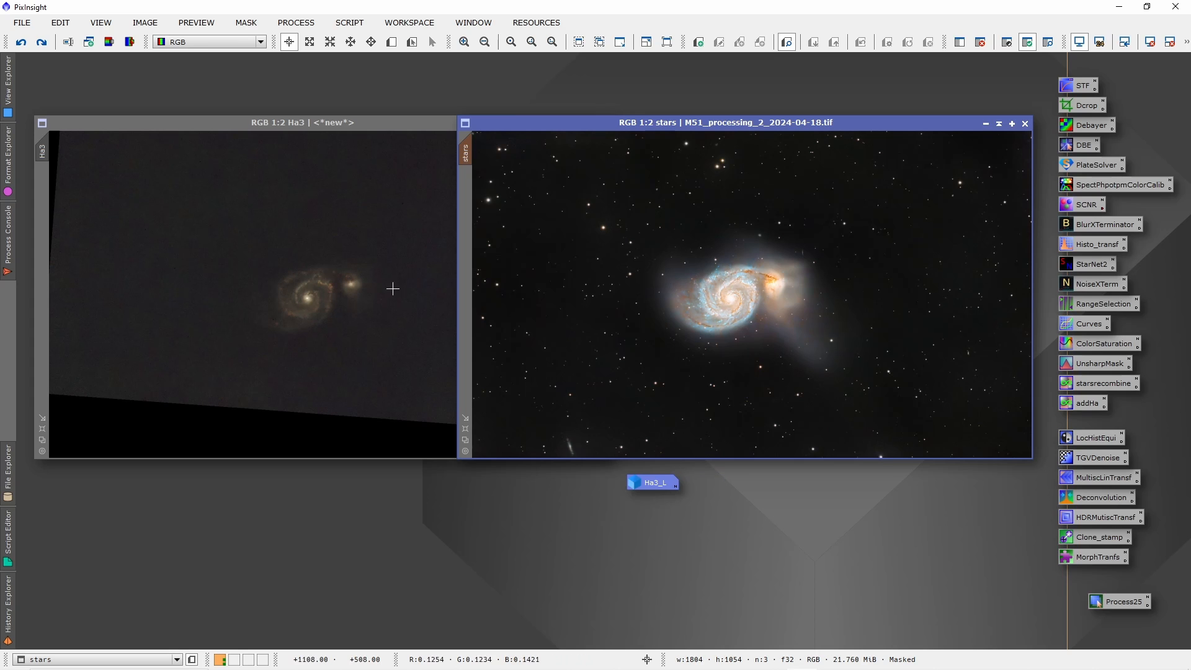
pyautogui.moveTo(696, 298)
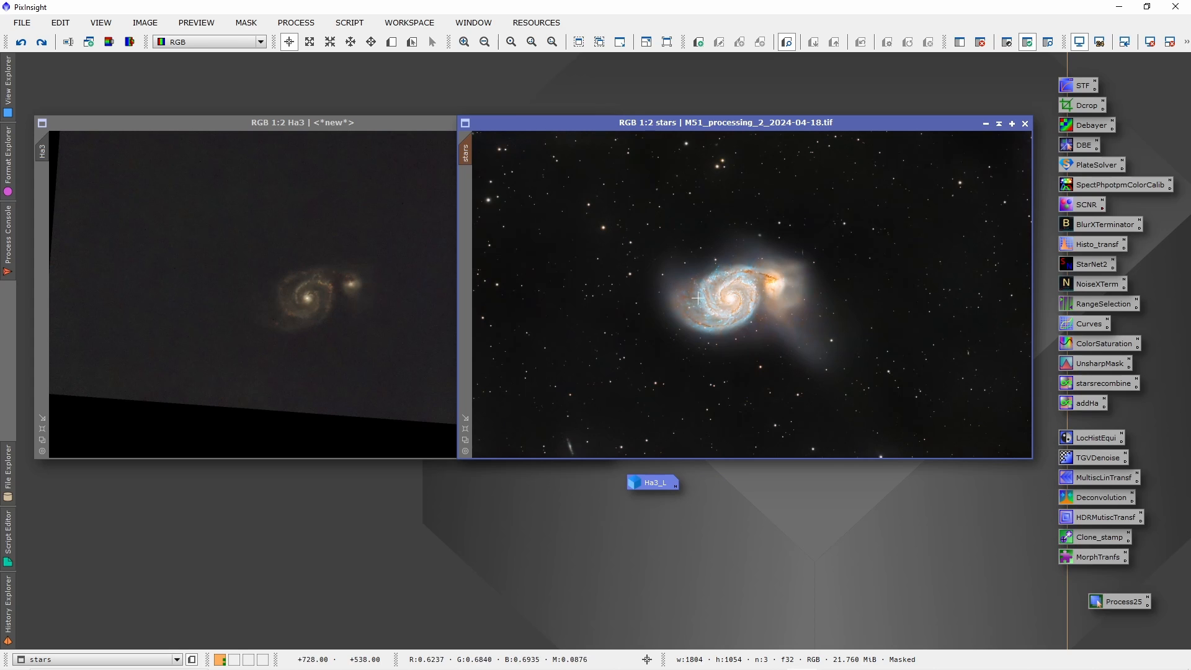
# Step: Open the addHa PixelMath and review the expressions, blue adding 0.06*Ha3
pyautogui.click(296, 23)
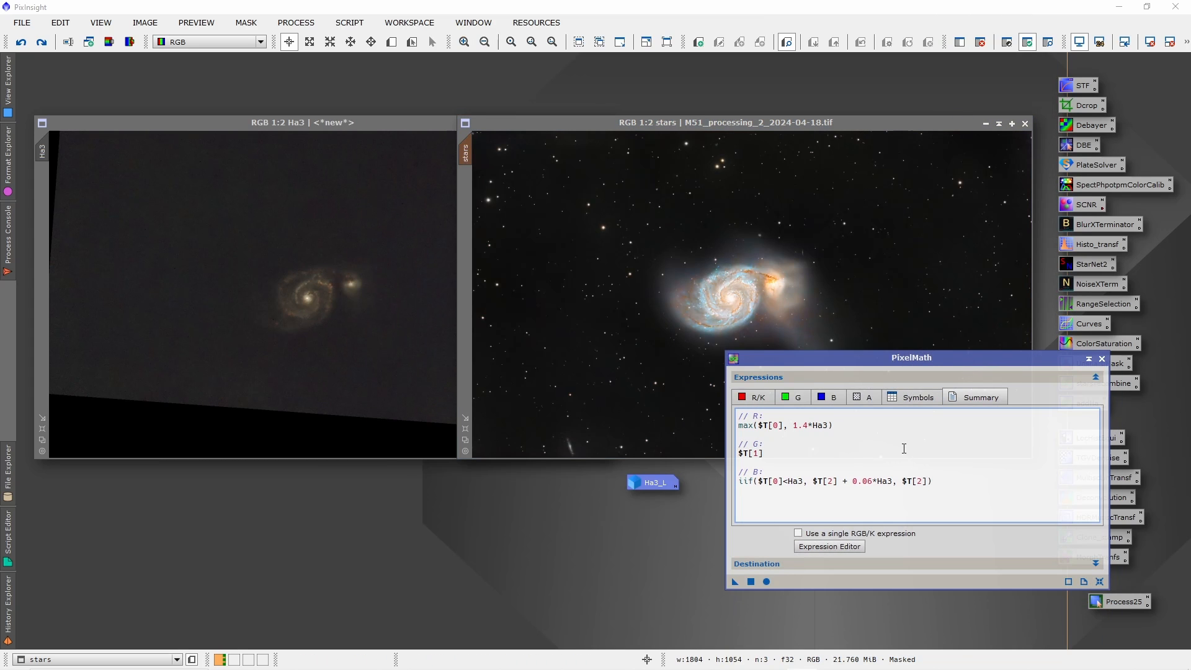
pyautogui.click(756, 396)
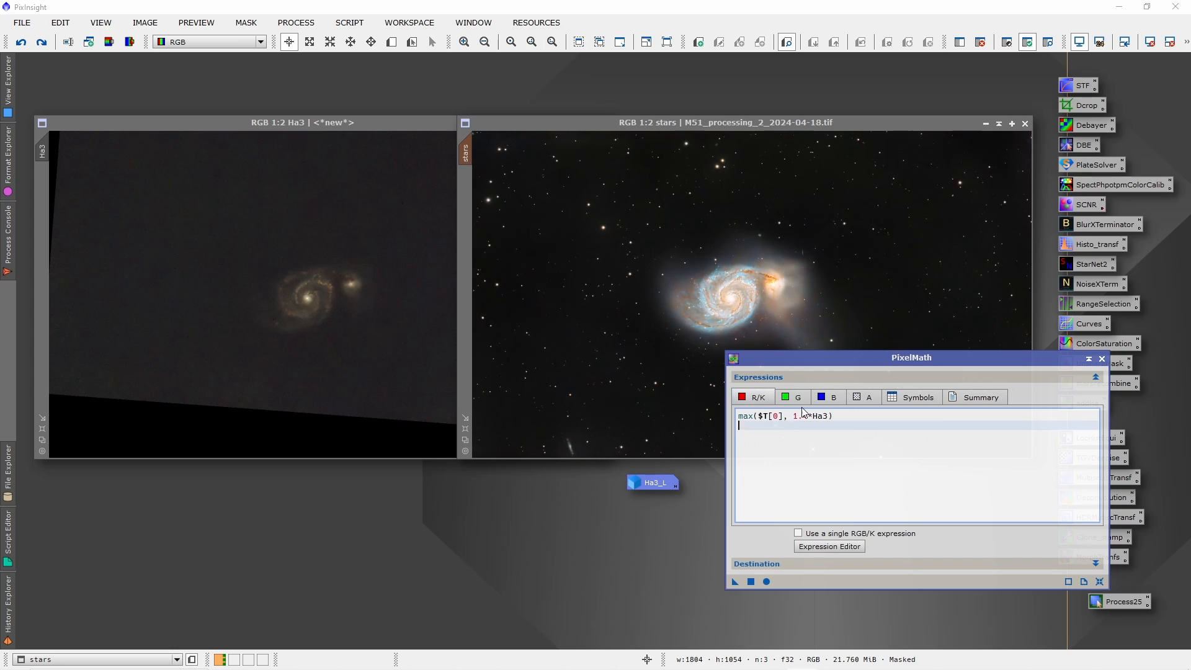
pyautogui.click(827, 397)
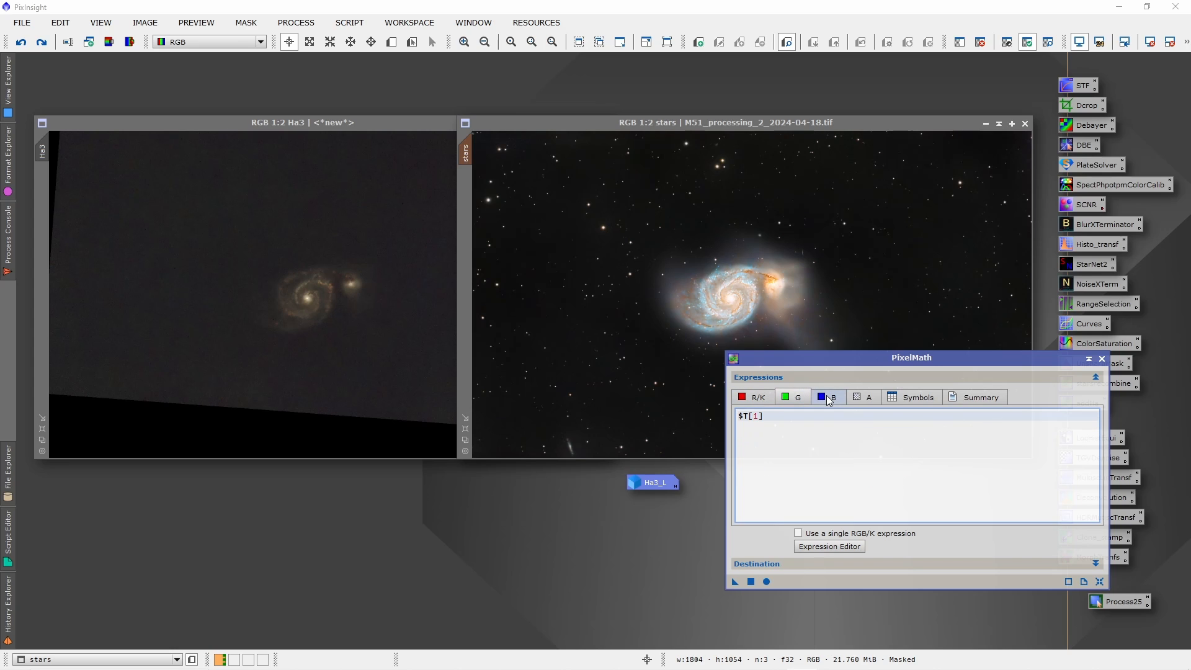
pyautogui.write('iif($T[0]<Ha3, $T[2] + 0.06*Ha3, $T[2])')
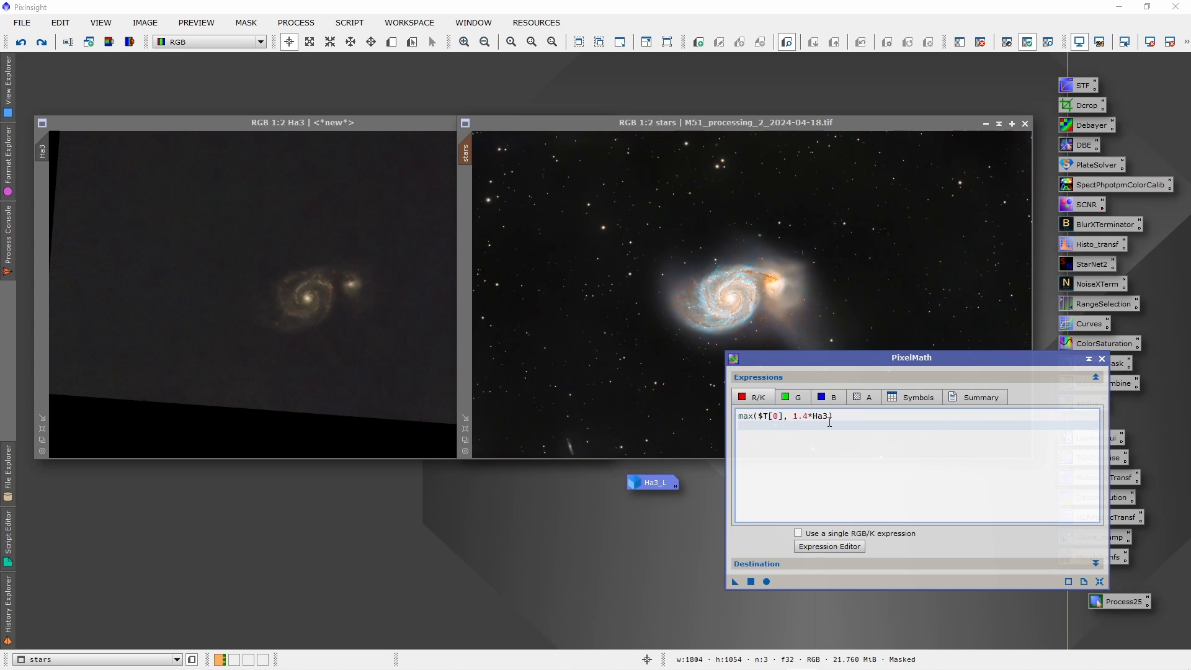
pyautogui.doubleClick(820, 416)
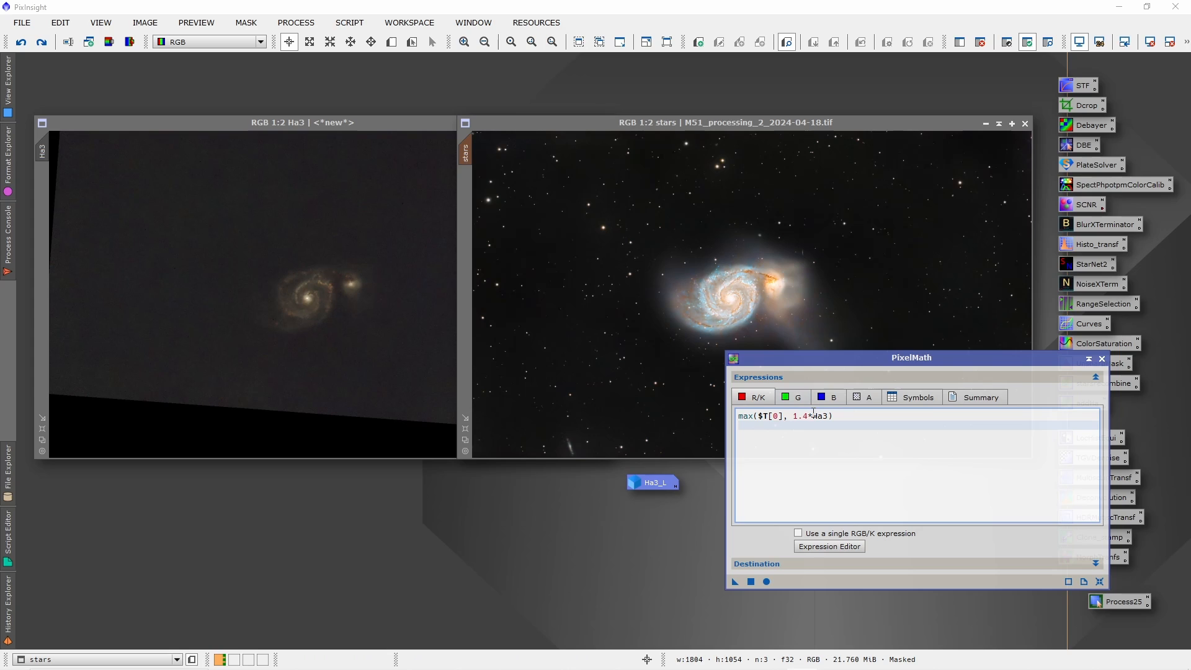
pyautogui.doubleClick(800, 416)
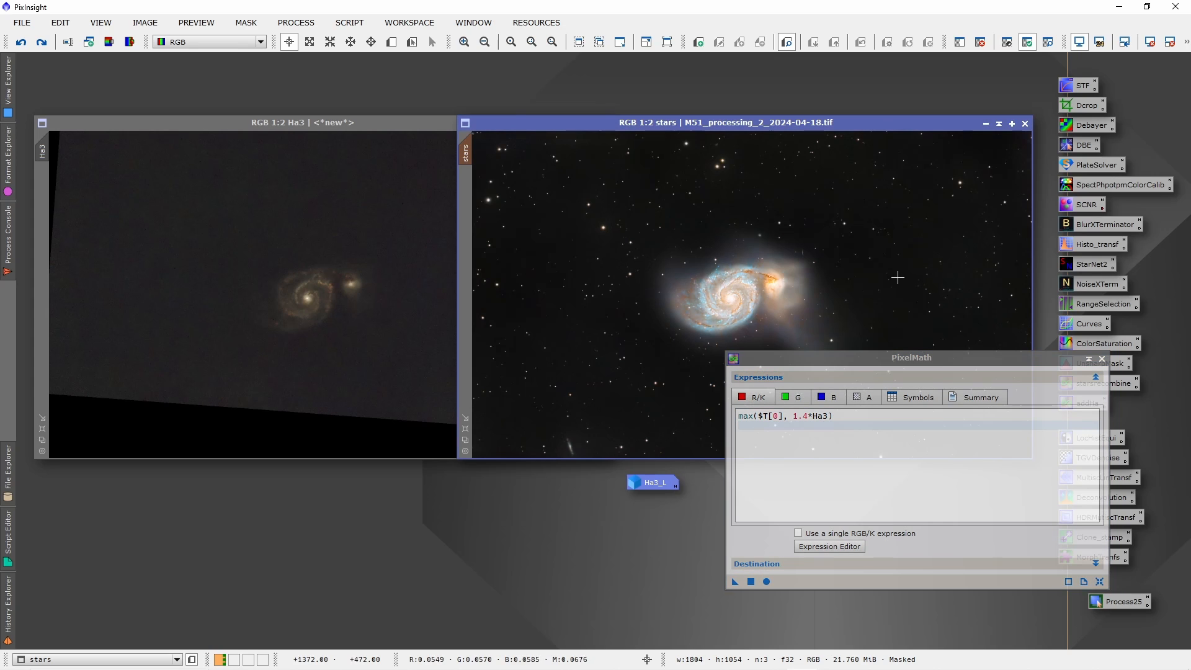
# Step: Apply the Ha3 blend to the stars image and toggle undo/redo to compare the galaxy
pyautogui.click(751, 582)
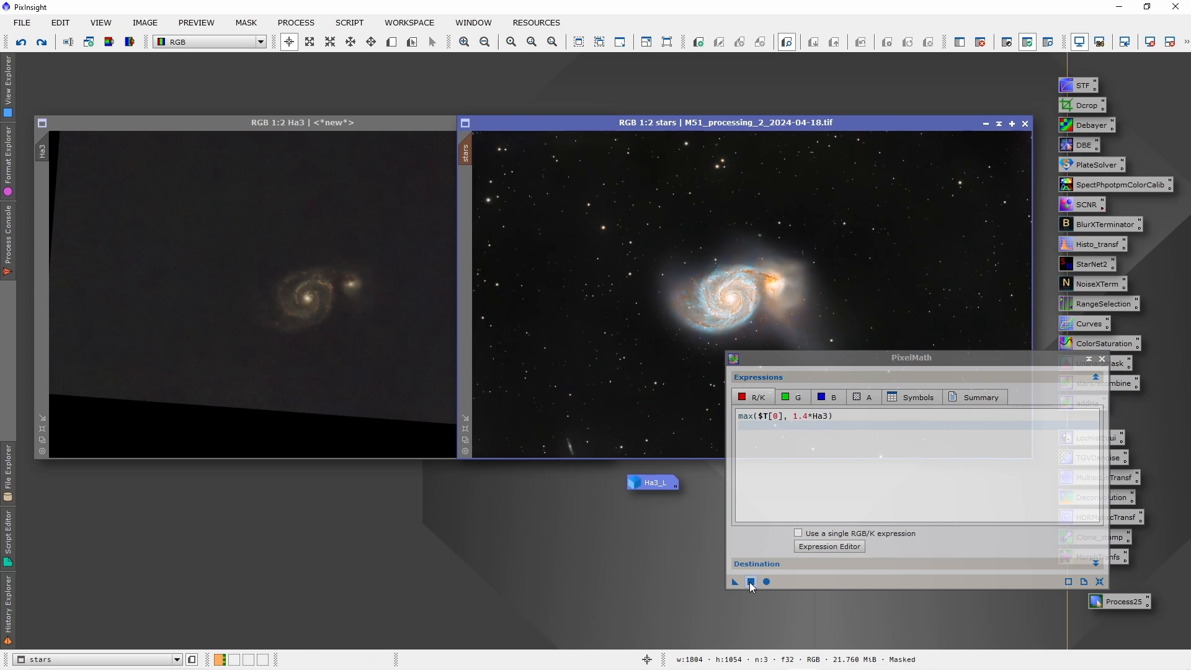
pyautogui.click(765, 582)
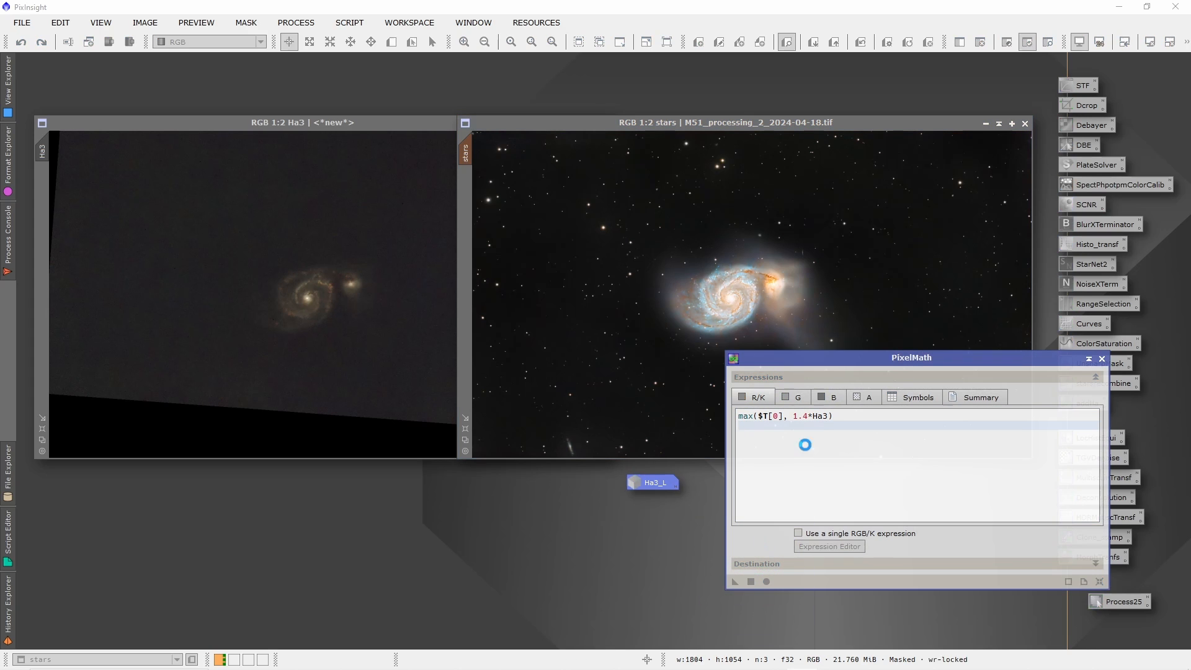
pyautogui.click(734, 582)
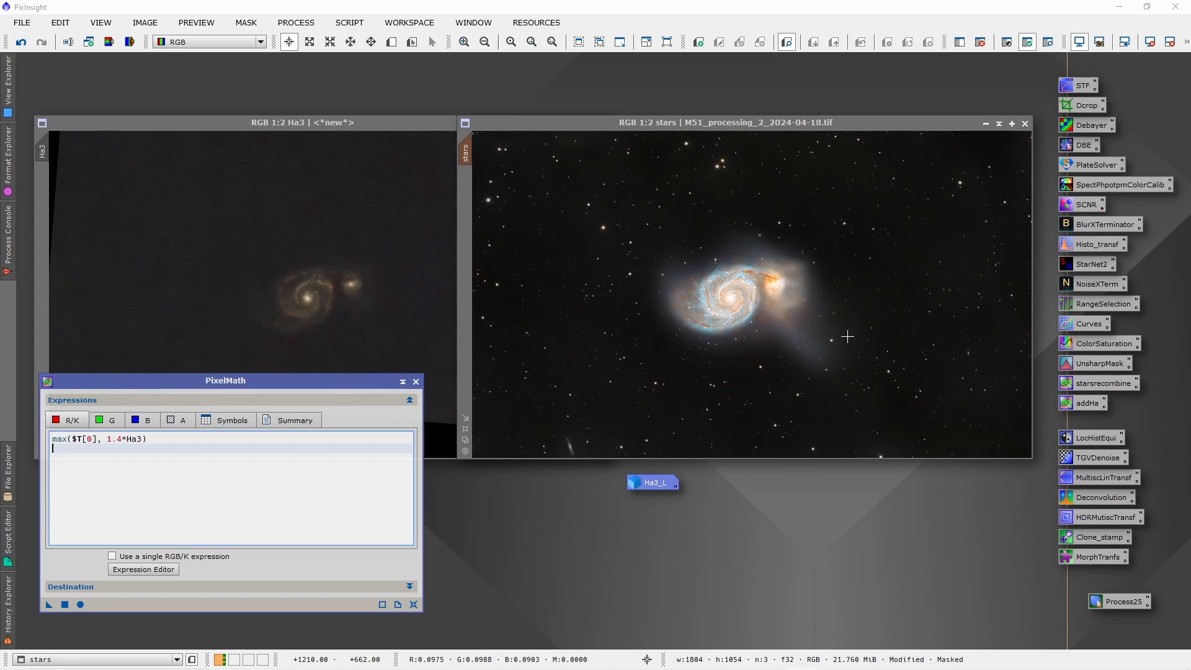
pyautogui.moveTo(690, 338)
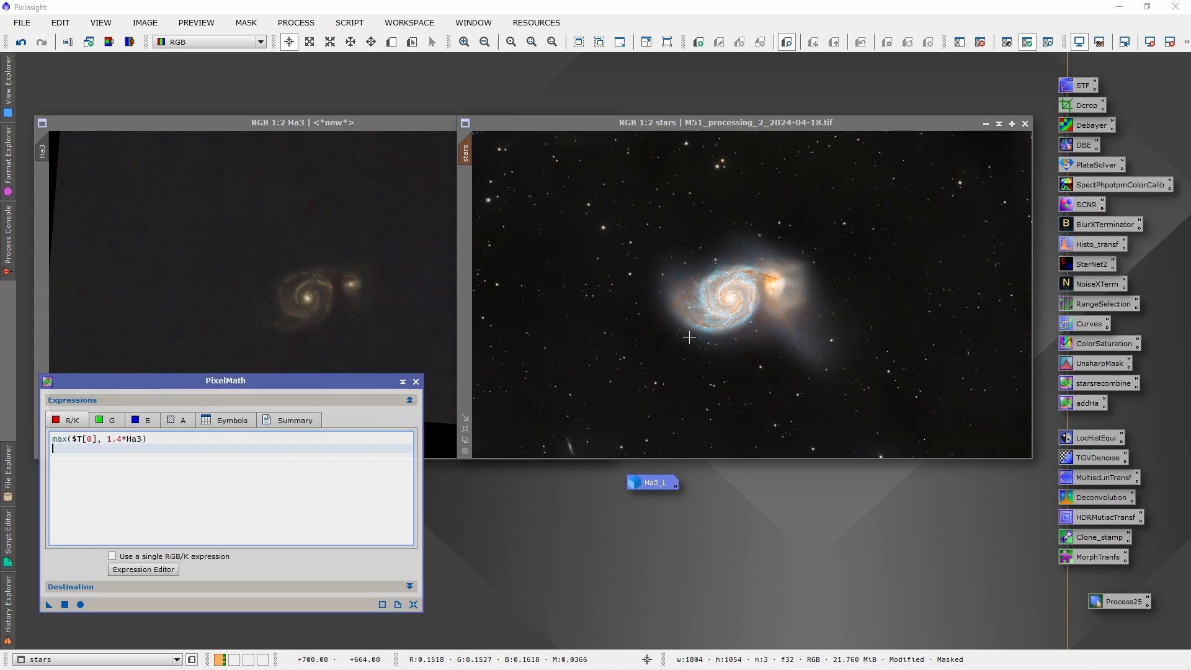
pyautogui.moveTo(746, 291)
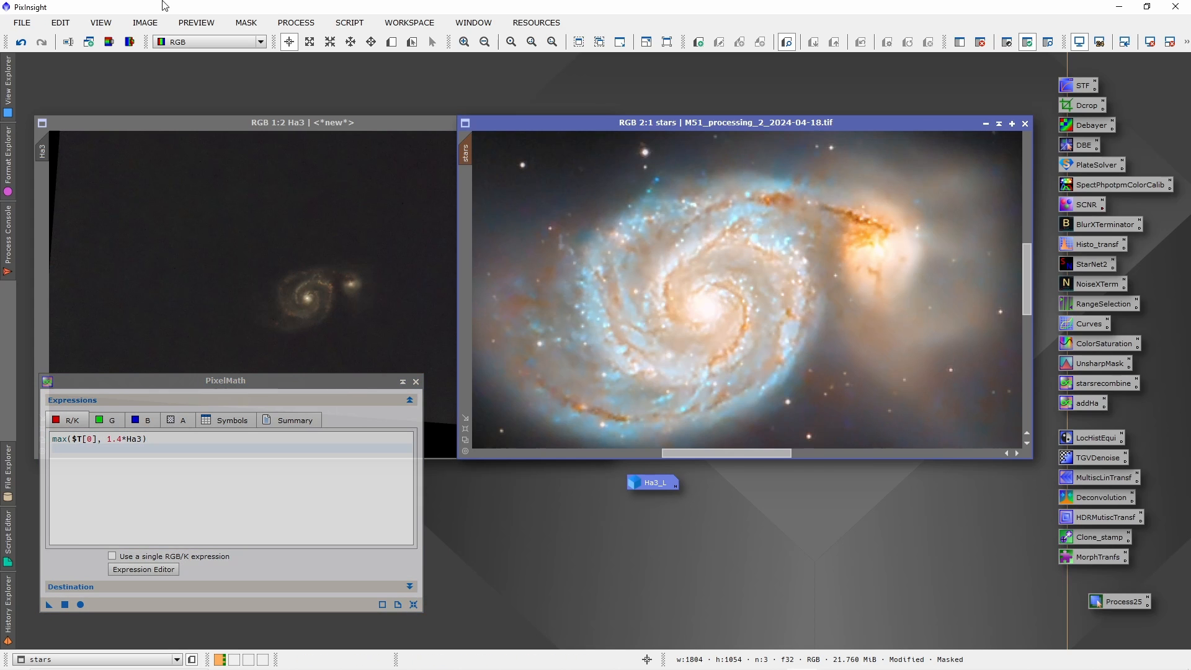
pyautogui.click(21, 41)
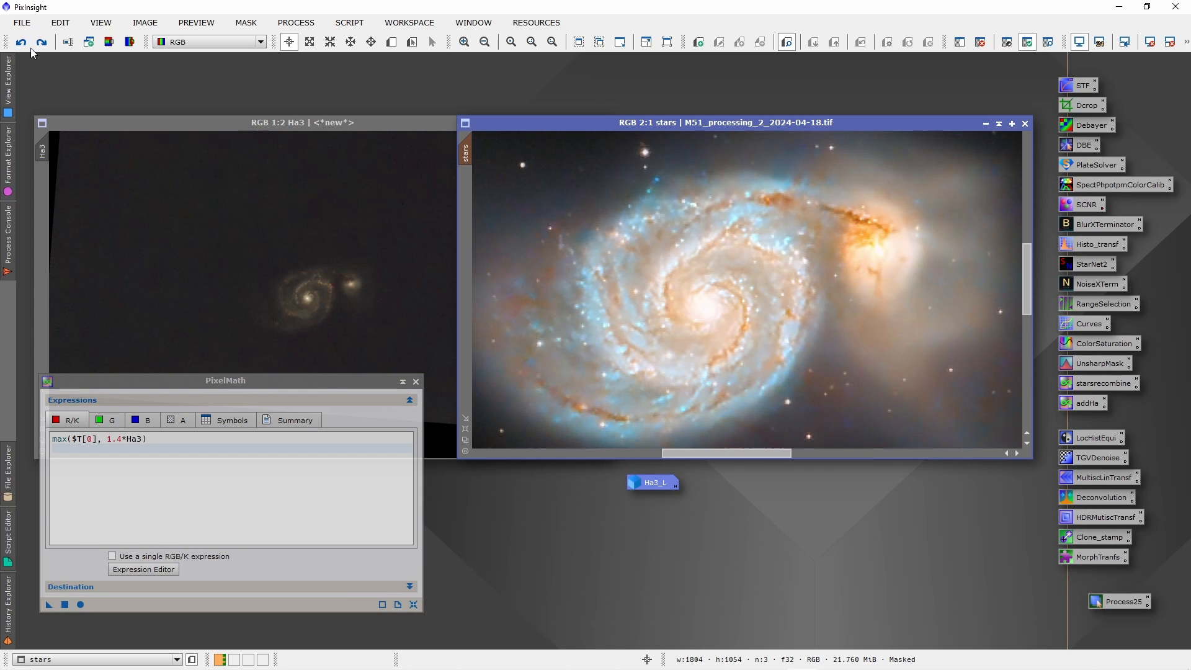
pyautogui.click(21, 42)
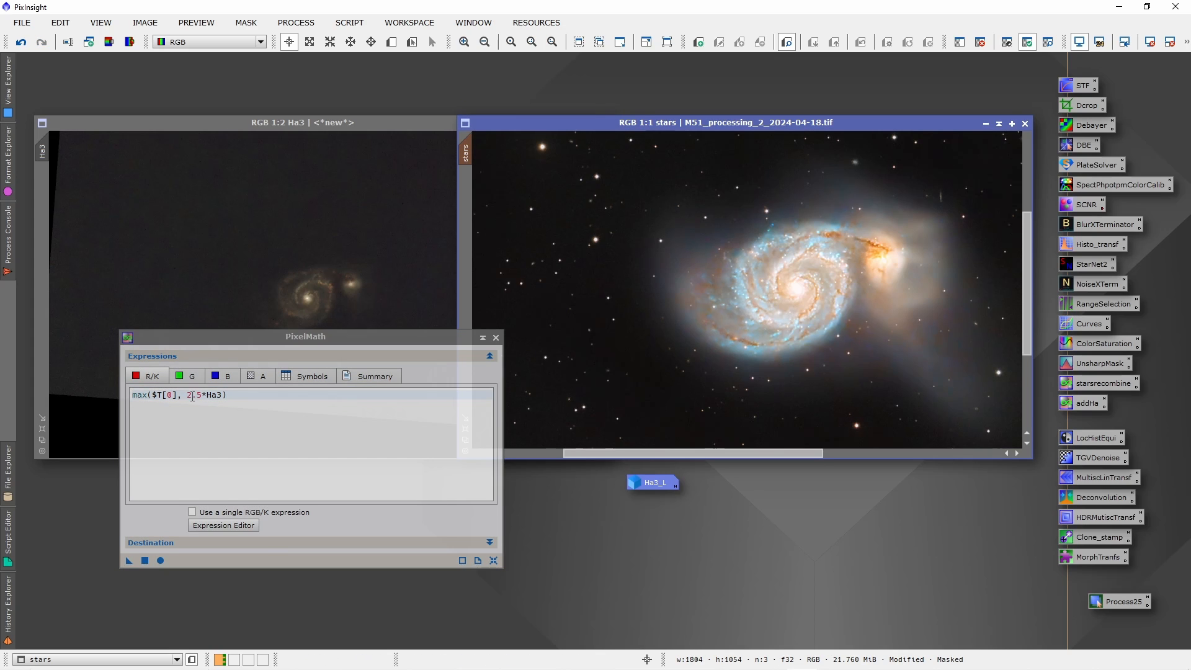
# Step: Change the red expression's Ha3 multiplier from 1.4 to 4 and reapply the blend
pyautogui.doubleClick(194, 395)
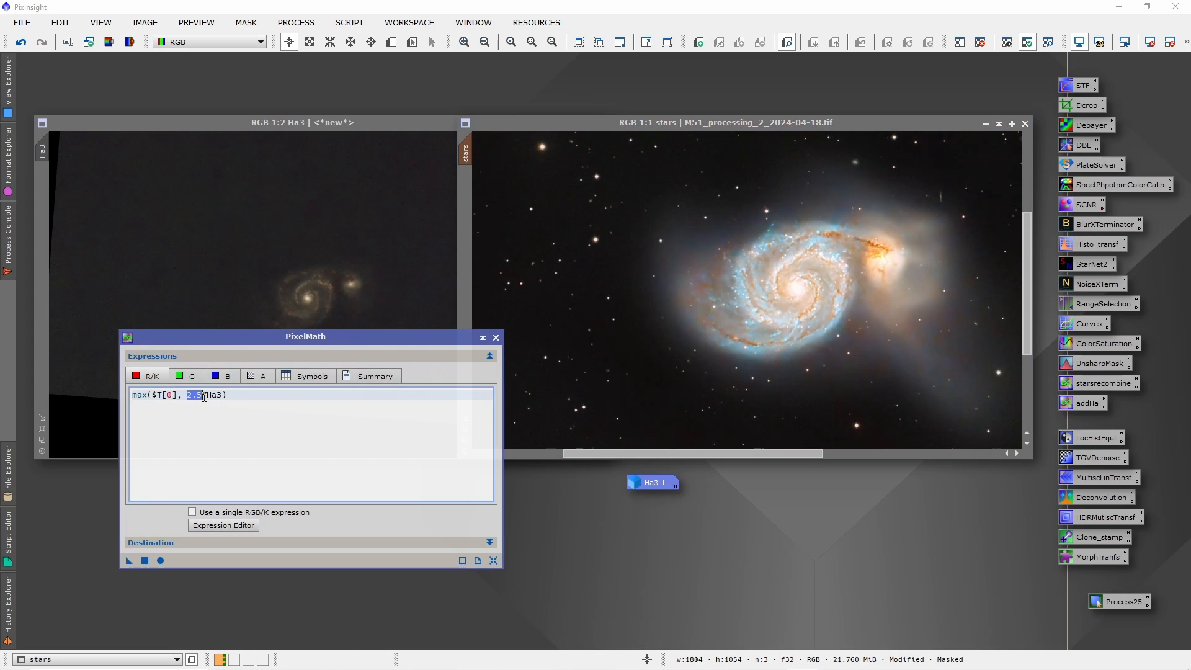
pyautogui.write('4')
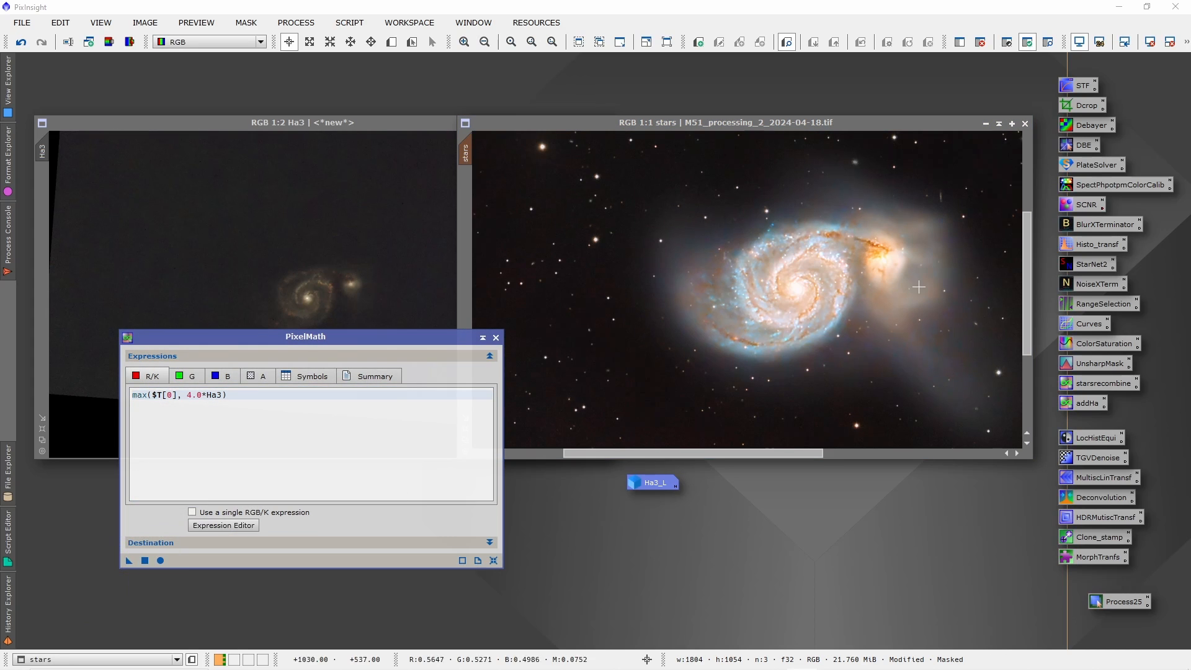
pyautogui.click(510, 41)
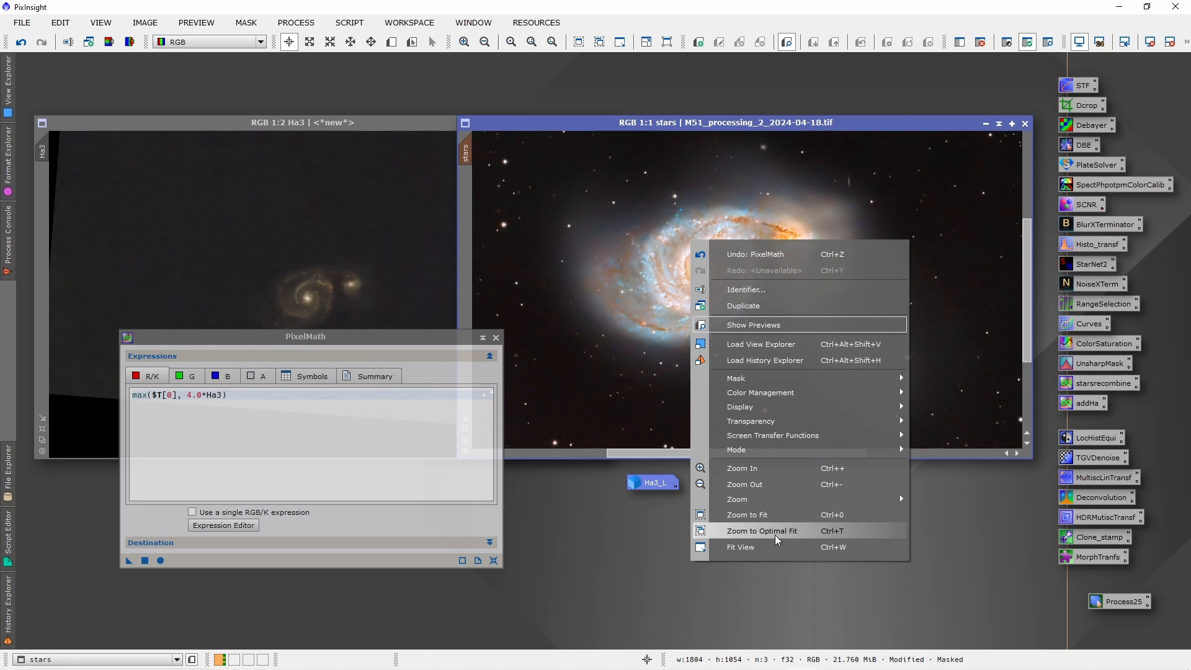
pyautogui.click(761, 530)
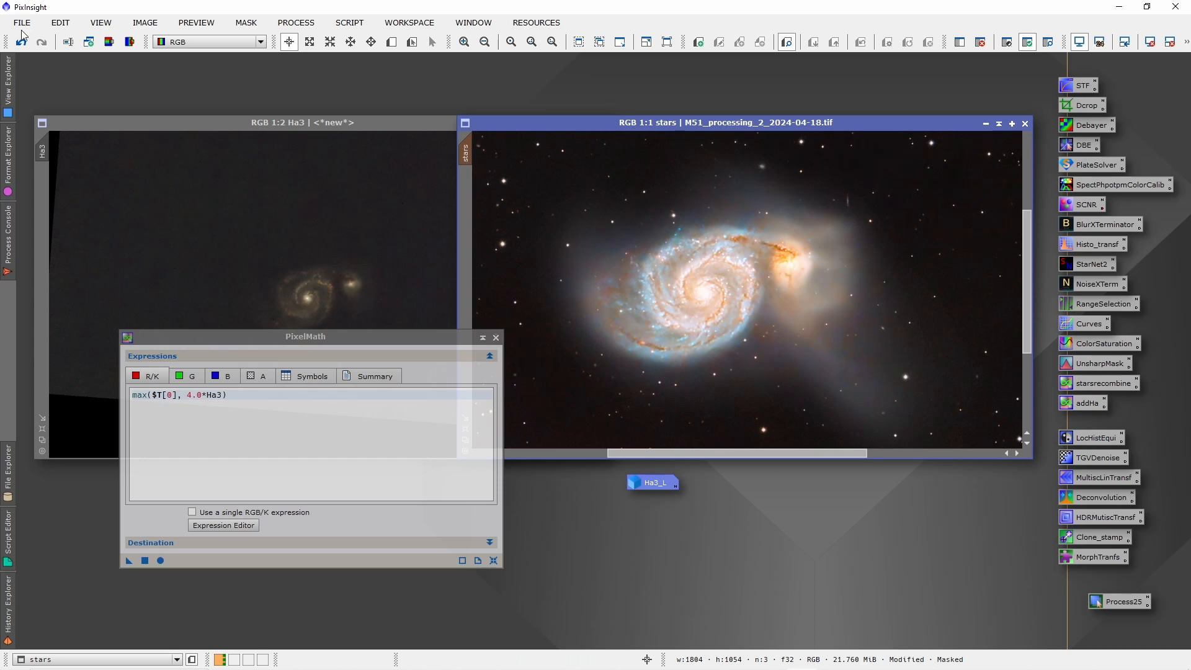
pyautogui.click(1087, 323)
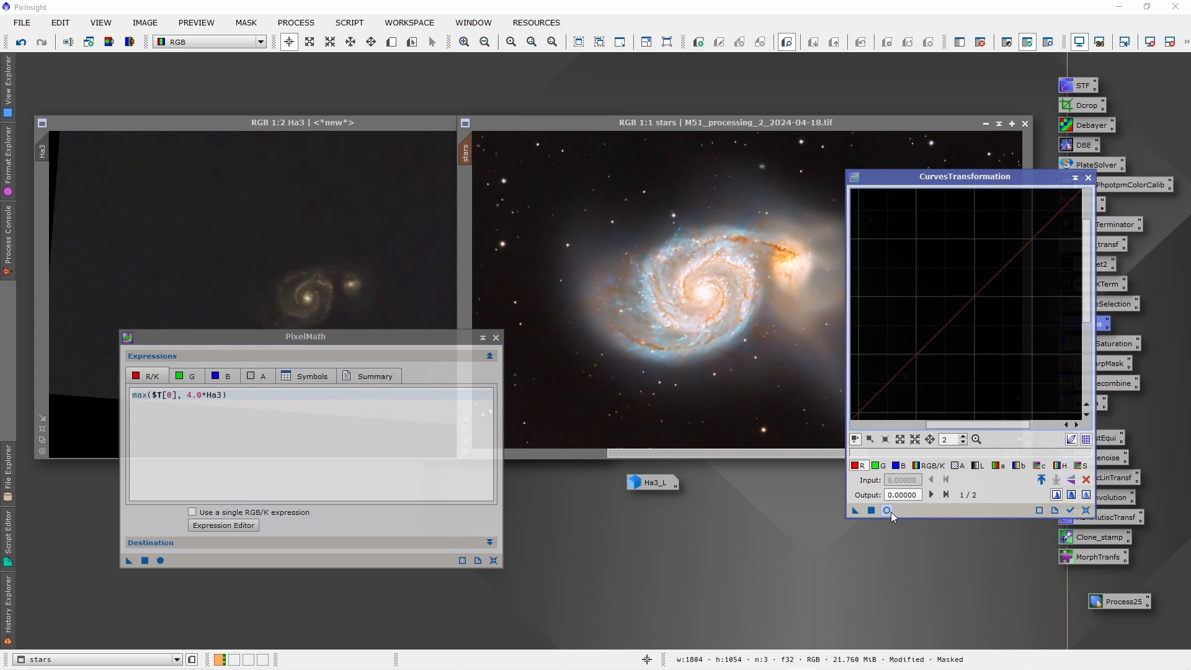
pyautogui.click(886, 510)
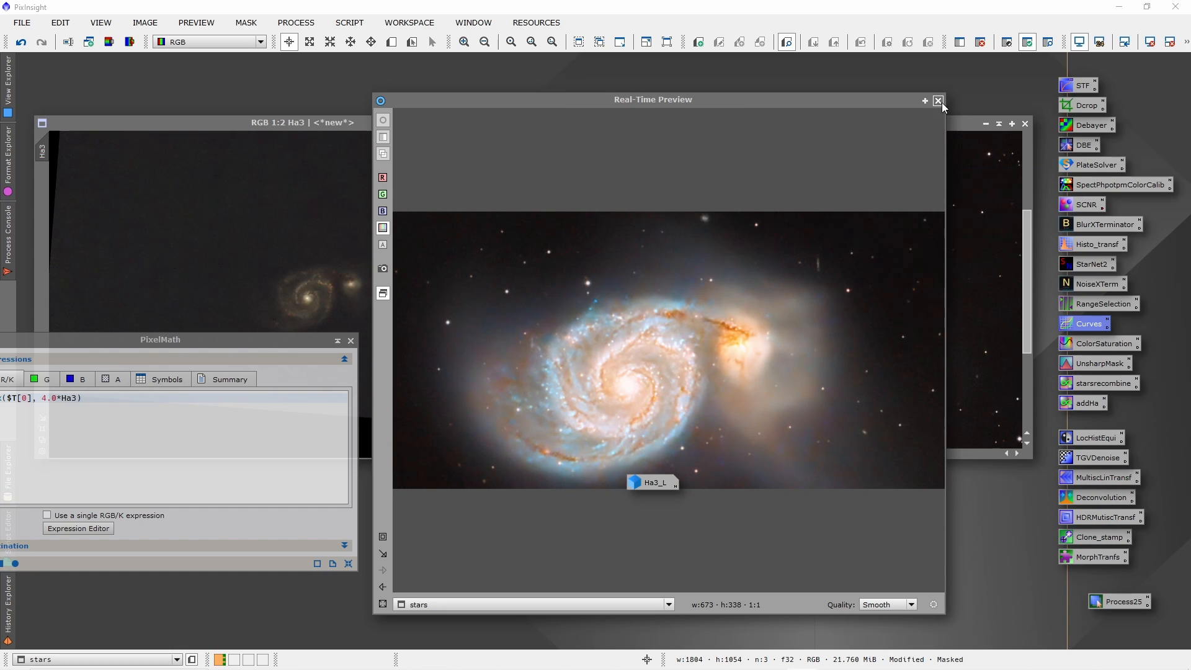
pyautogui.click(938, 99)
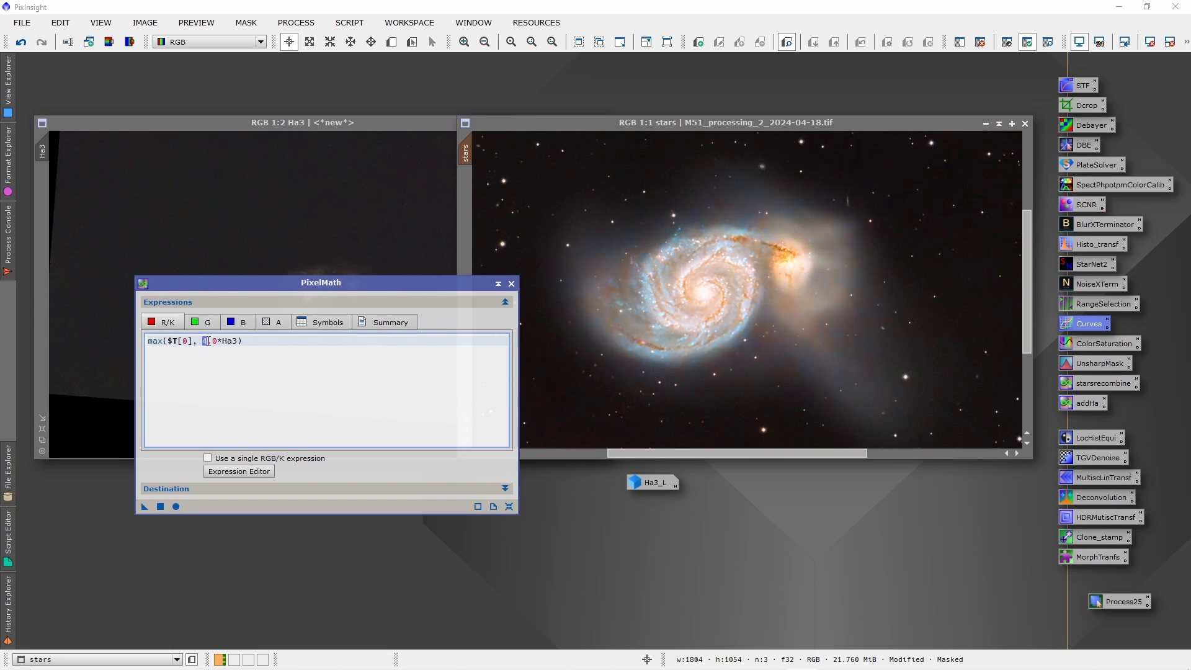
# Step: Select the red expression's Ha3 multiplier to lower it from 4.0 to 3.0
pyautogui.click(20, 42)
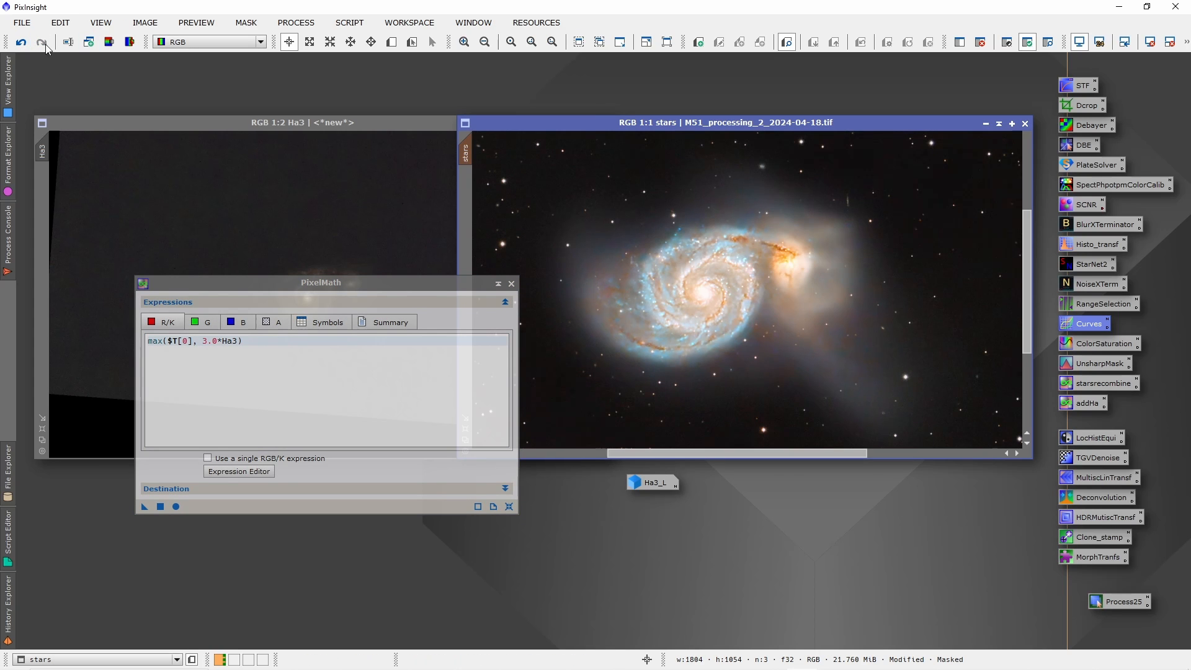
pyautogui.moveTo(501, 416)
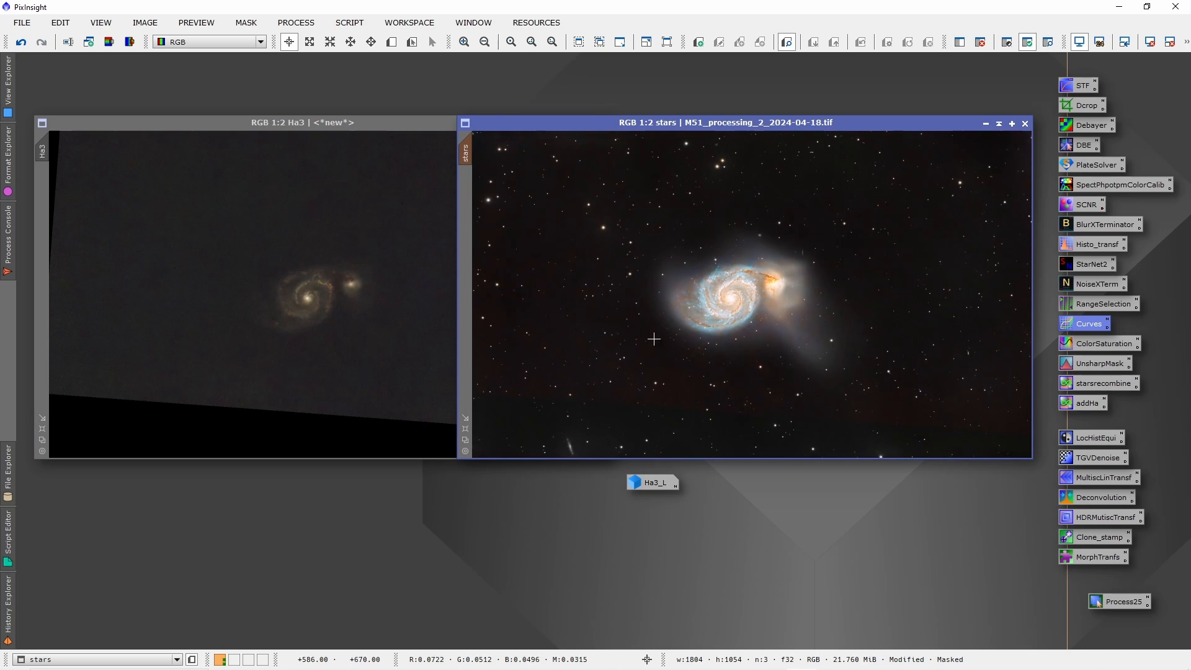
pyautogui.moveTo(682, 368)
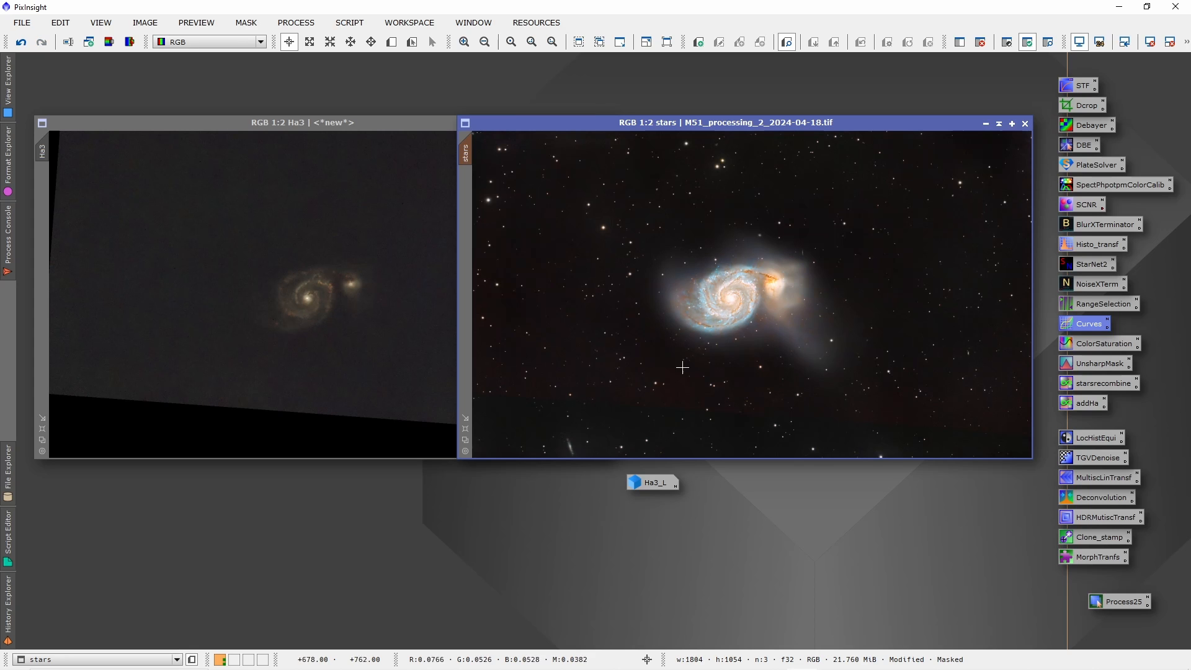
pyautogui.moveTo(879, 269)
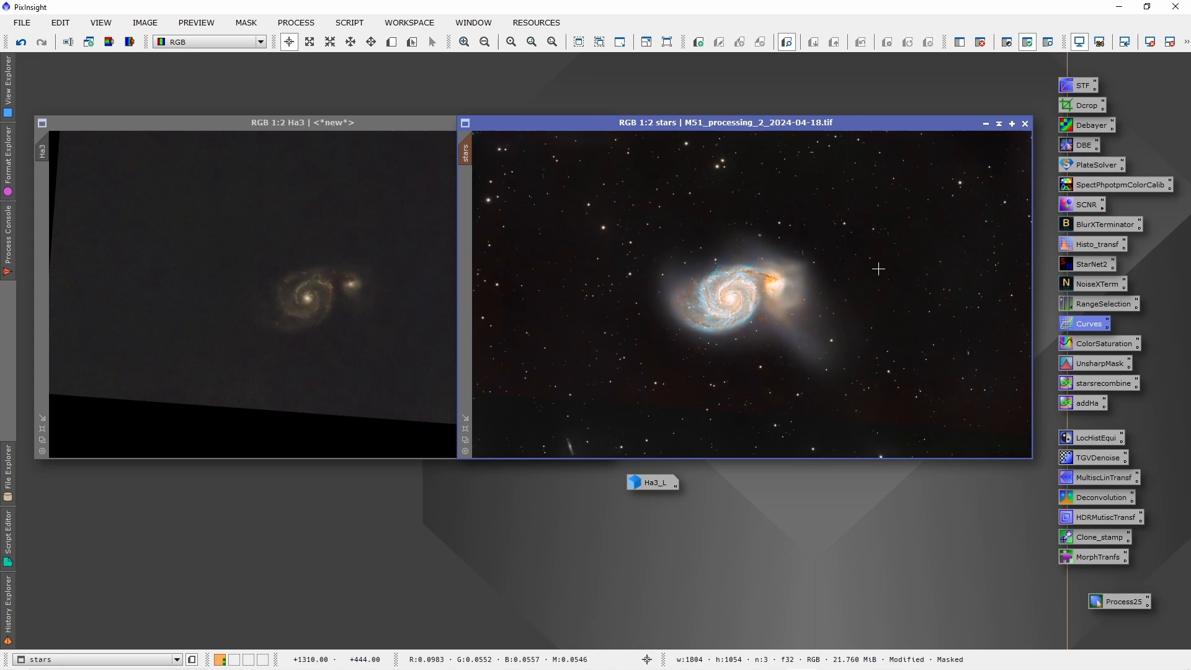